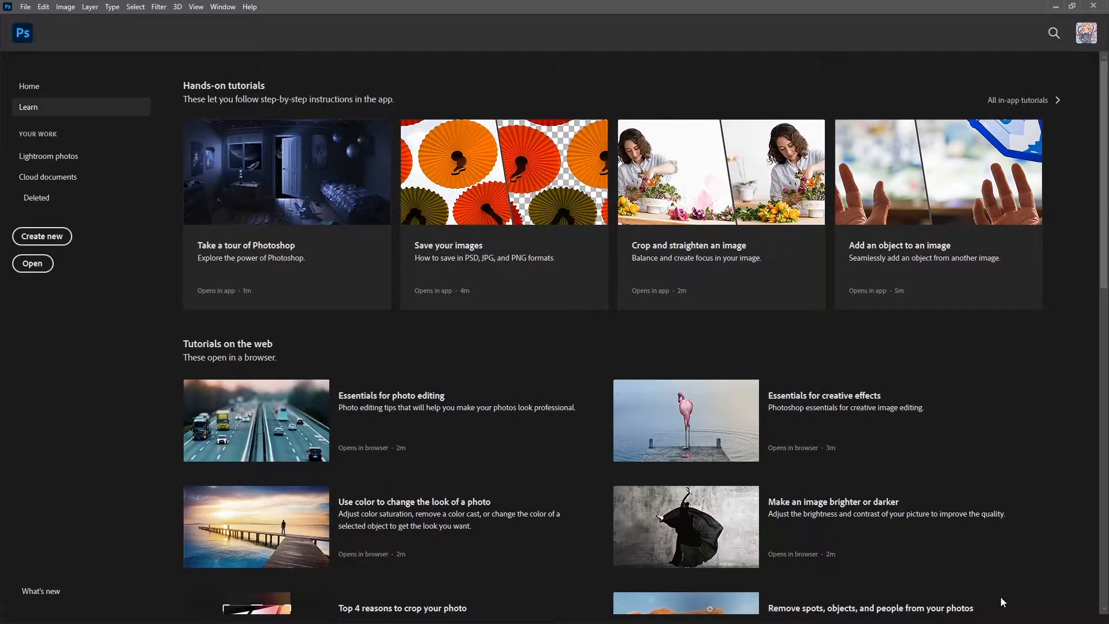
mouse_move(712, 544)
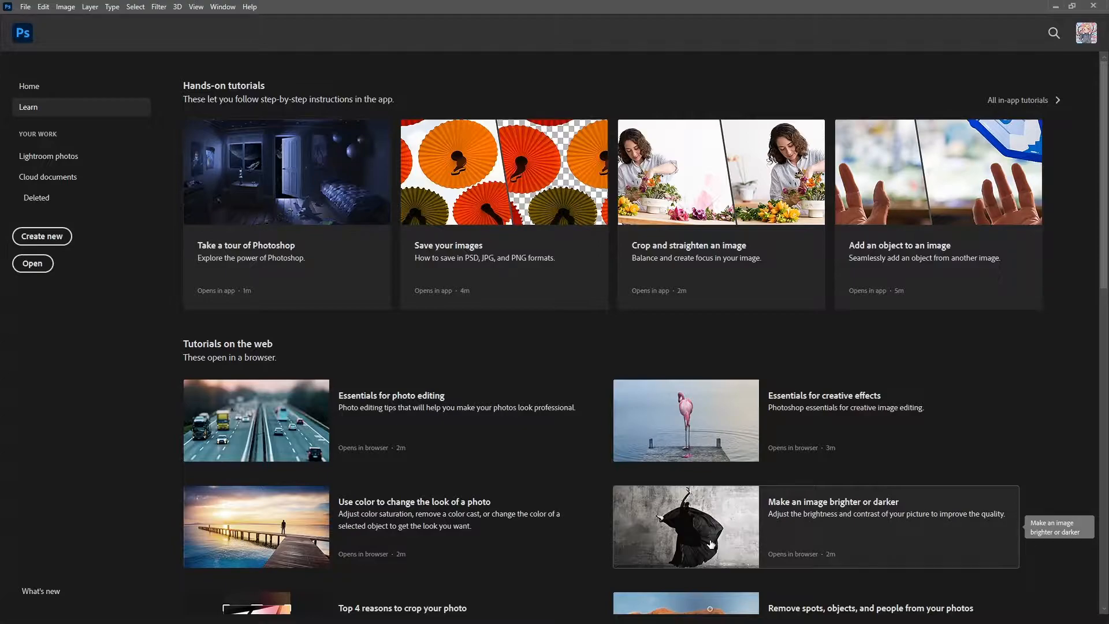
mouse_move(9, 446)
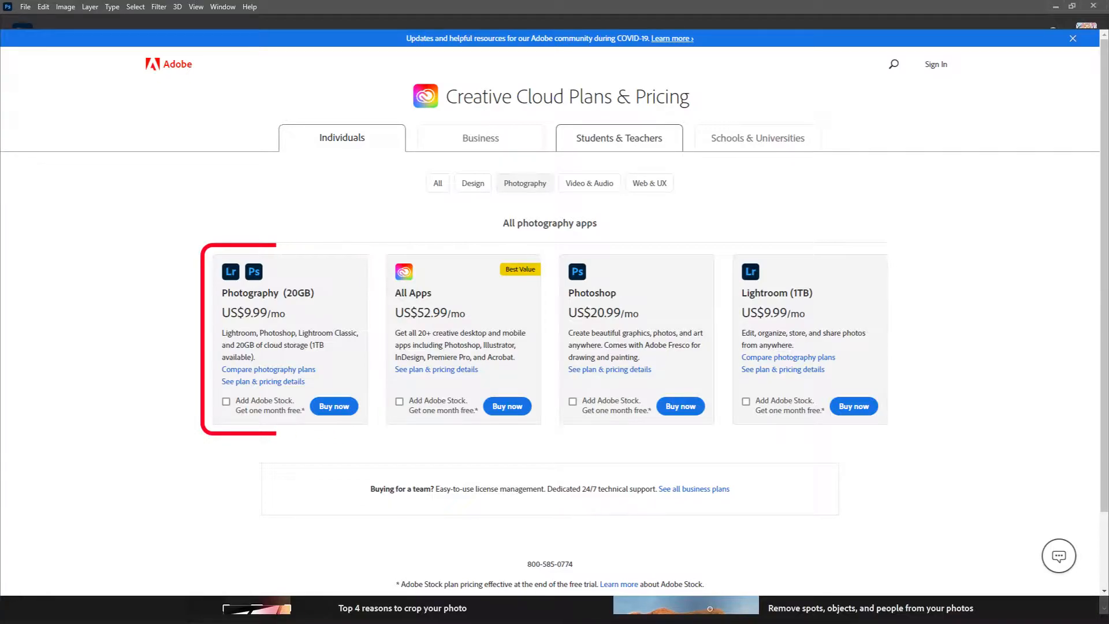
- Show the Students & Teachers All Apps offer on Adobe's Plans & Pricing page
left_click(618, 138)
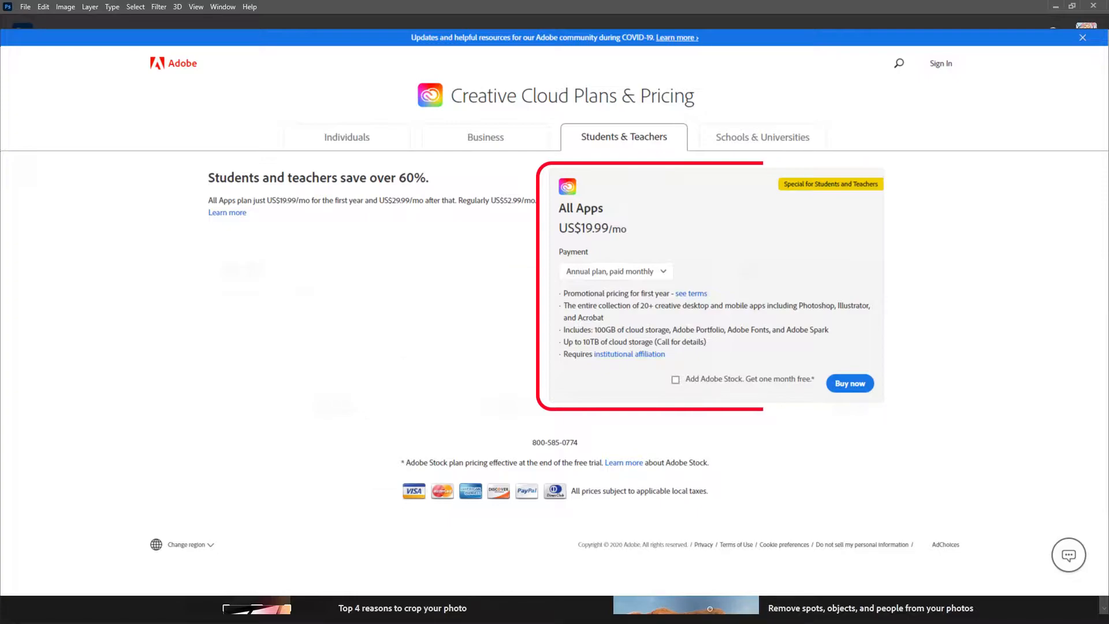
left_click(341, 136)
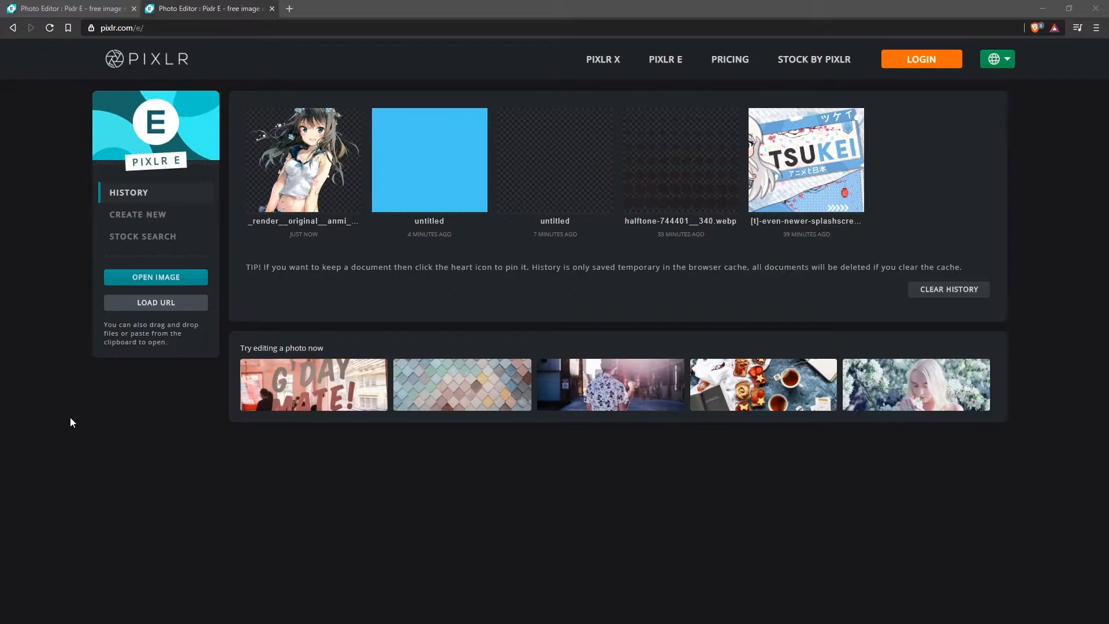
left_click(142, 28)
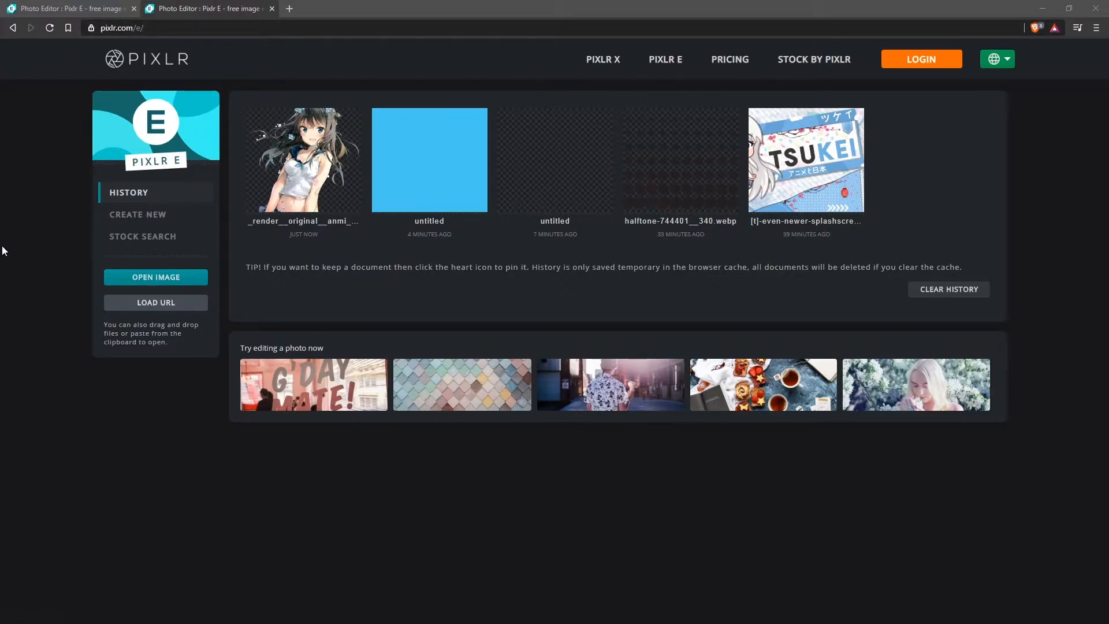
mouse_move(230, 173)
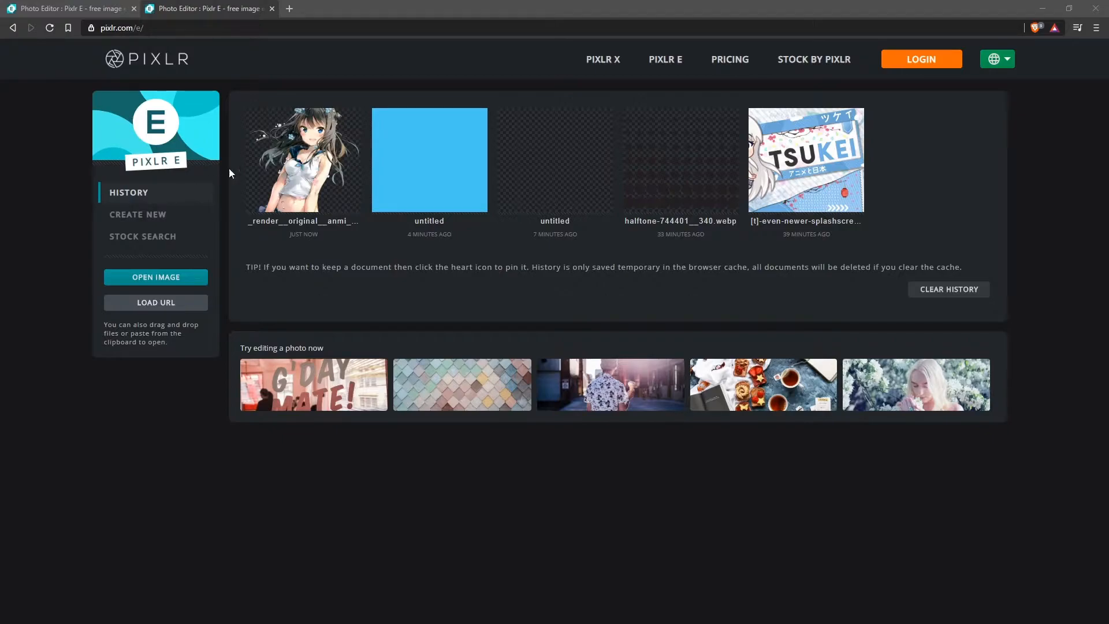
mouse_move(921, 59)
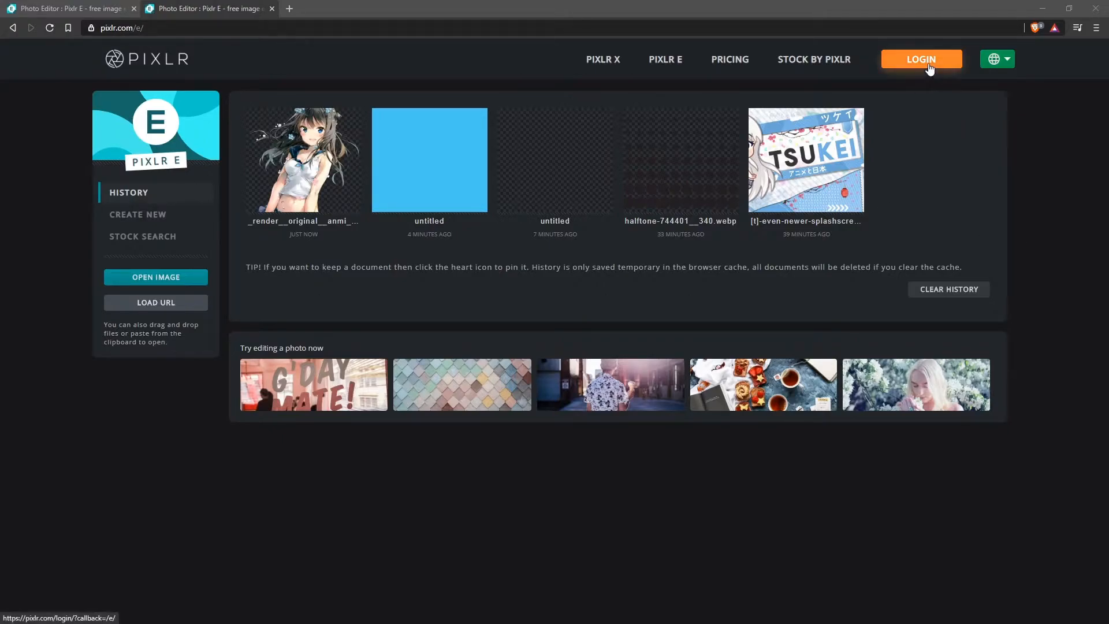
mouse_move(135, 196)
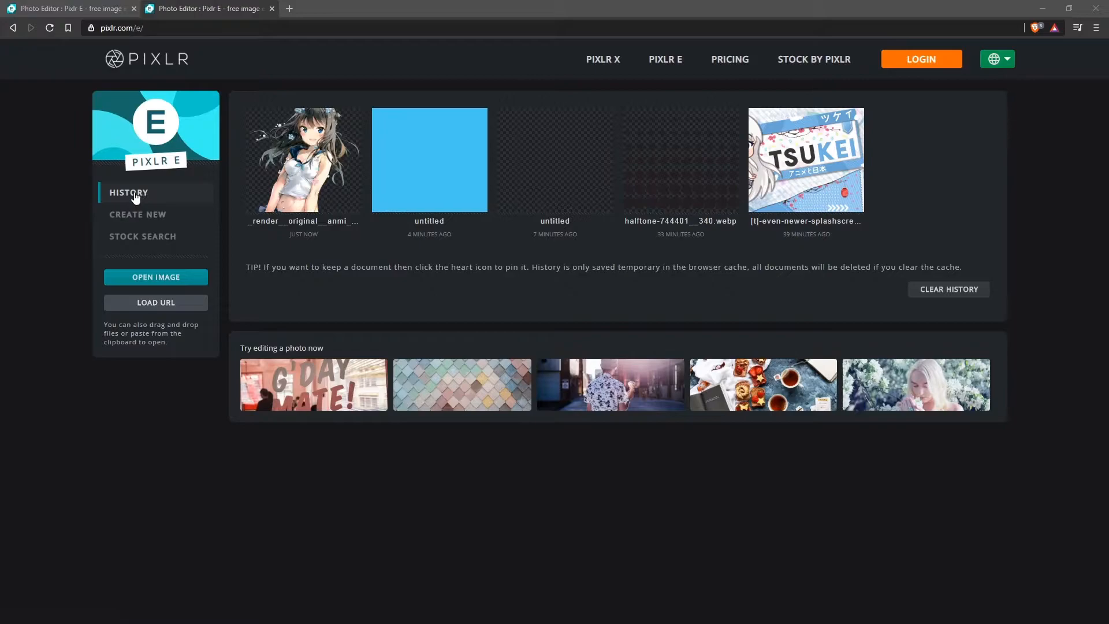
- Create a new blank 960 × 540 pixel image from Create New
left_click(138, 216)
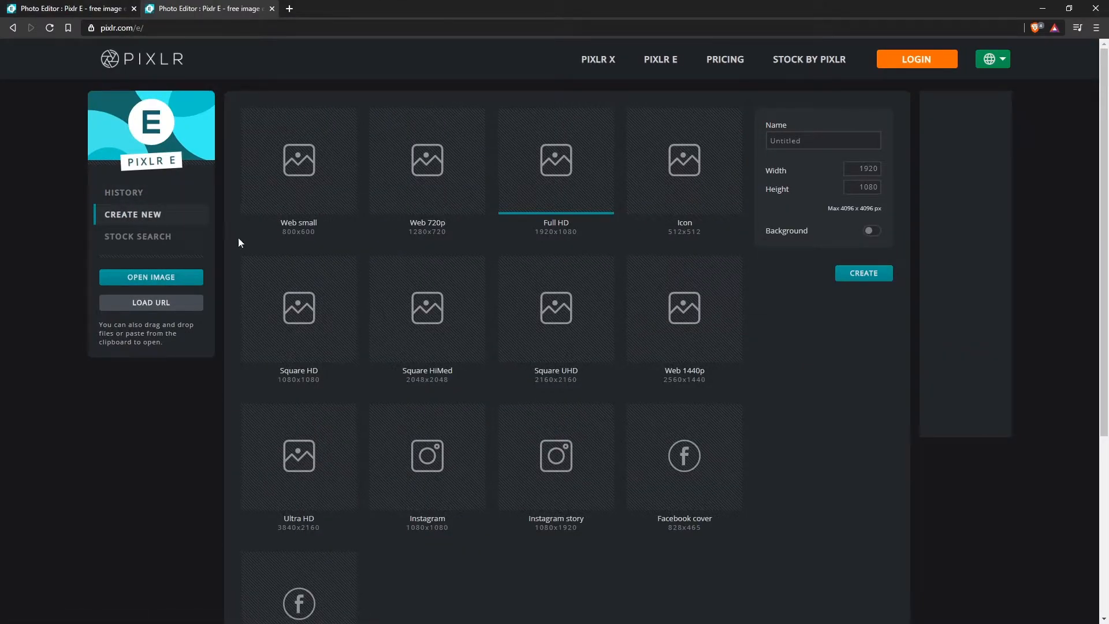
mouse_move(586, 380)
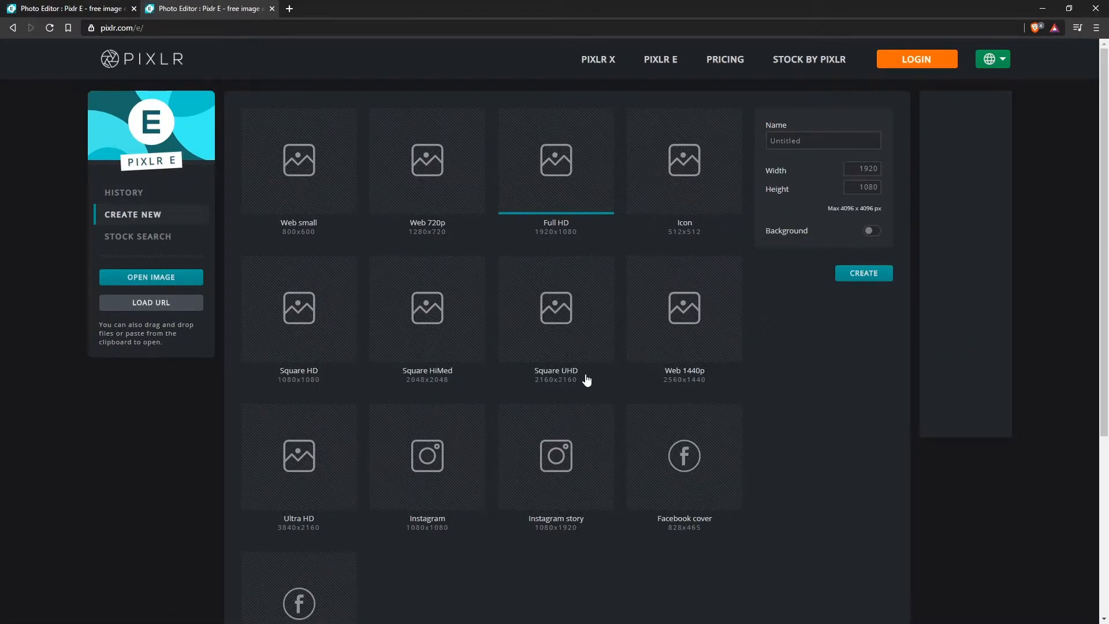
mouse_move(788, 317)
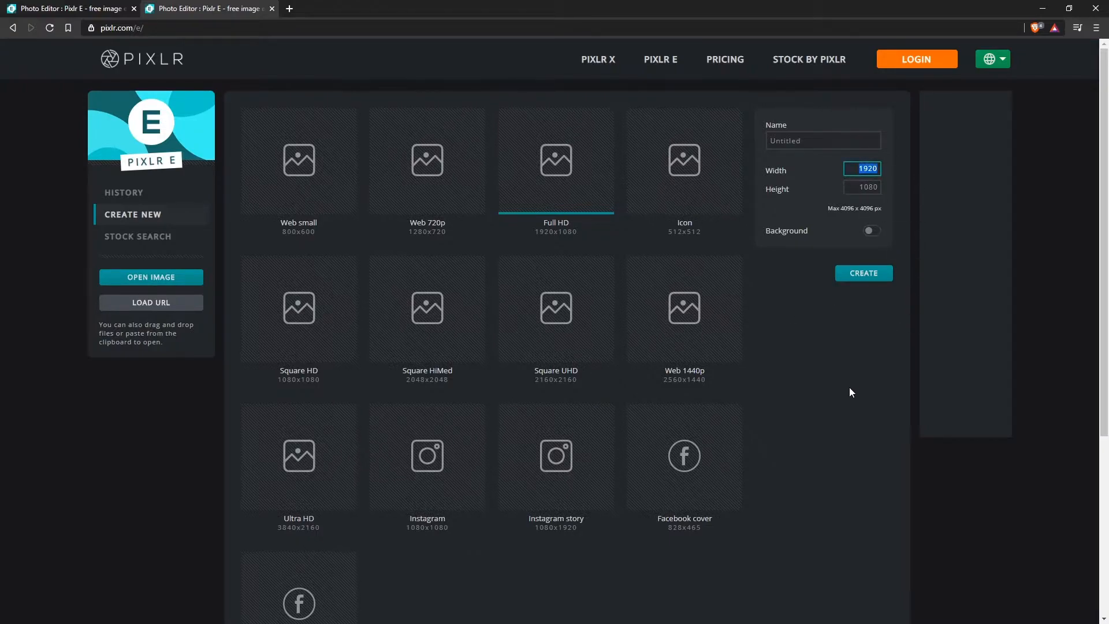
mouse_move(841, 409)
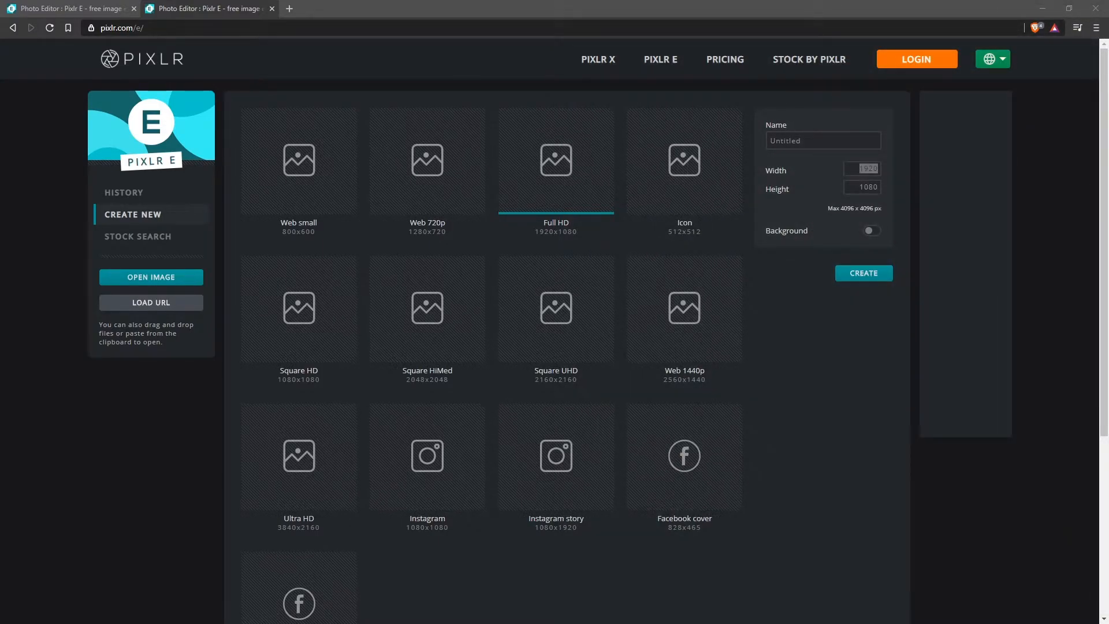
triple_click(861, 168)
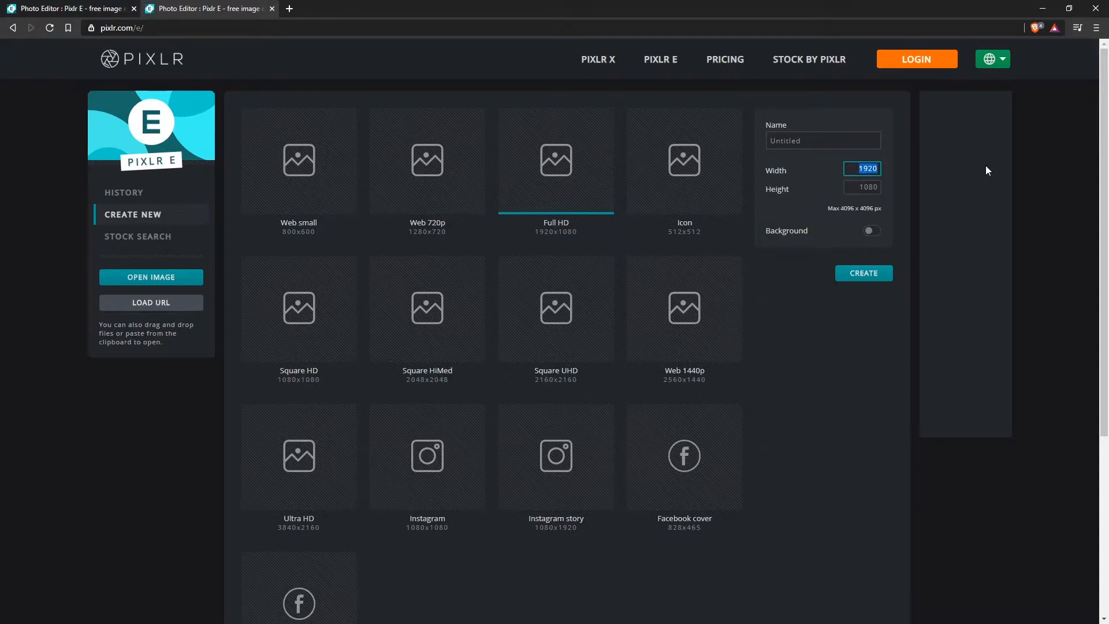
type("960")
left_click(862, 187)
type("54")
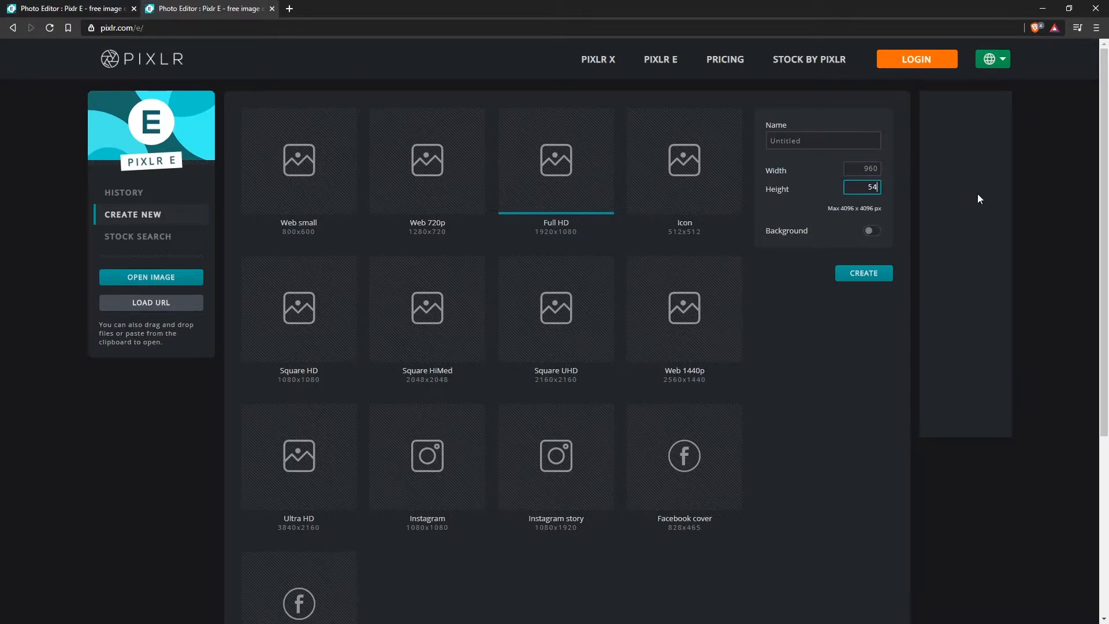
left_click(862, 273)
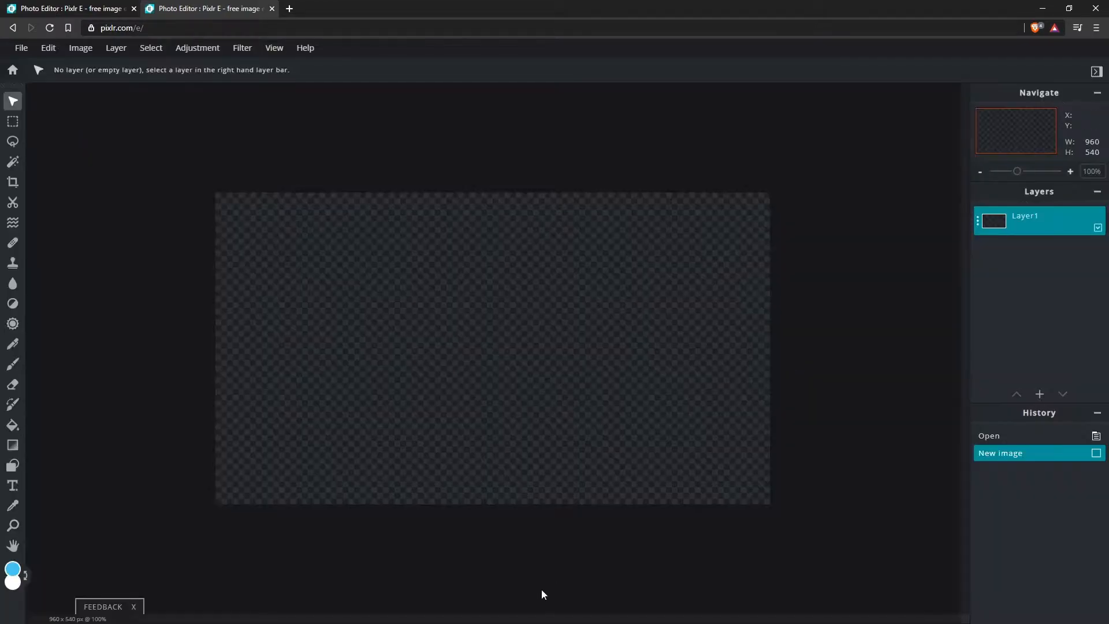
mouse_move(318, 323)
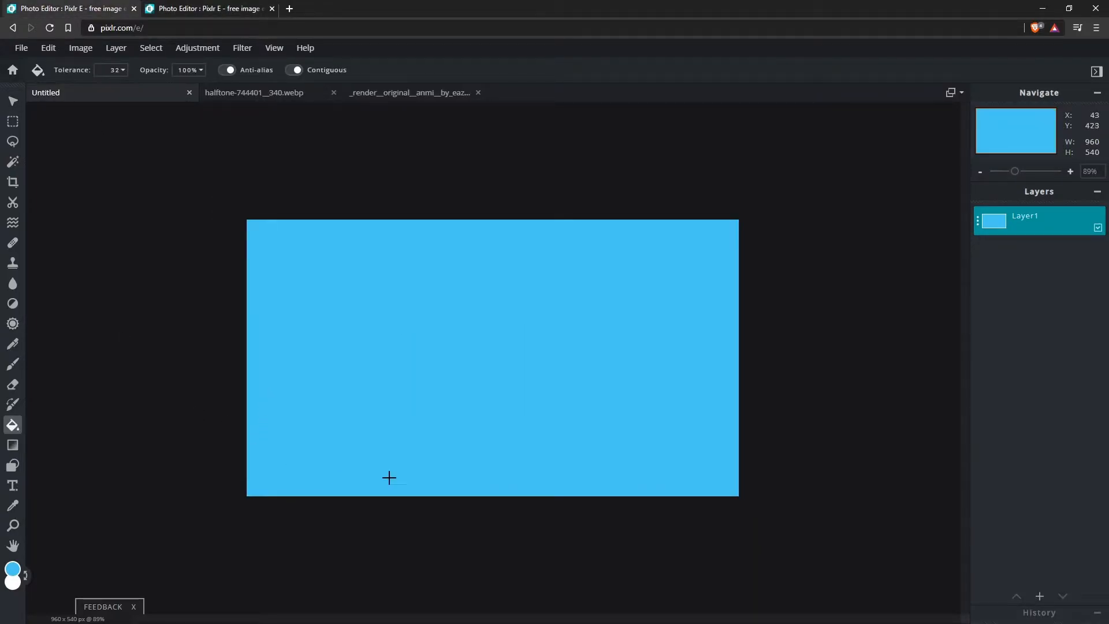
mouse_move(472, 223)
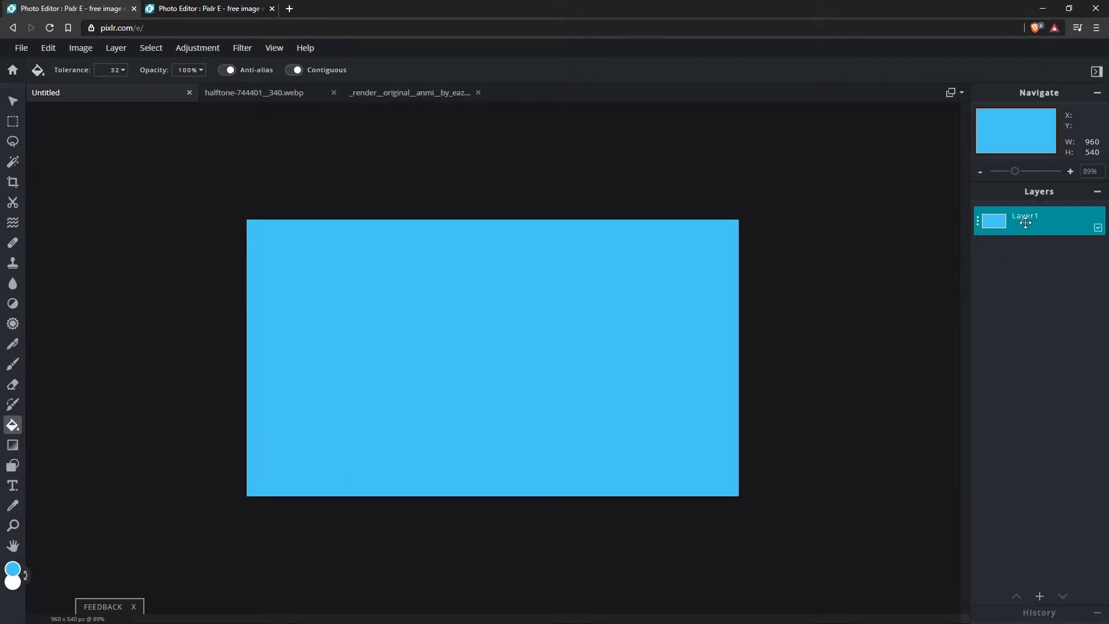
mouse_move(1095, 145)
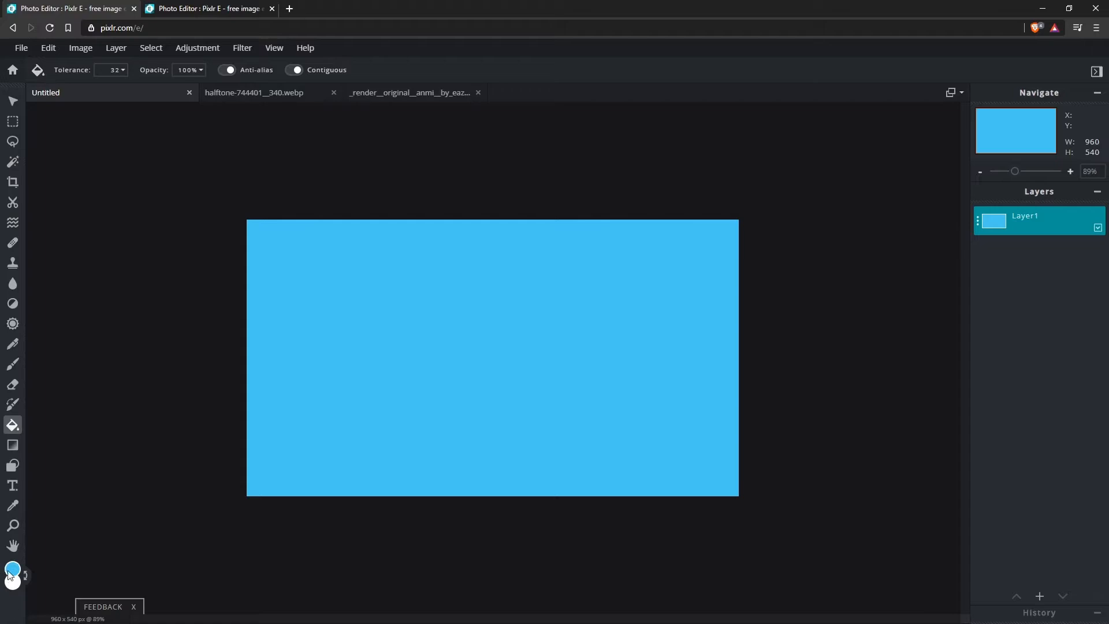
- Check the light blue #48C8F2 foreground colour in the colour picker
left_click(12, 569)
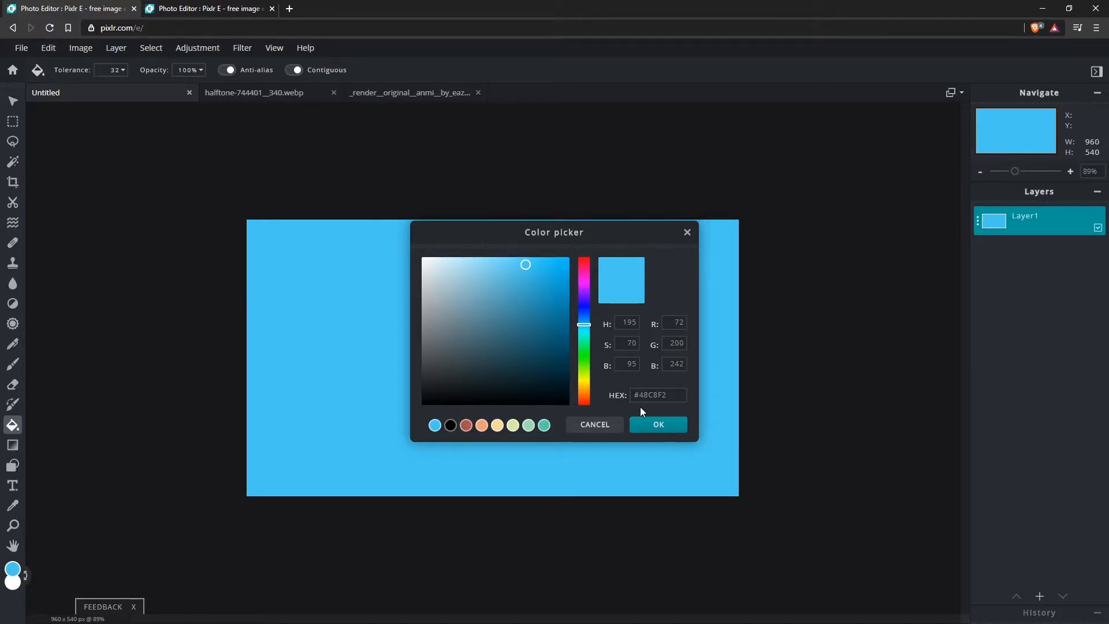
mouse_move(891, 286)
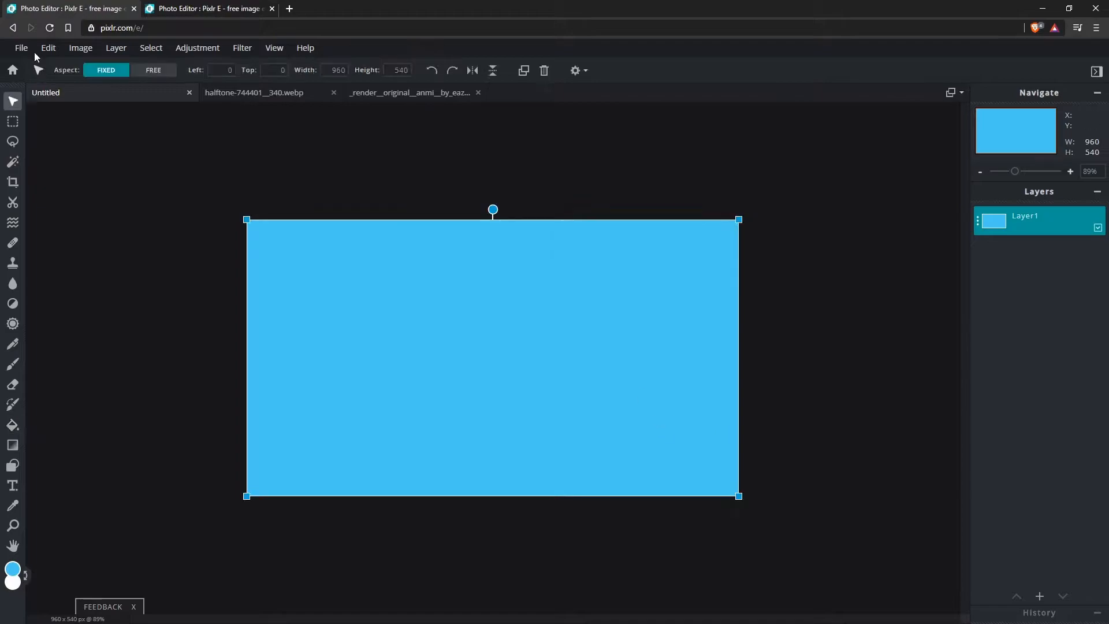
- Add the anime girl render as an image layer and flip it horizontally
left_click(115, 47)
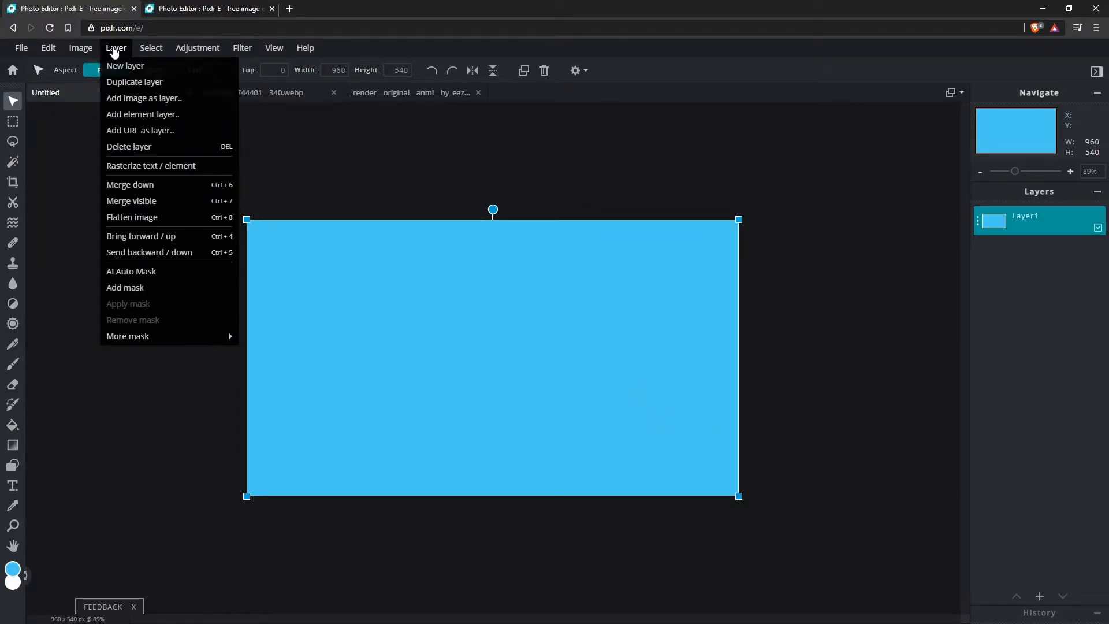
mouse_move(145, 103)
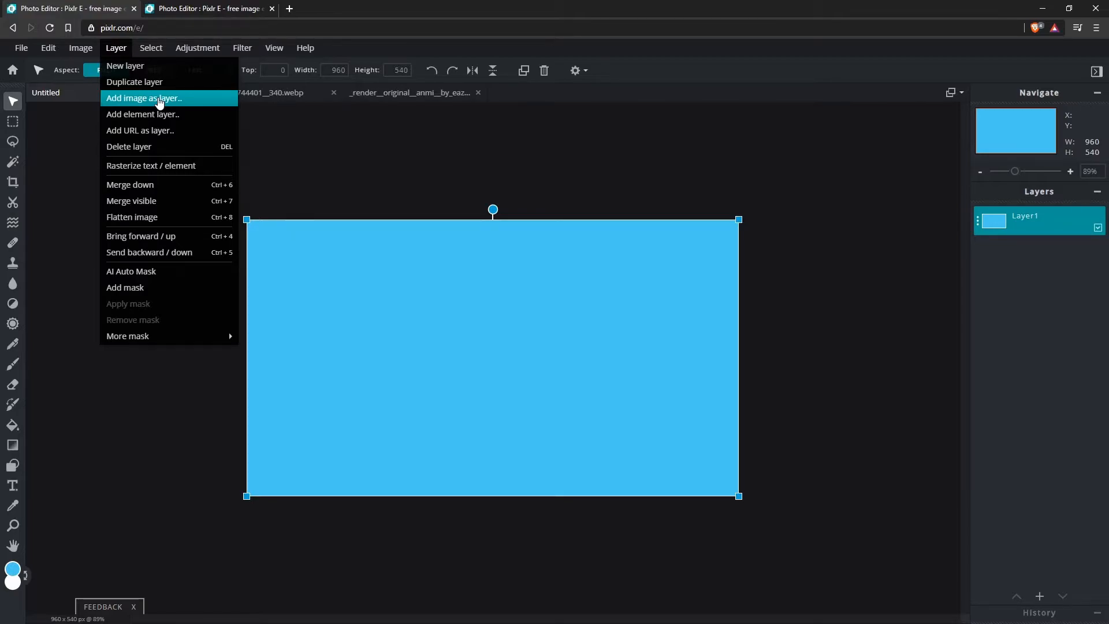
left_click(144, 98)
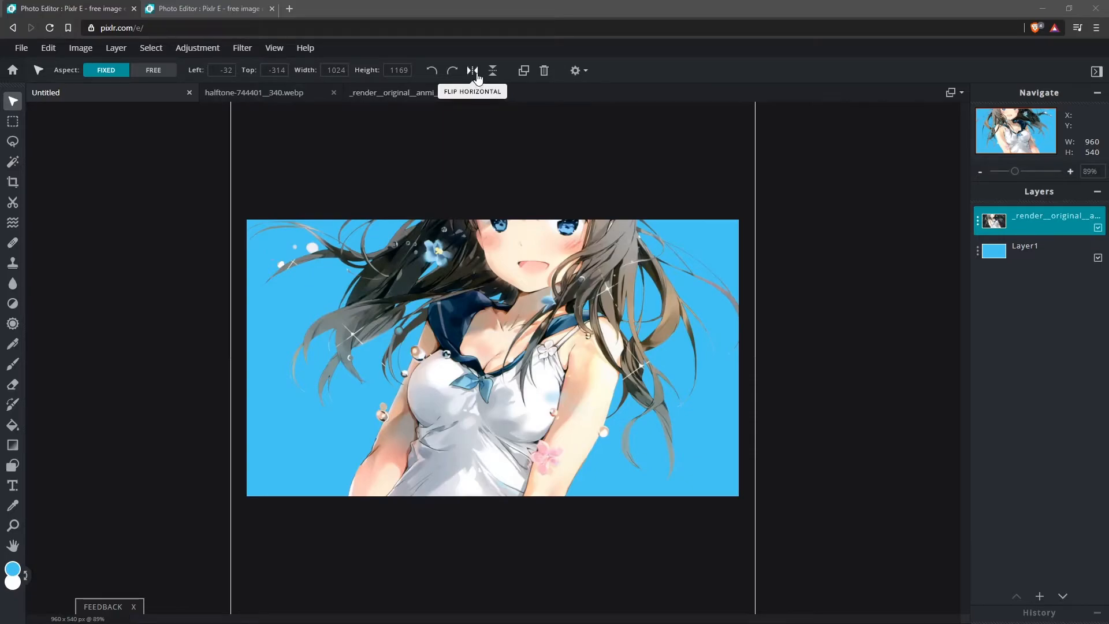
left_click(472, 70)
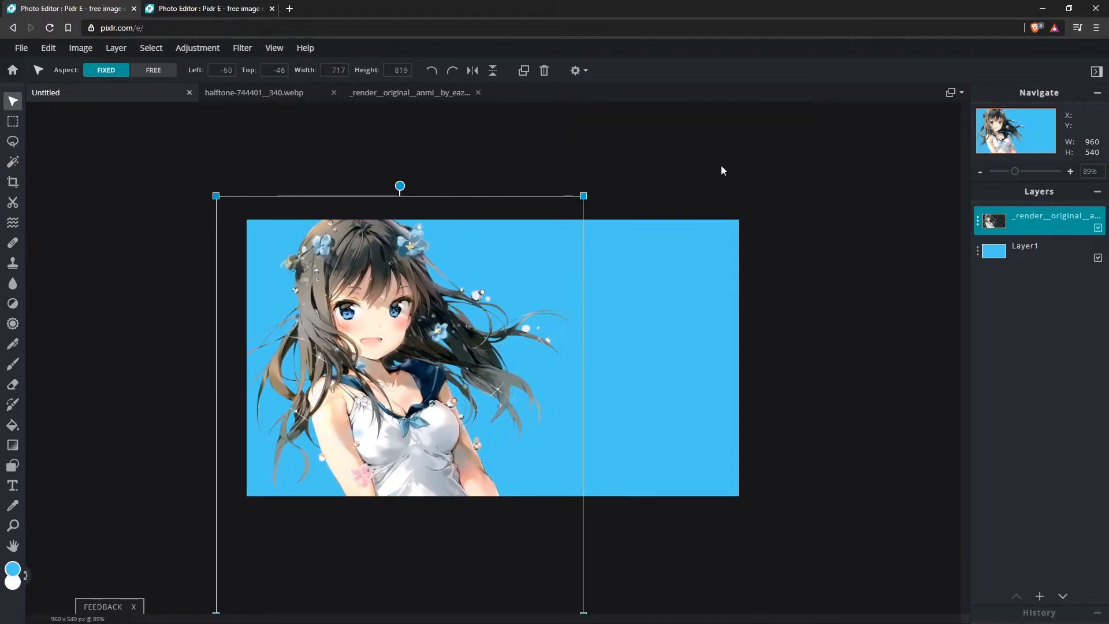
- Apply the character render's transform and select the blue background layer
left_click(47, 48)
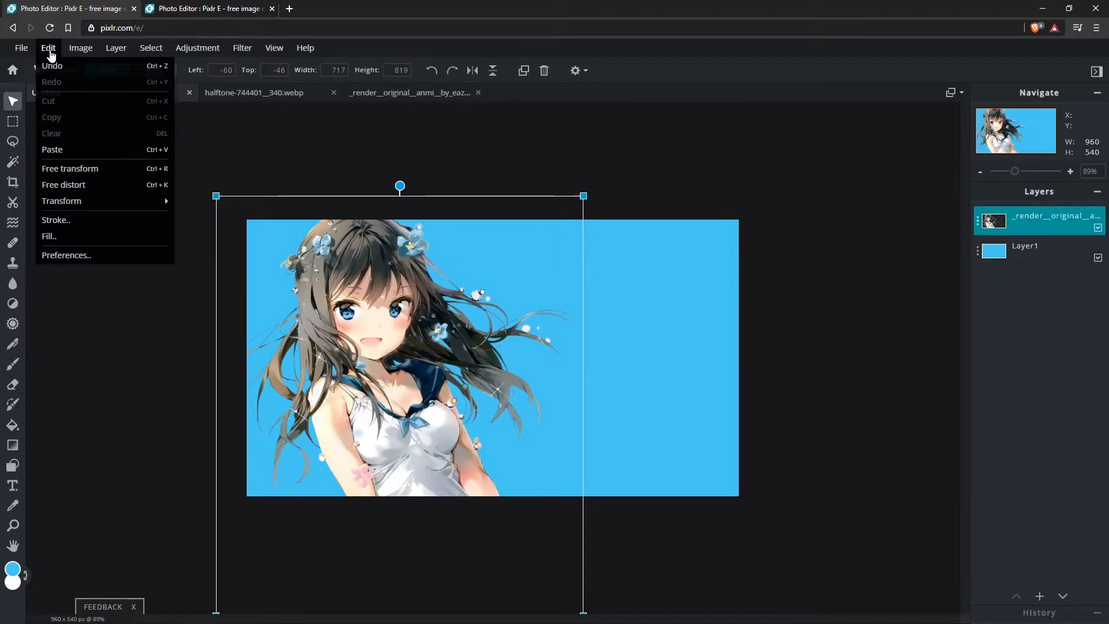
left_click(69, 168)
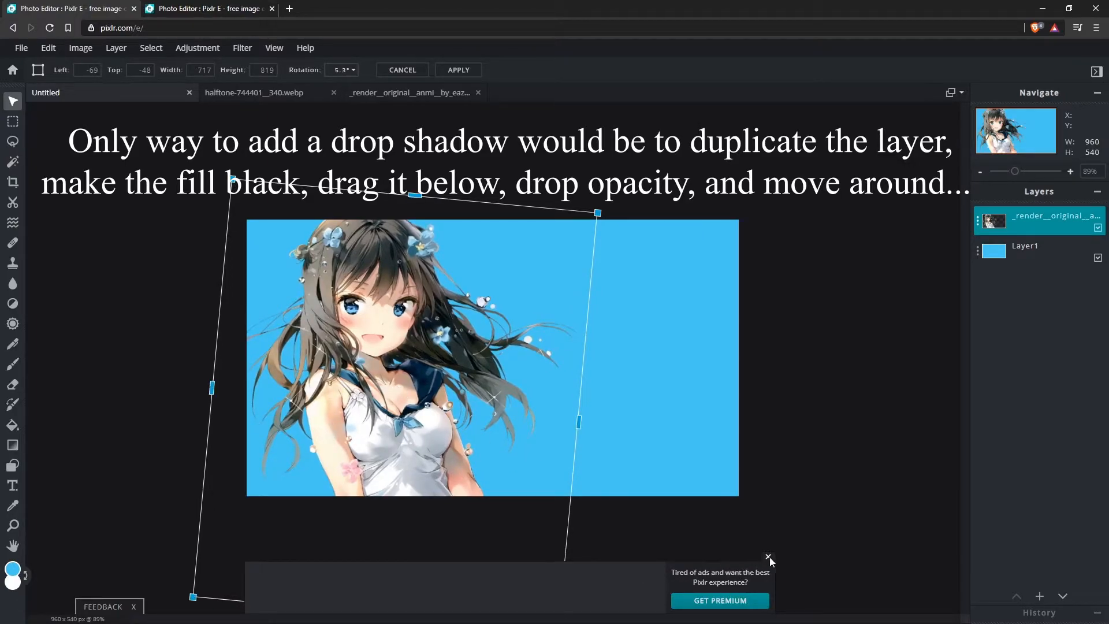
left_click(457, 70)
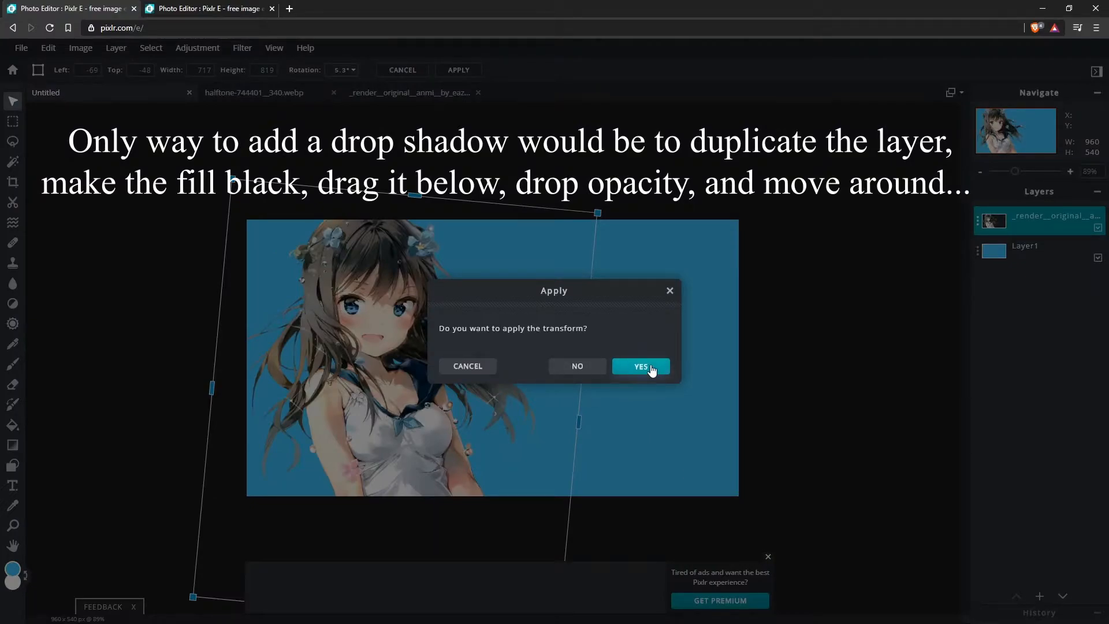
left_click(640, 365)
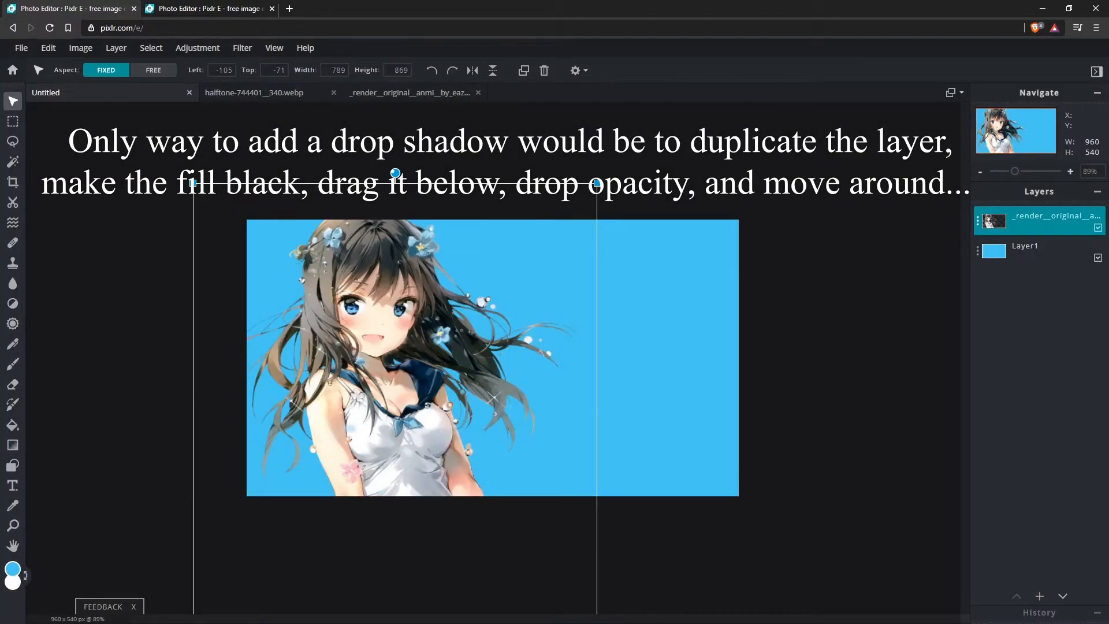
left_click(1023, 250)
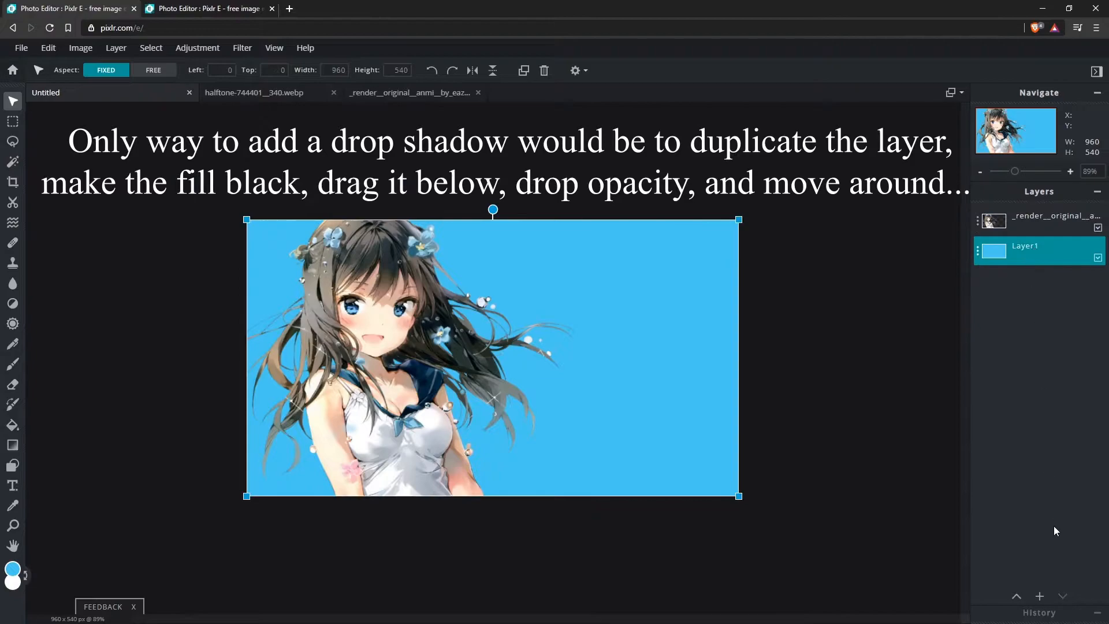
- Add a new empty layer above the blue background layer
left_click(115, 48)
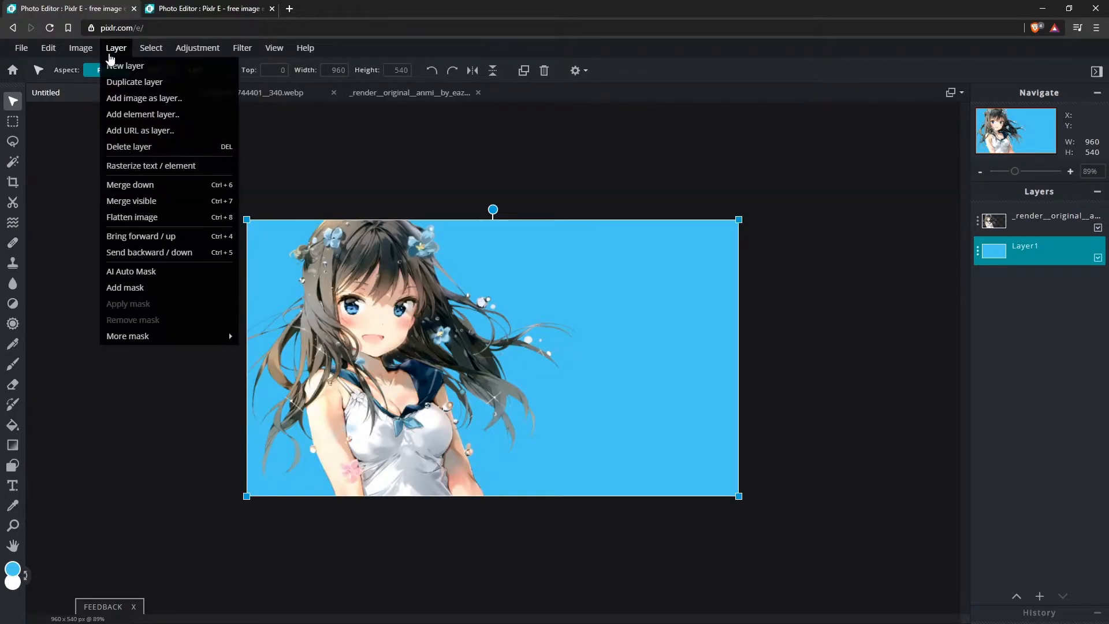
left_click(125, 66)
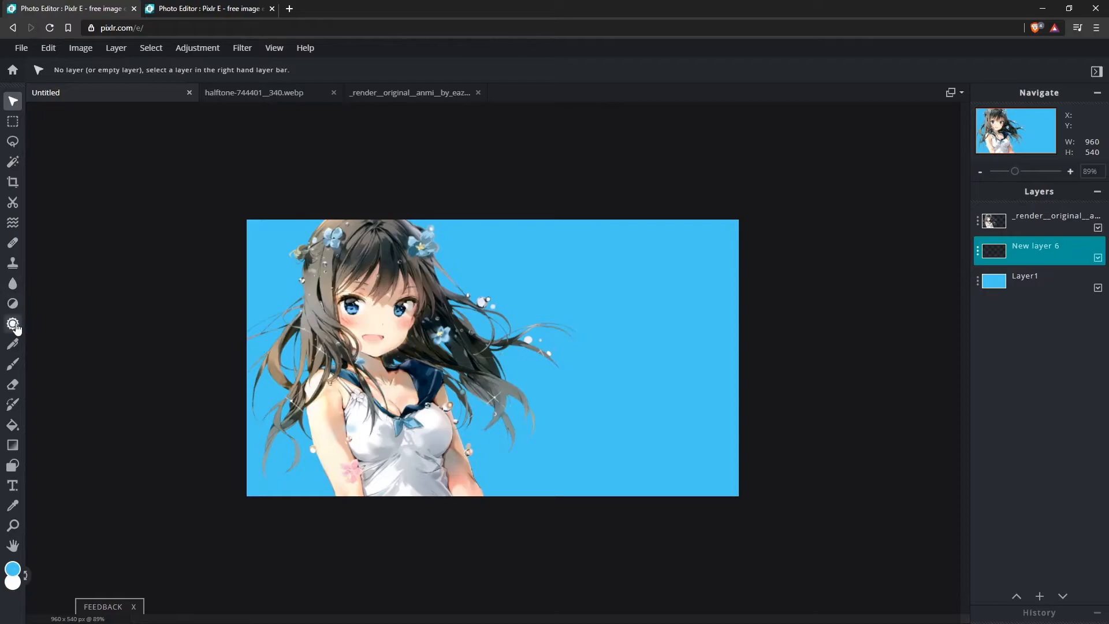
mouse_move(12, 324)
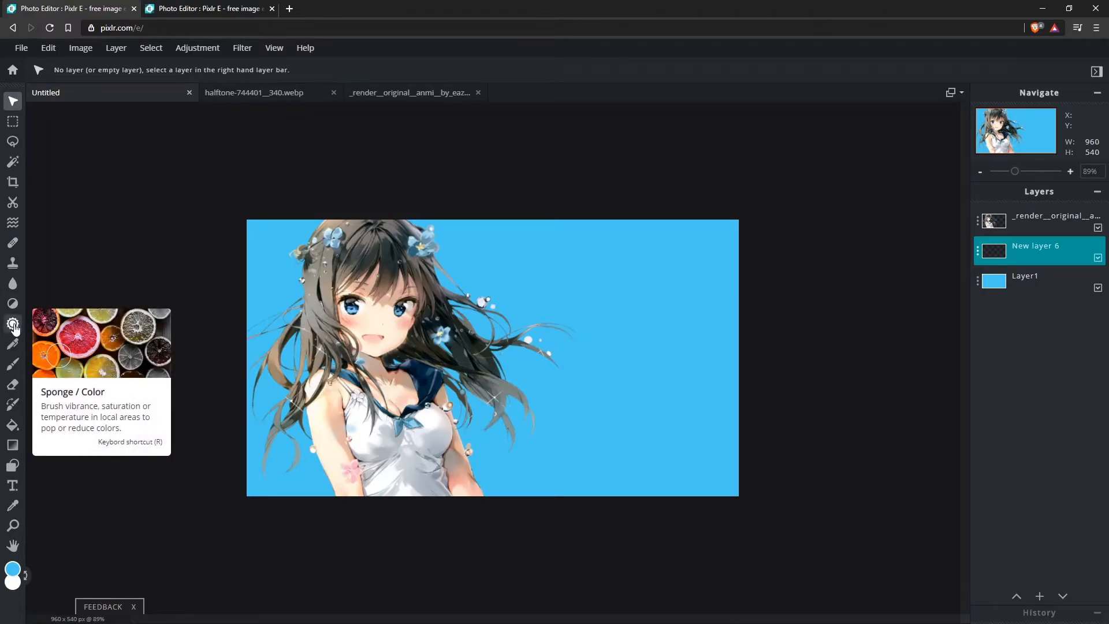
mouse_move(712, 354)
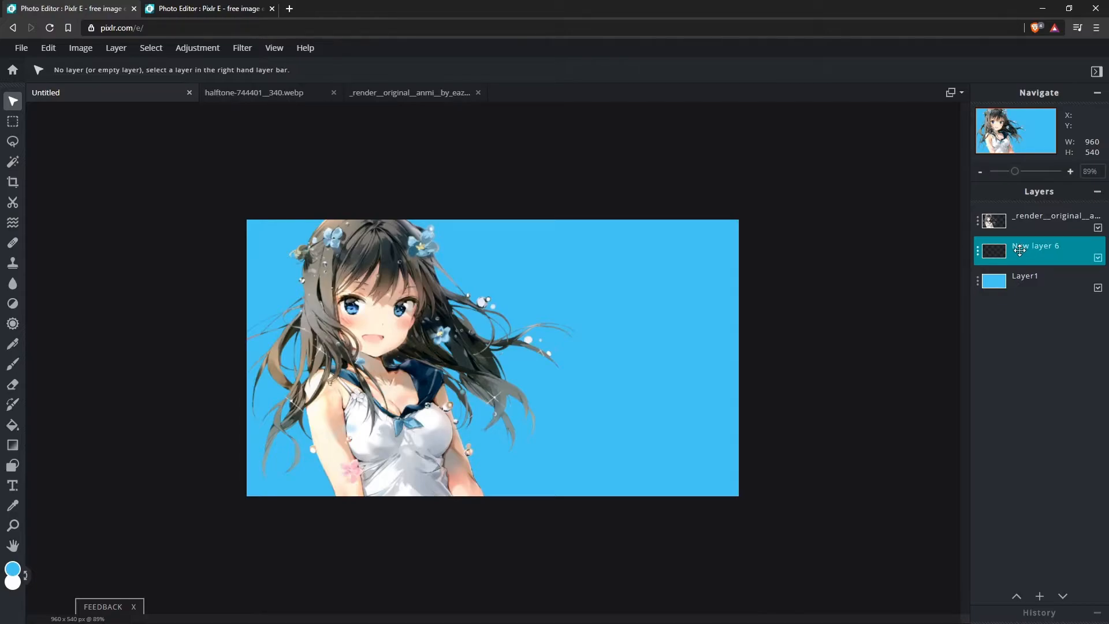
mouse_move(627, 373)
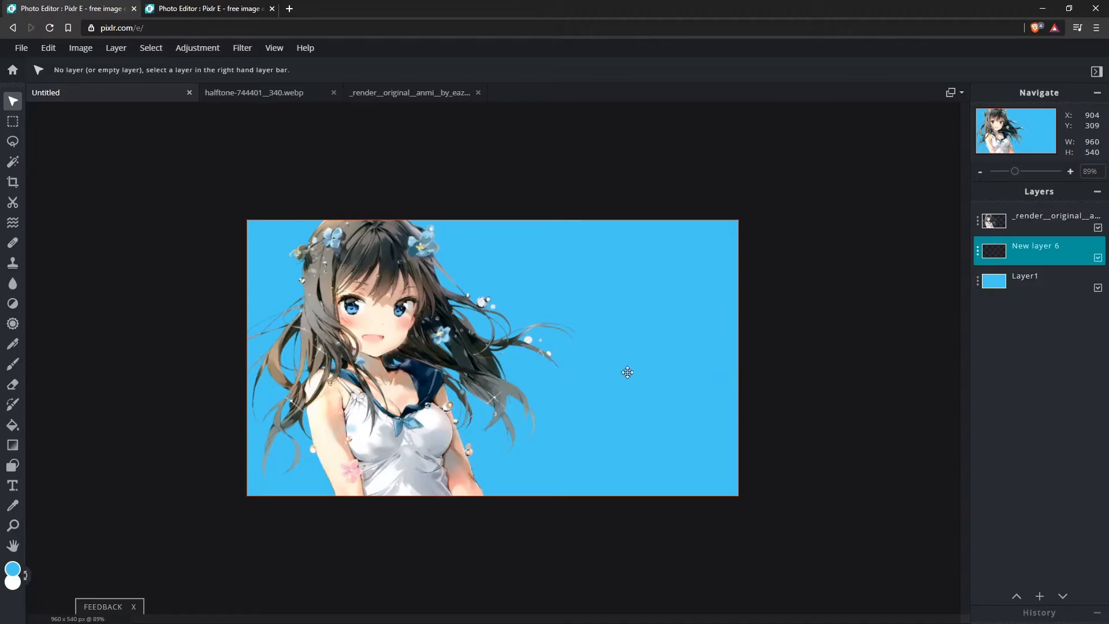
mouse_move(12, 404)
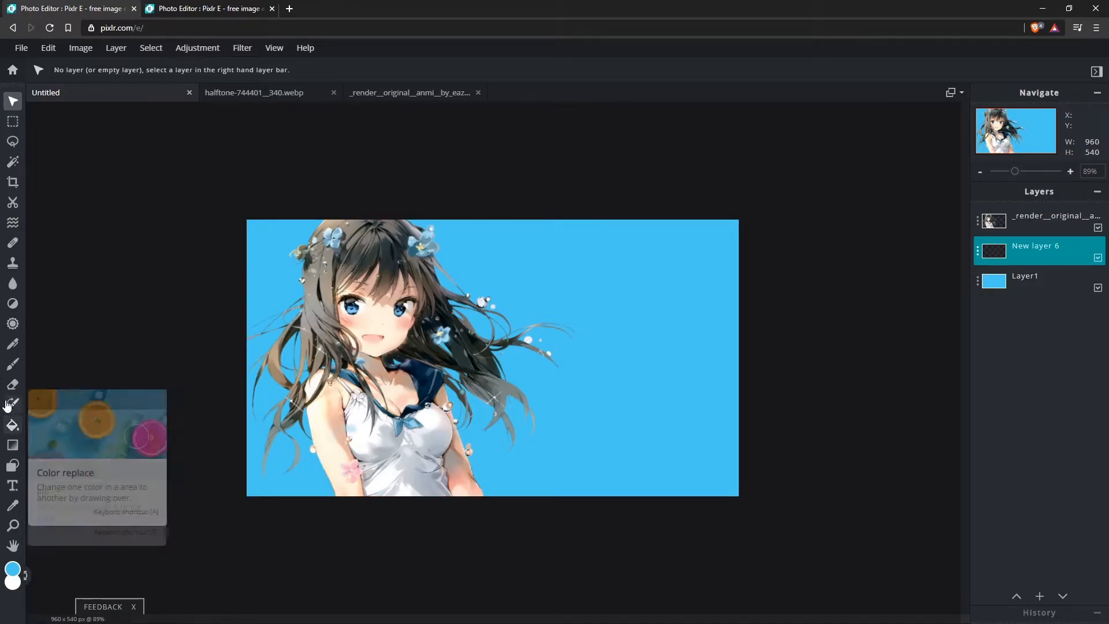
mouse_move(12, 346)
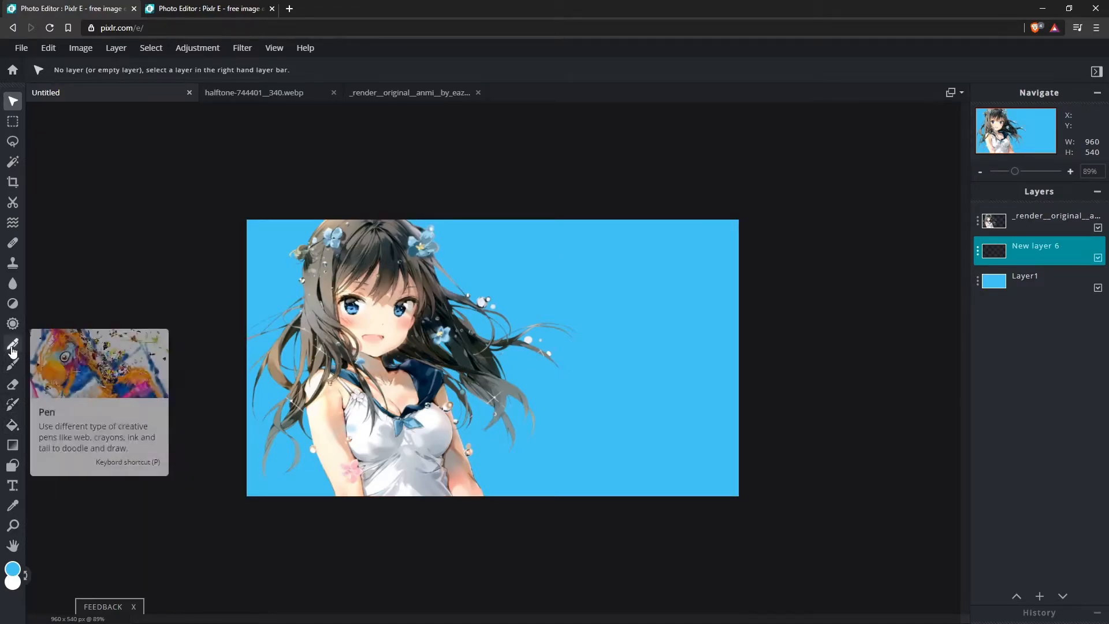
mouse_move(23, 268)
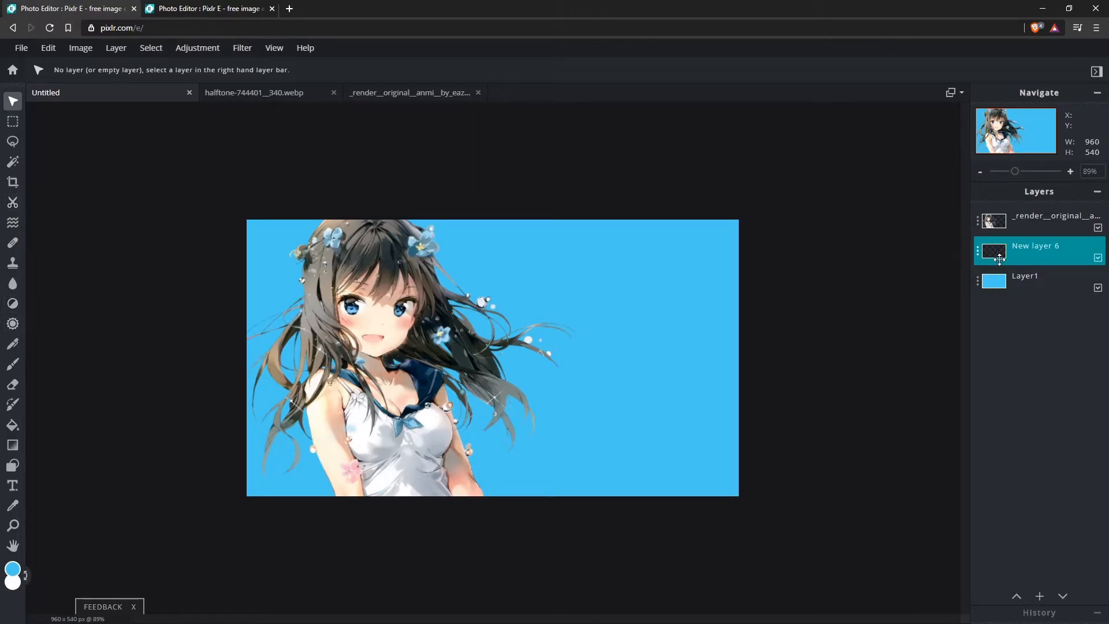
mouse_move(26, 574)
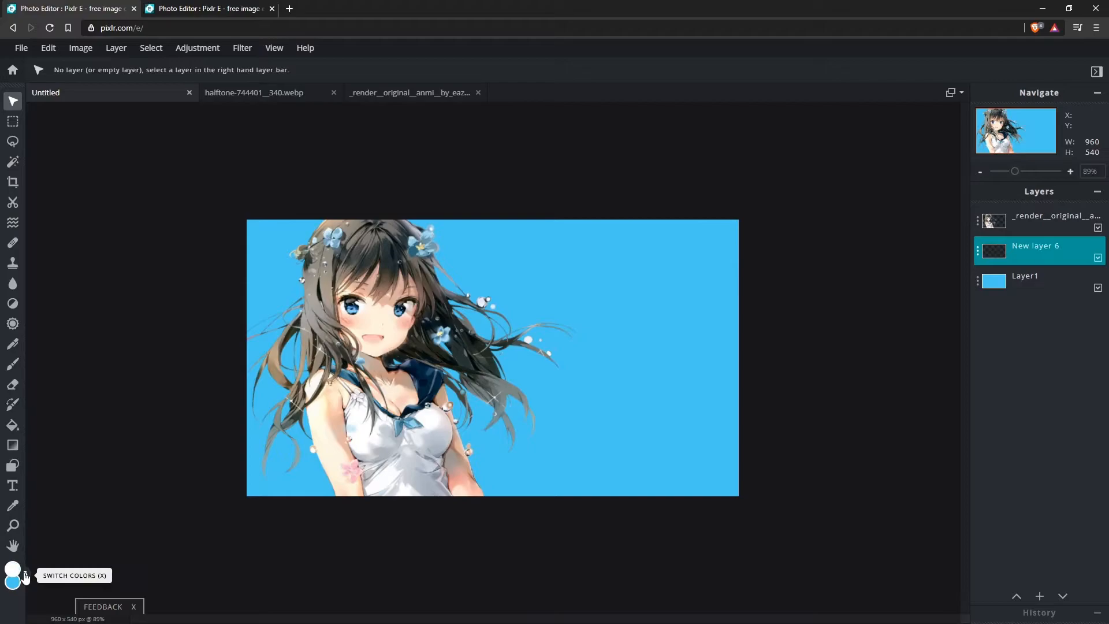
- Switch to the Shape tool and fill the stripe area with white via Edit > Fill
left_click(12, 444)
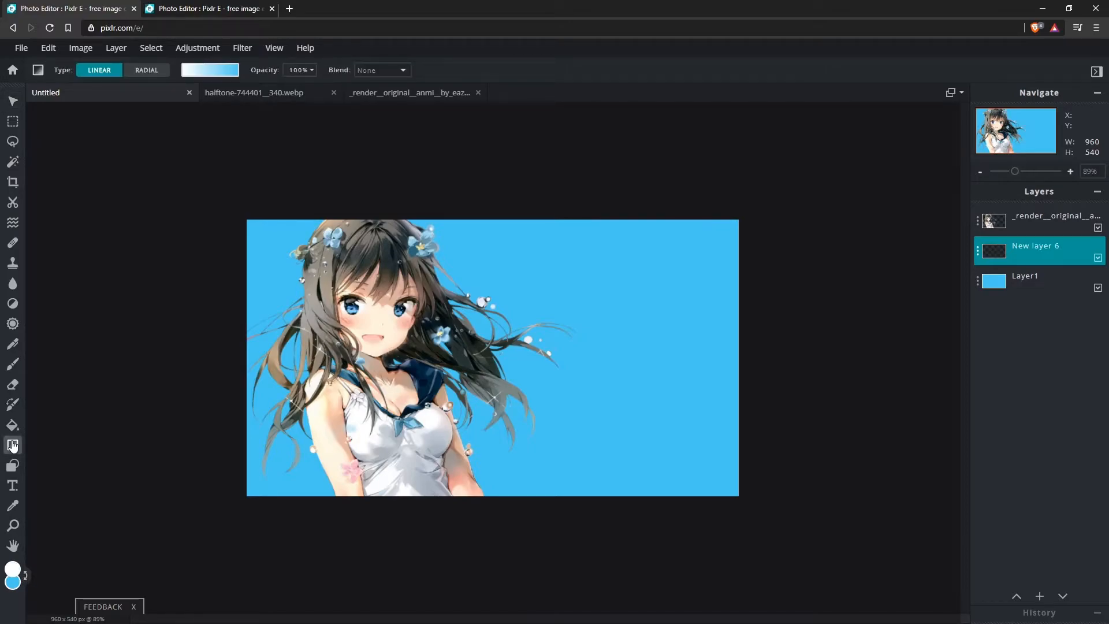
left_click(13, 444)
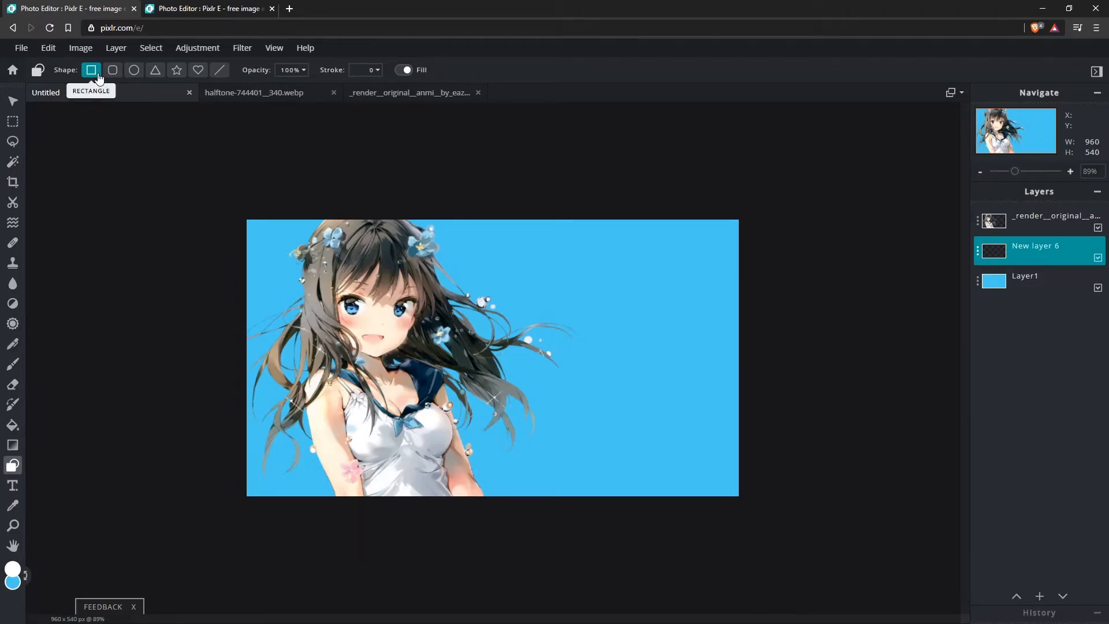
mouse_move(606, 520)
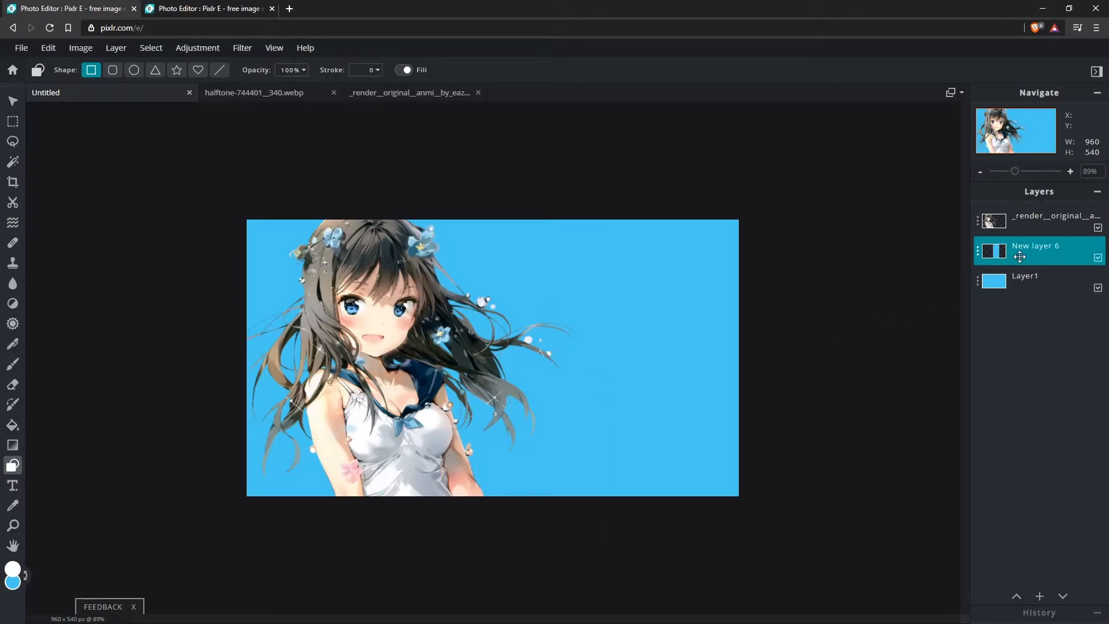
left_click(47, 48)
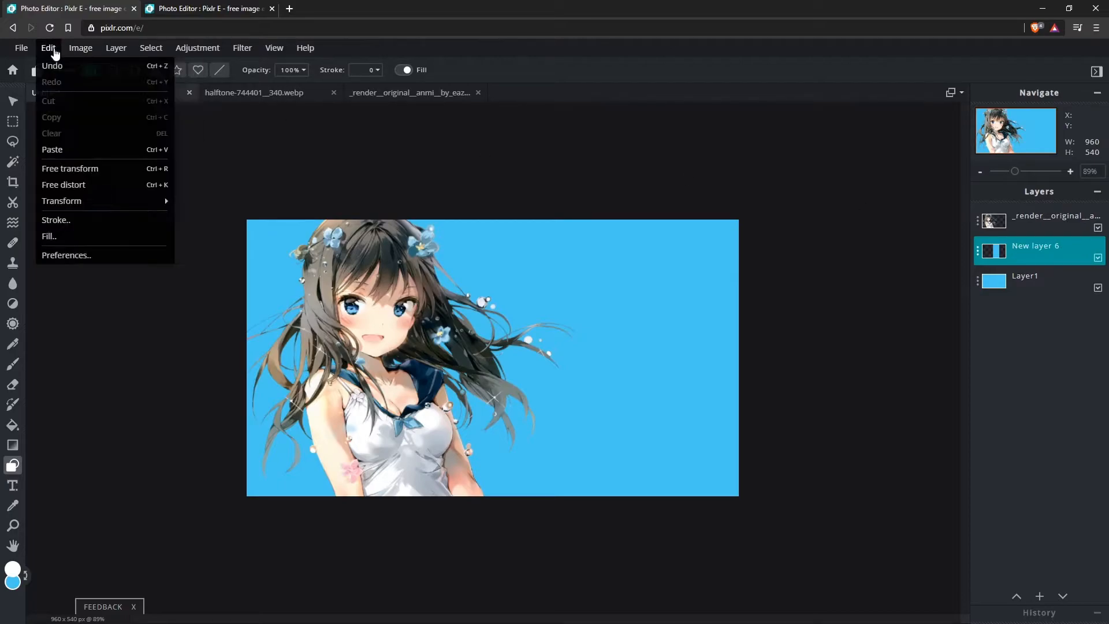
mouse_move(49, 236)
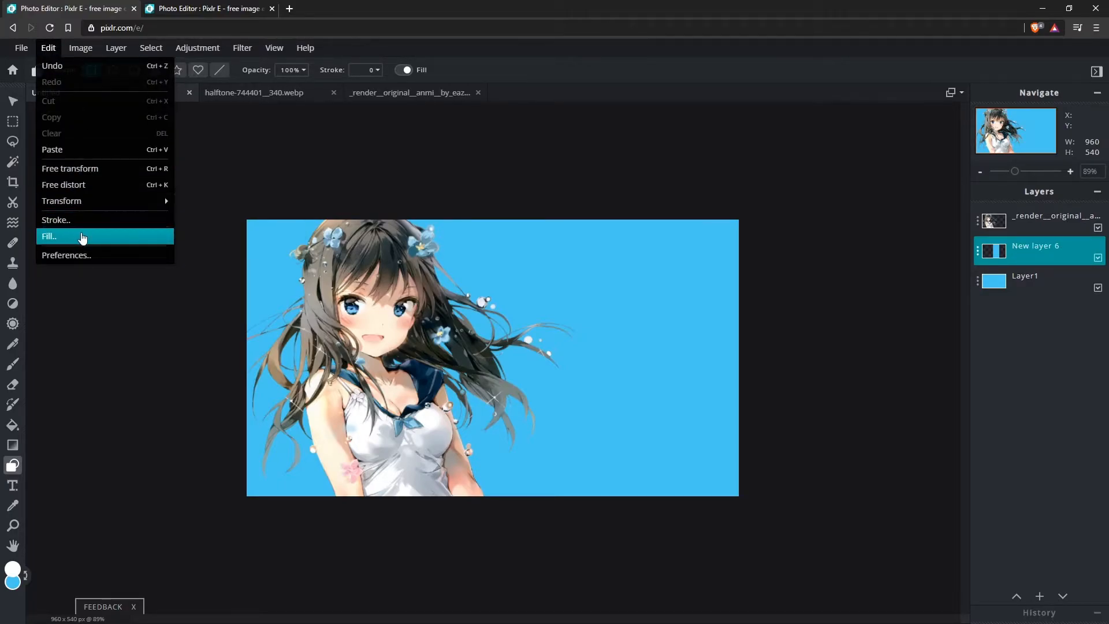
left_click(50, 236)
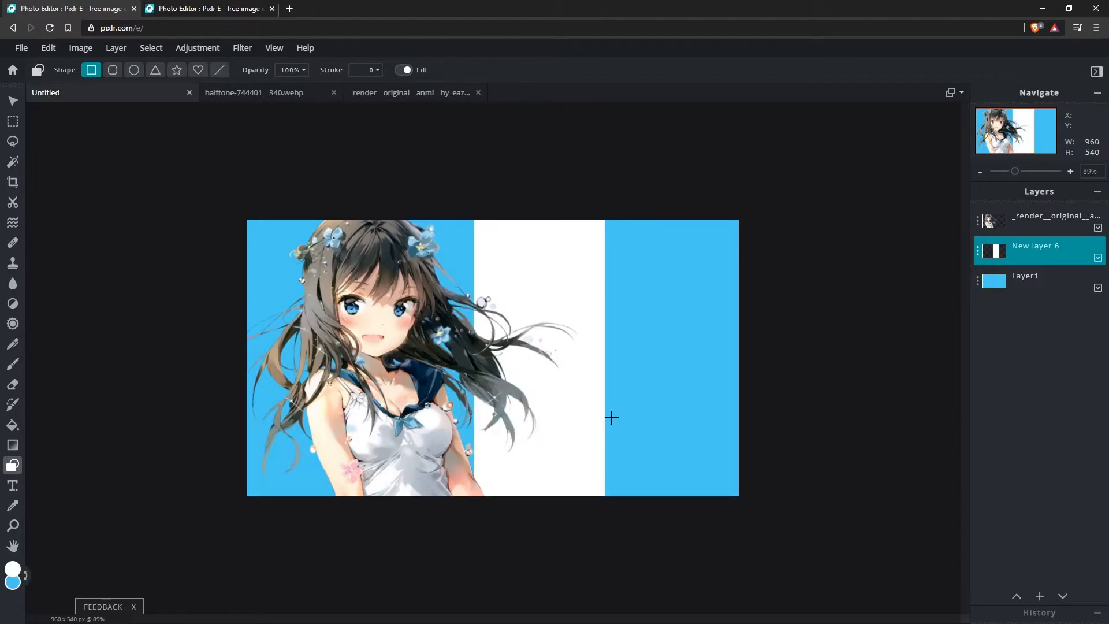
mouse_move(596, 421)
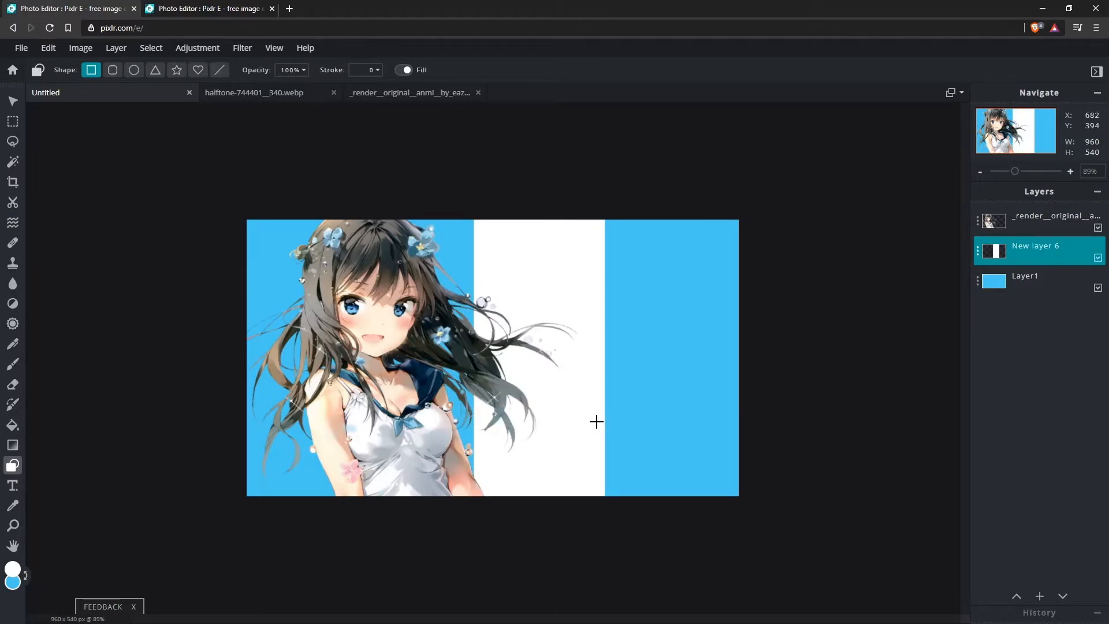
mouse_move(114, 422)
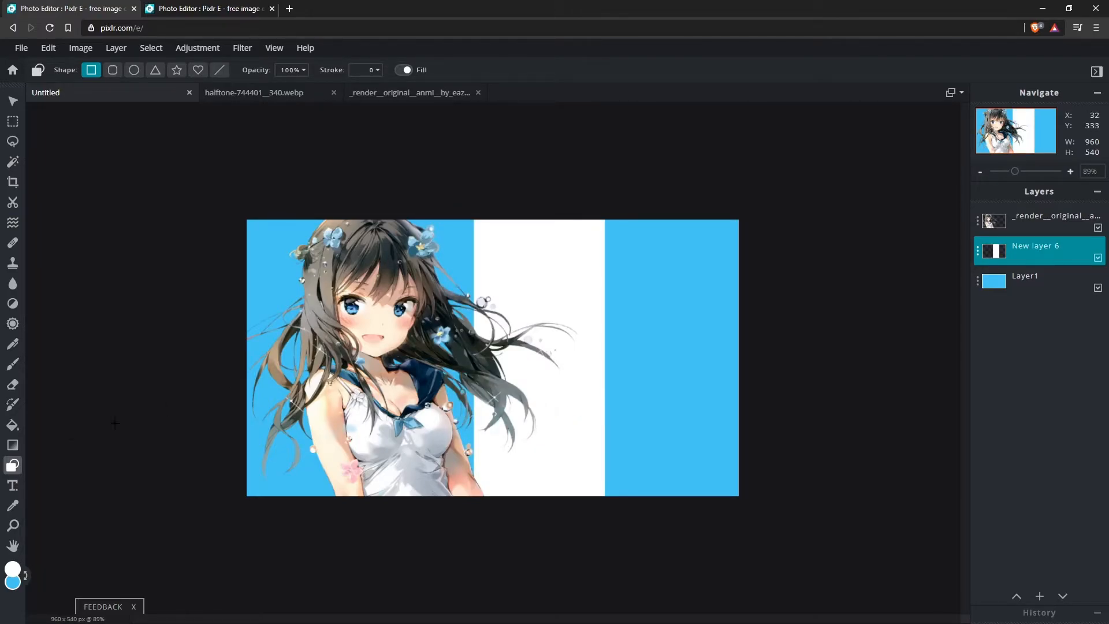
mouse_move(13, 465)
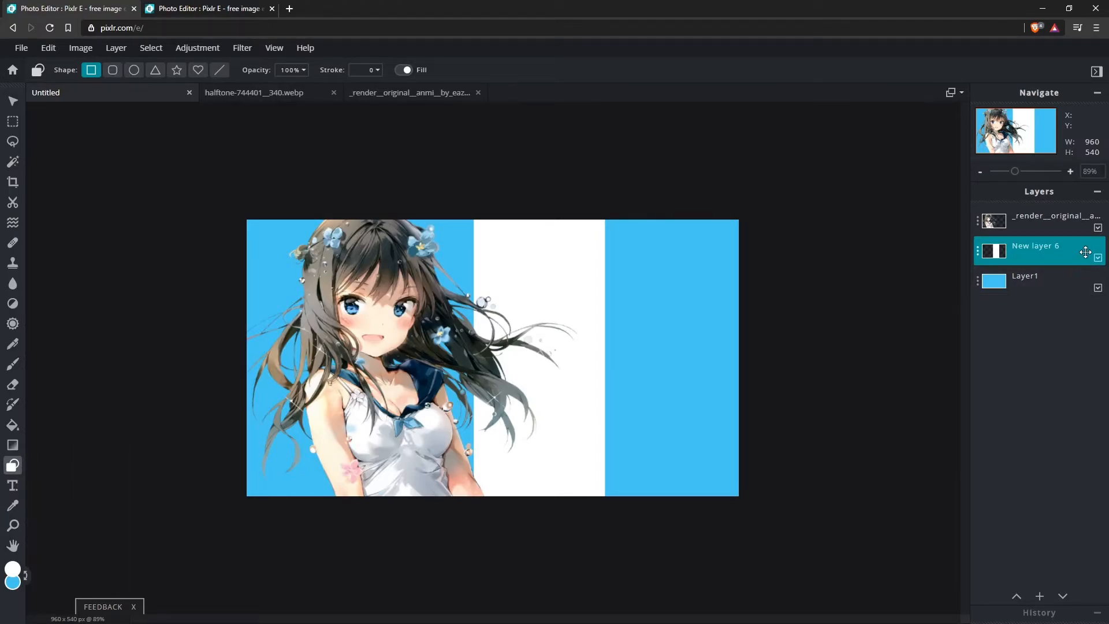
mouse_move(1096, 257)
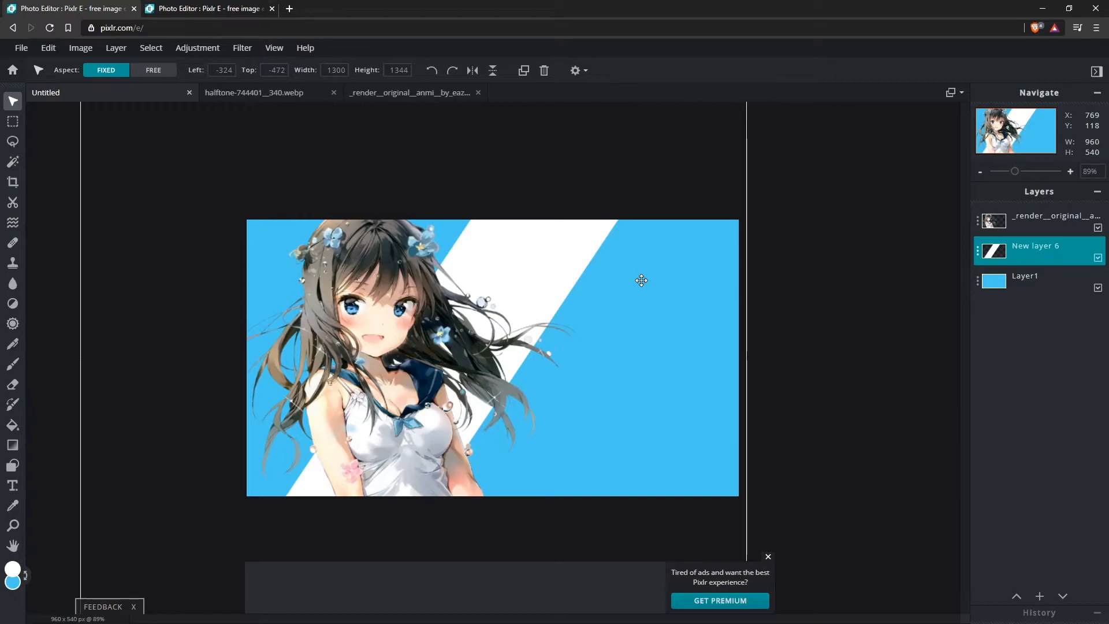
mouse_move(646, 280)
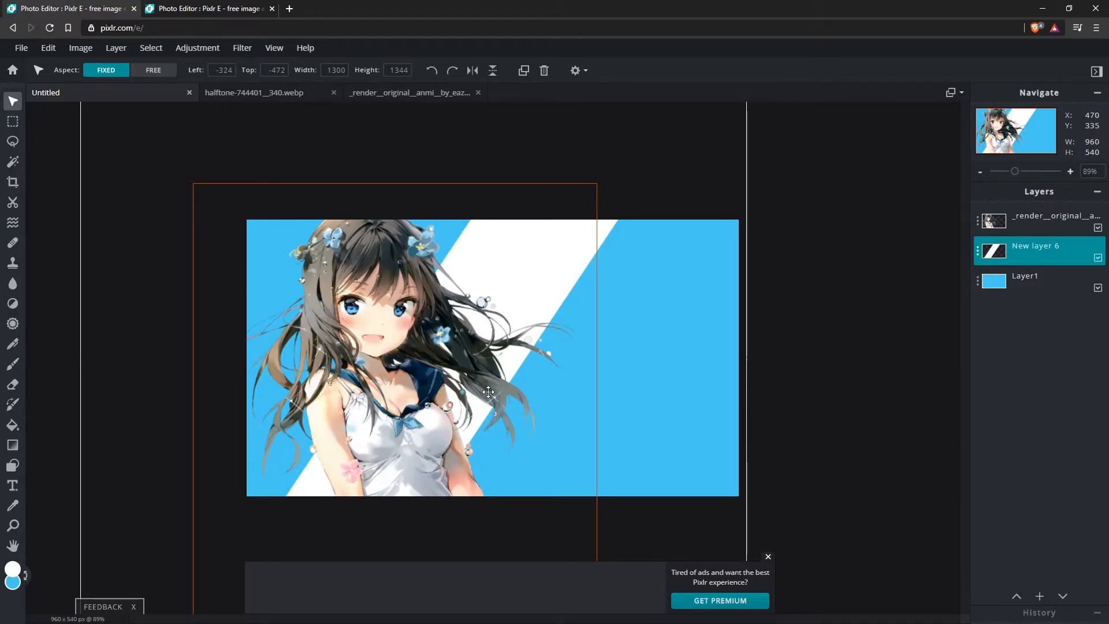
mouse_move(529, 380)
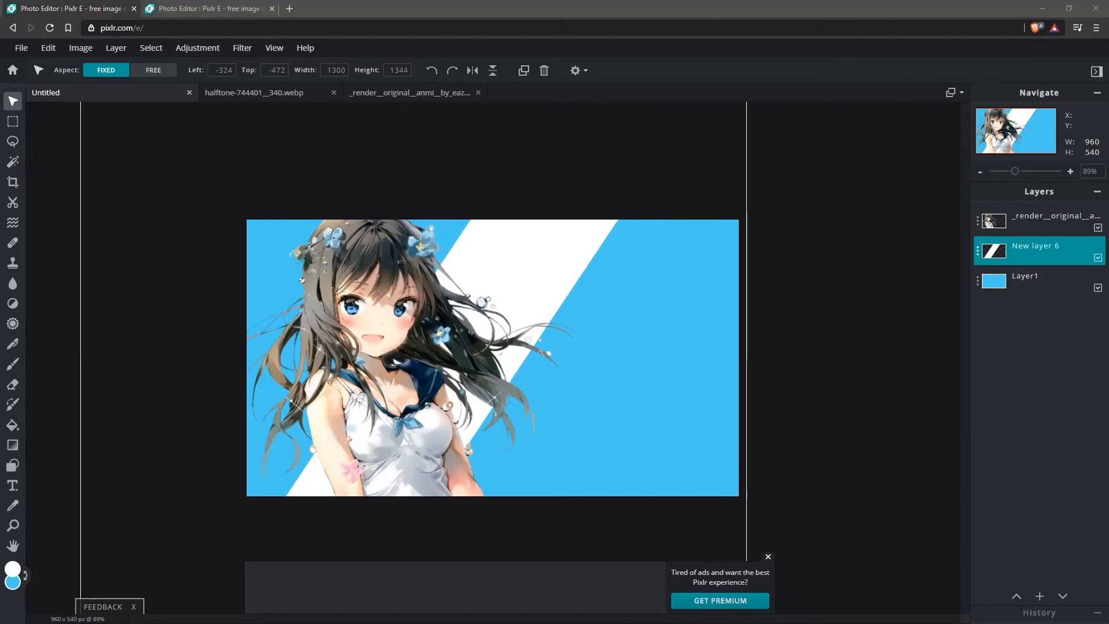
- Duplicate the character render layer, toggle Auto select layer, and reselect the top render
left_click(1039, 220)
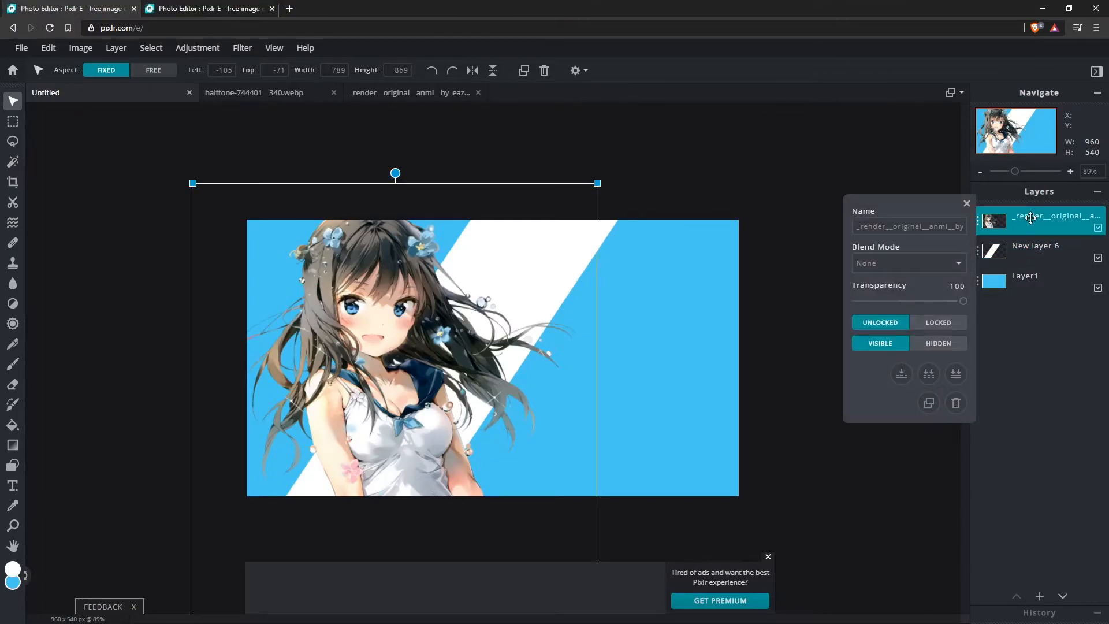
mouse_move(928, 402)
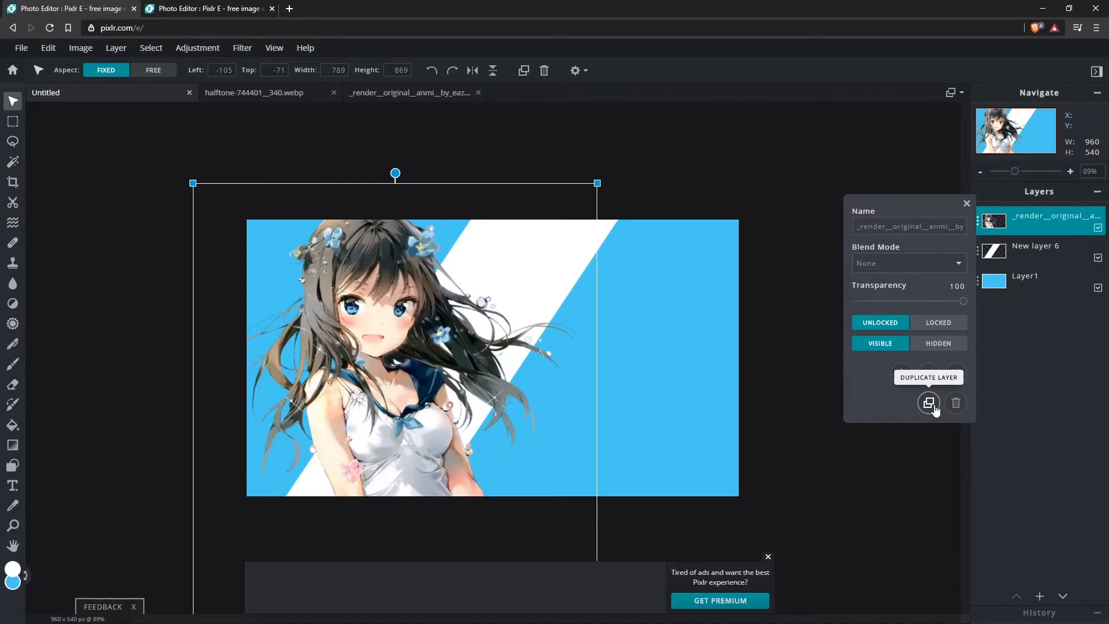
left_click(928, 402)
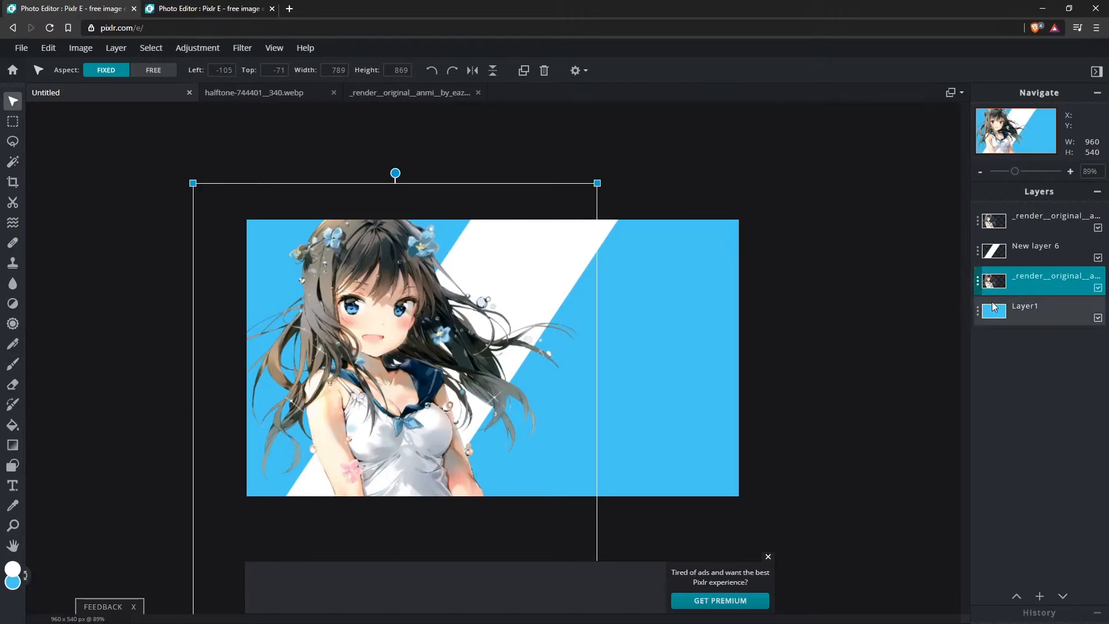
left_click(576, 70)
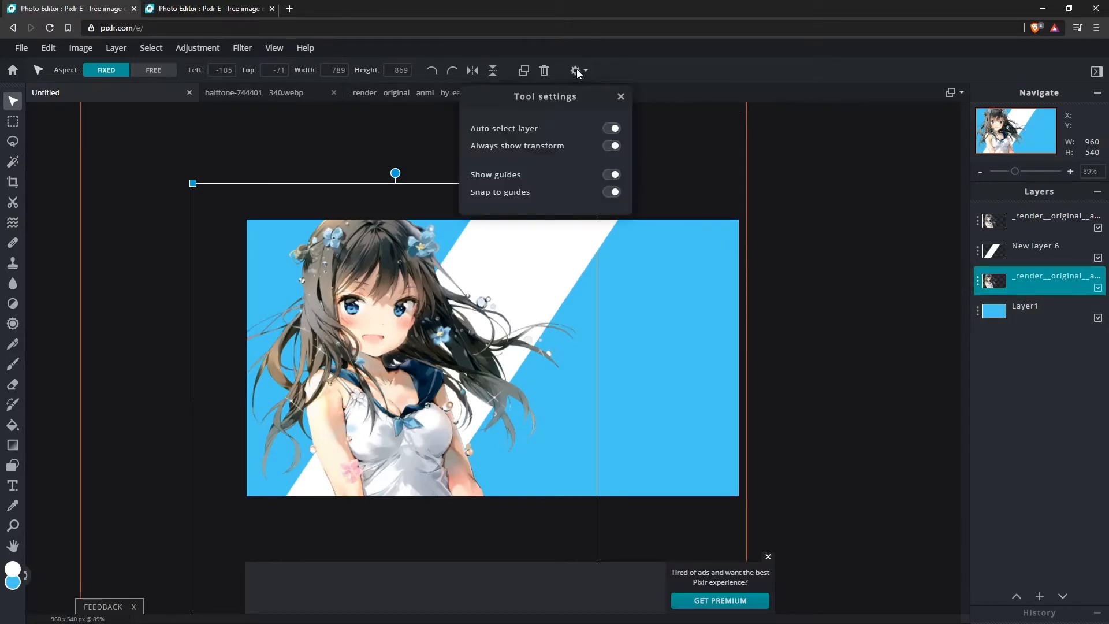
left_click(612, 128)
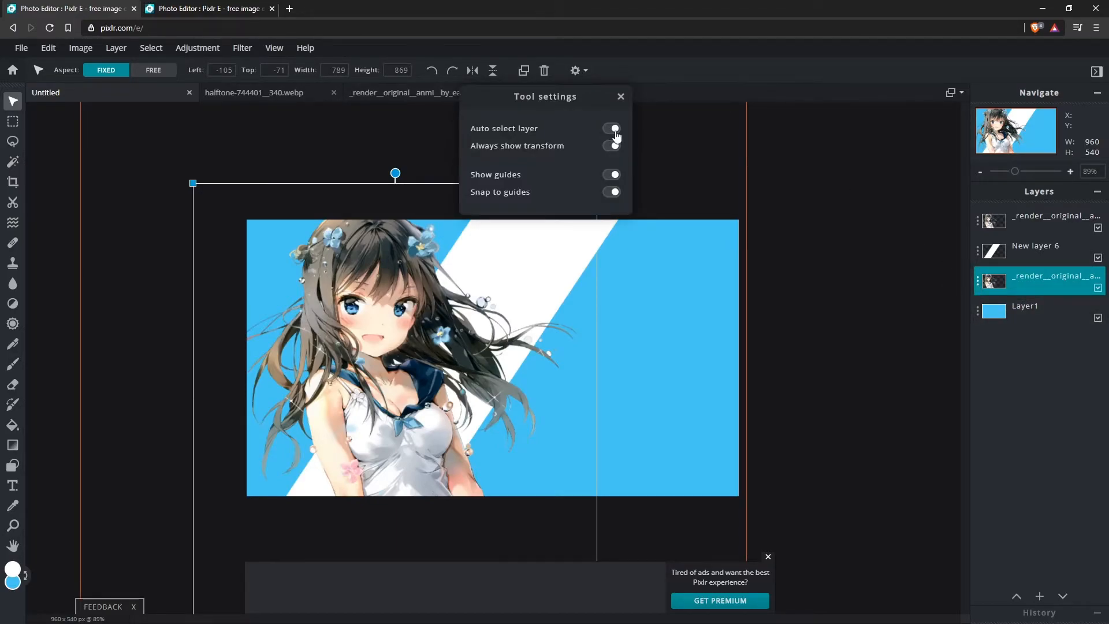
left_click(611, 128)
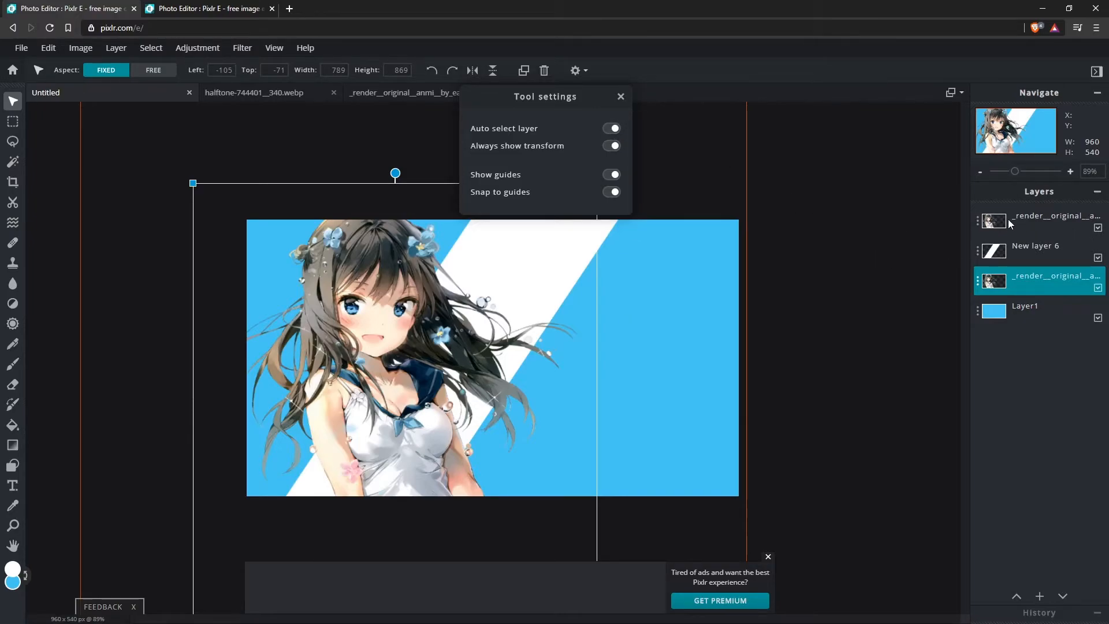
left_click(621, 96)
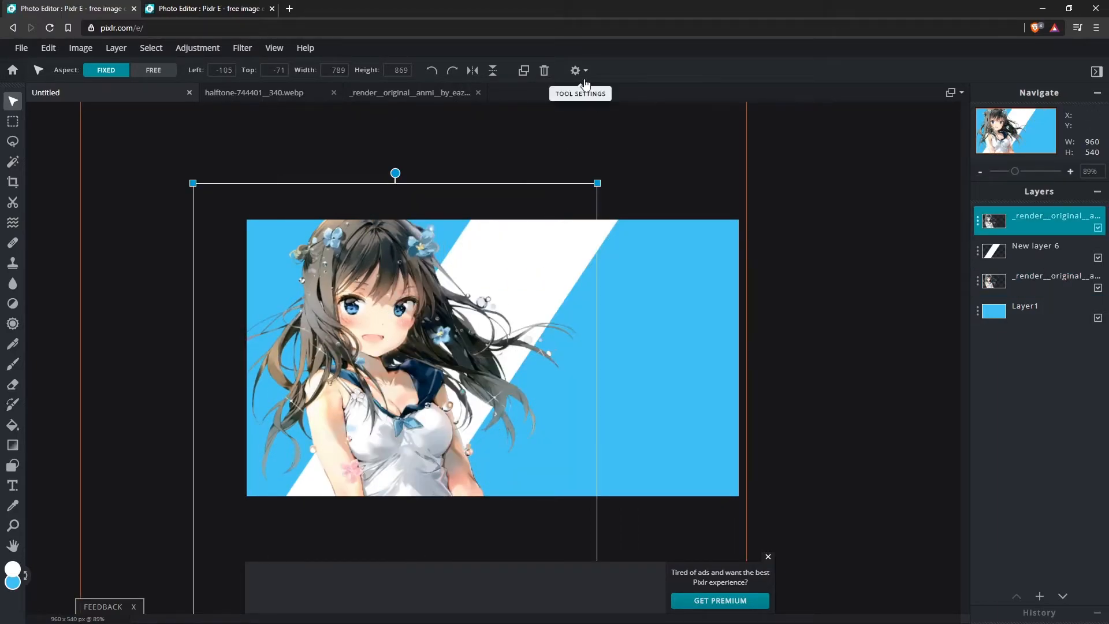
left_click(574, 70)
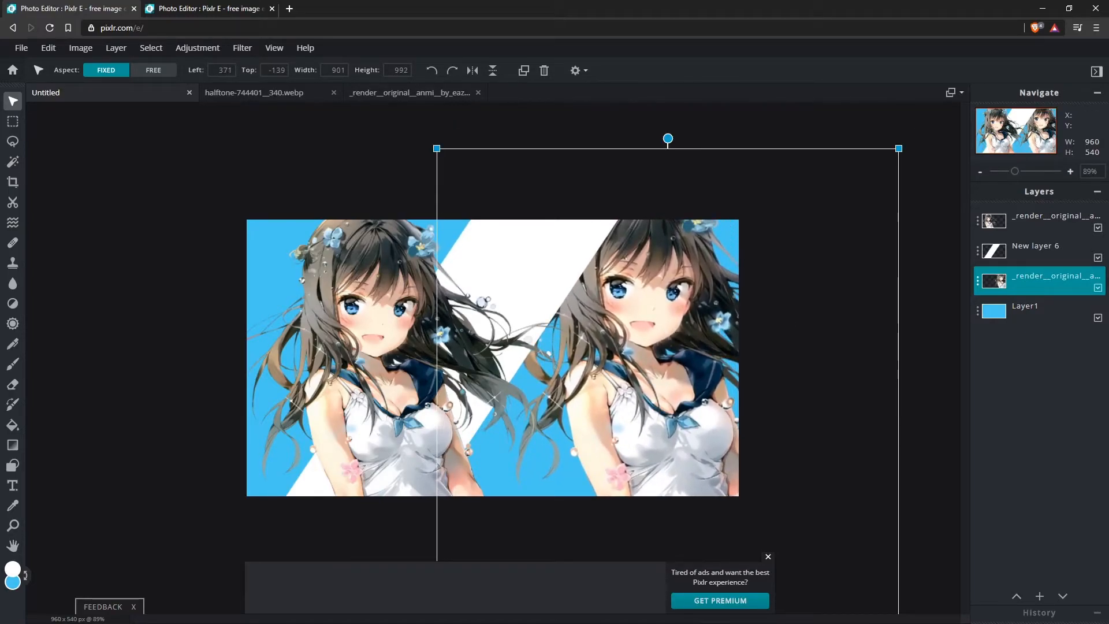
mouse_move(1020, 284)
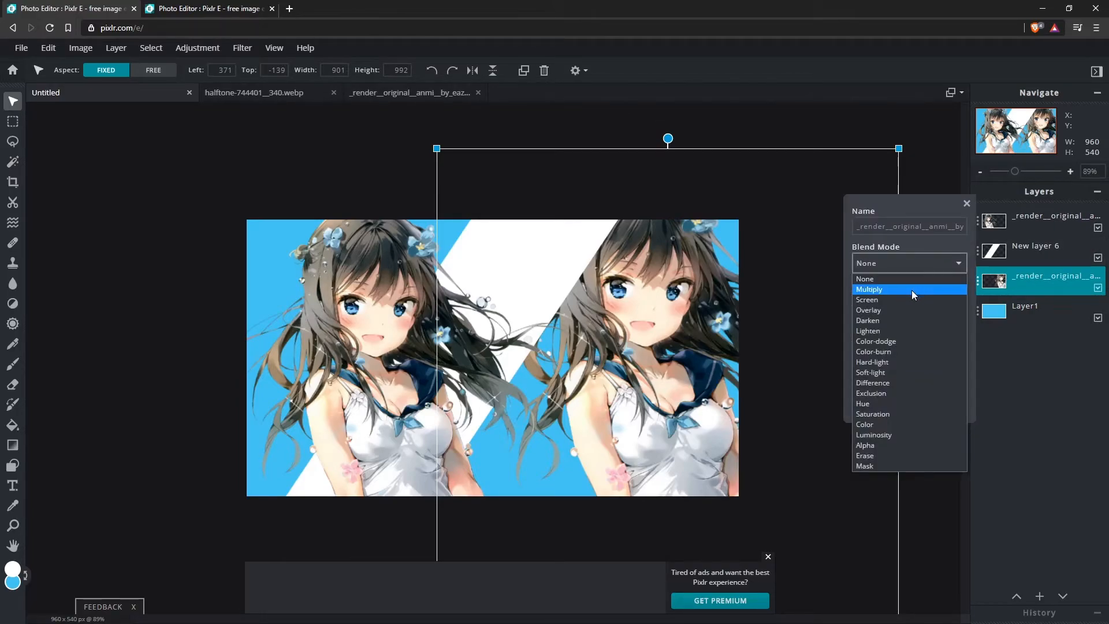
- Set the character copy's layer blend mode to Multiply
left_click(868, 289)
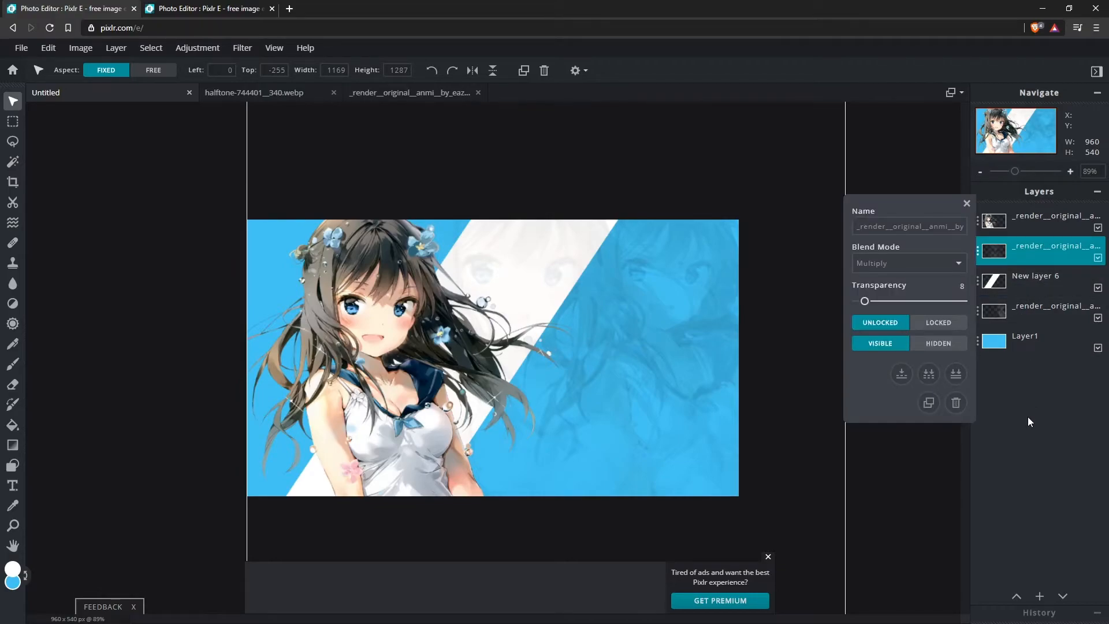
- Close layer settings and invert a rectangular selection on the white stripe layer
left_click(966, 203)
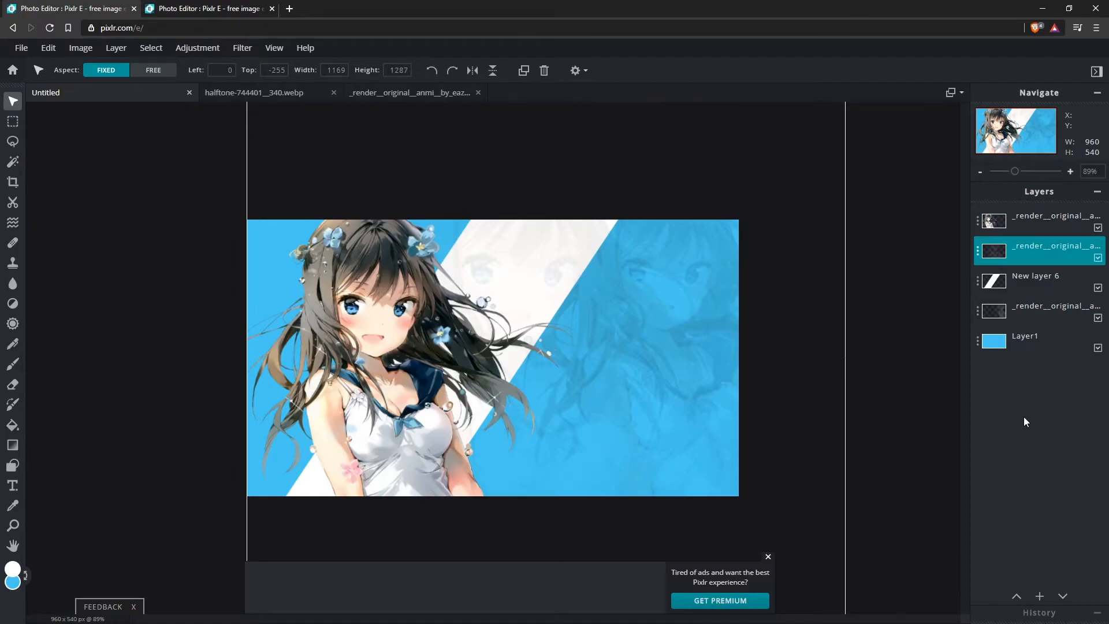
left_click(1034, 276)
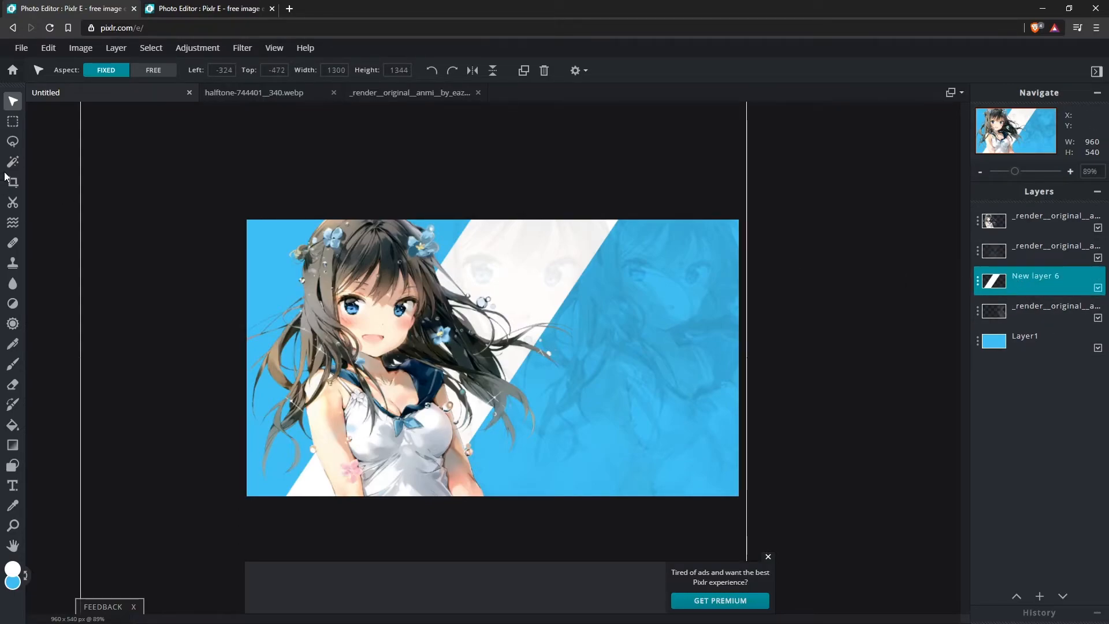
left_click(13, 161)
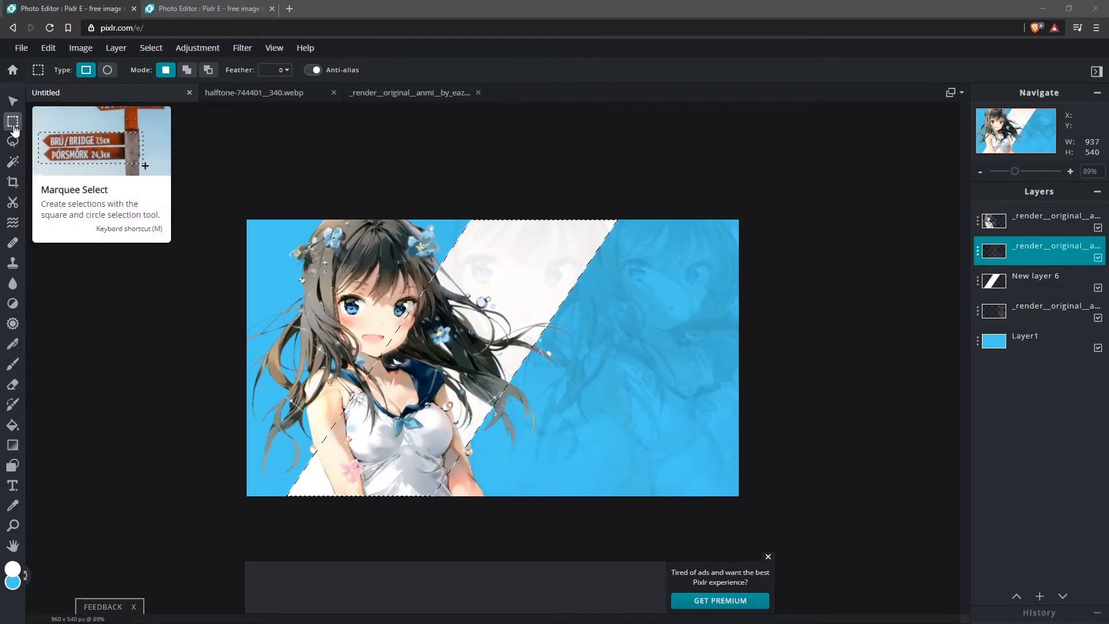
right_click(491, 305)
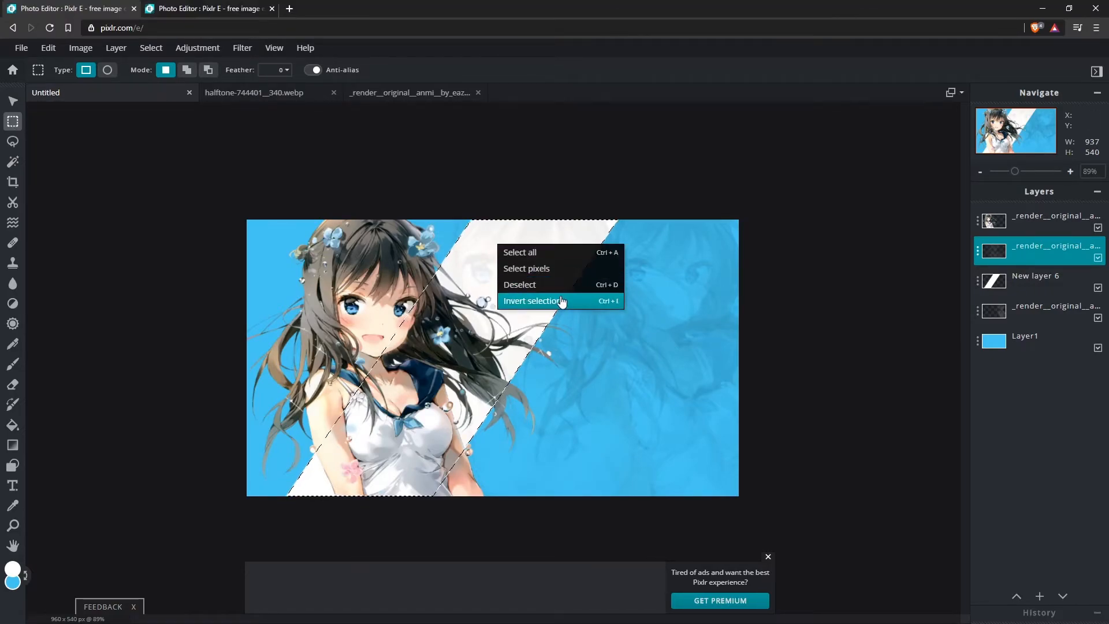
left_click(532, 300)
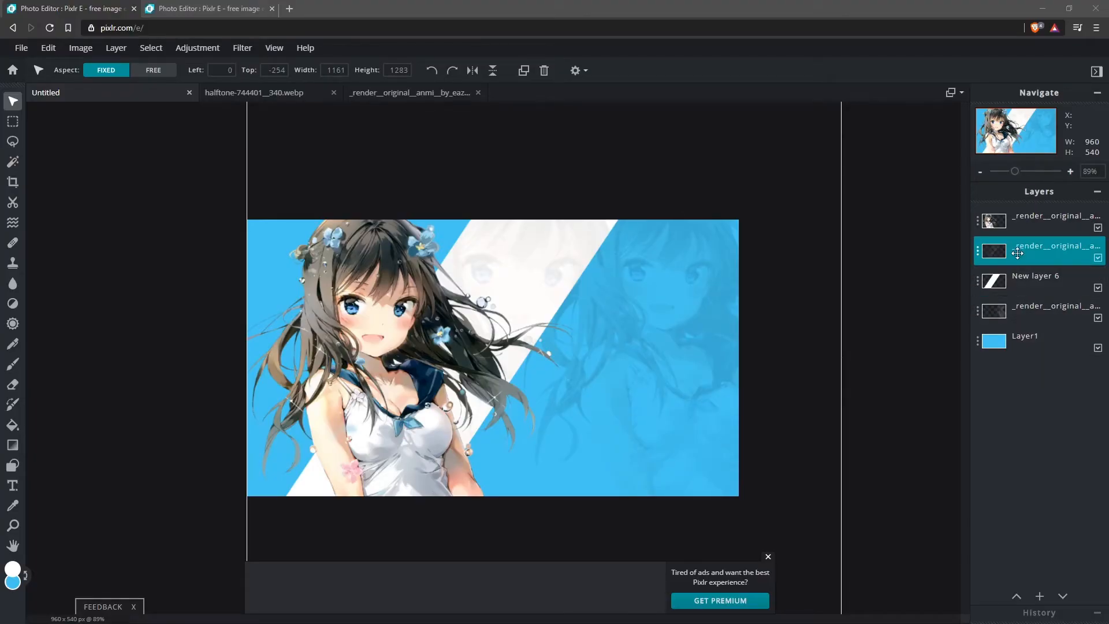
- Select the faint character copy layer and add empty Layer 9 above it
left_click(1053, 221)
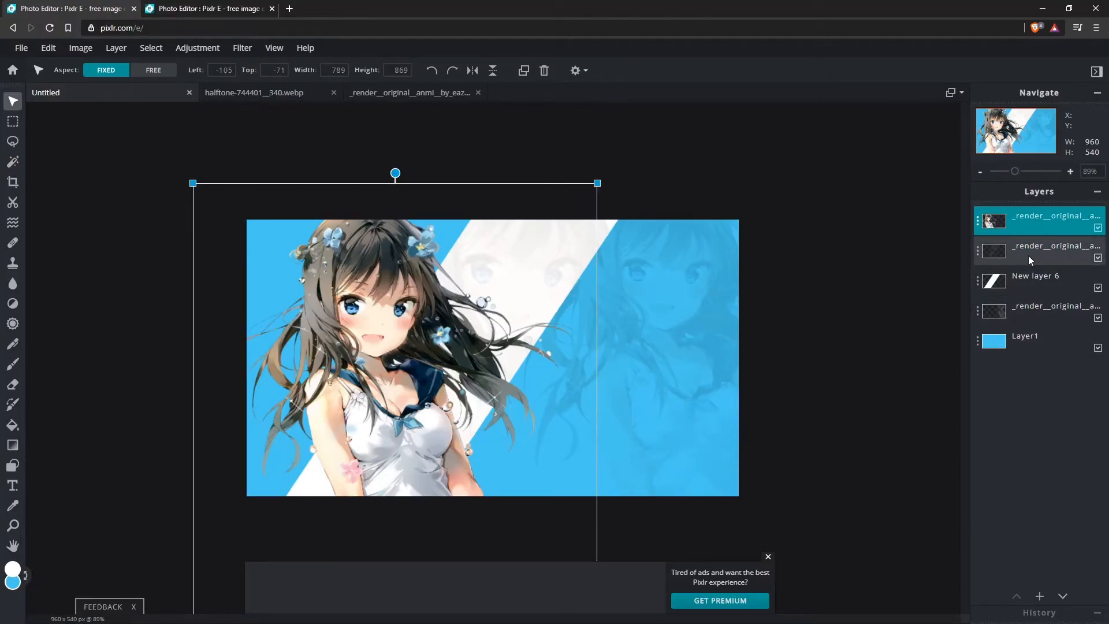
left_click(1053, 250)
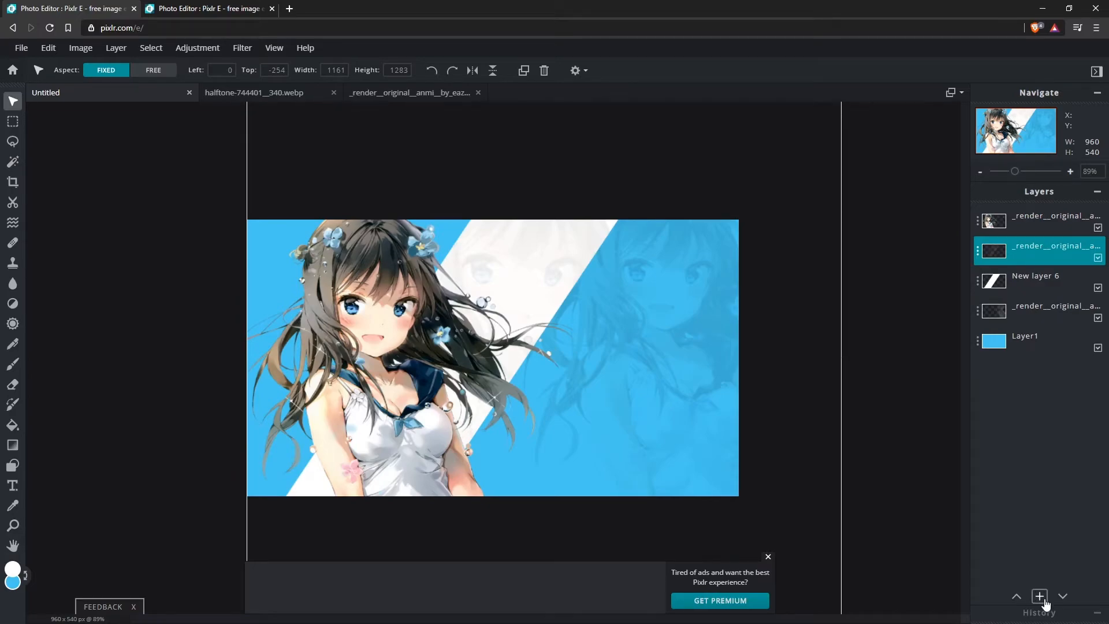
left_click(1038, 596)
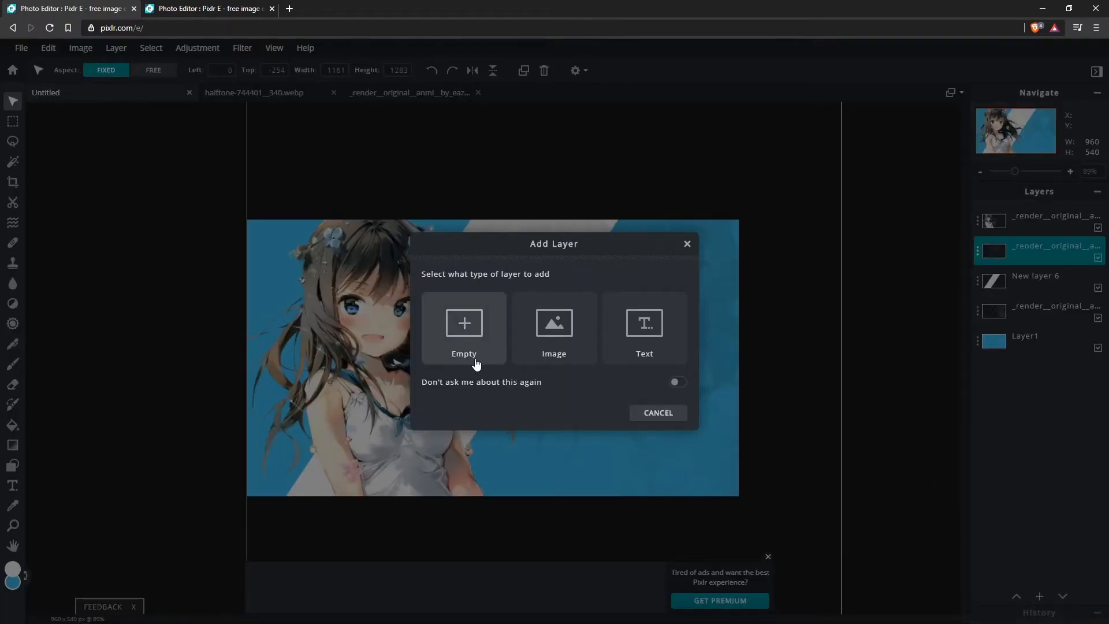
left_click(463, 329)
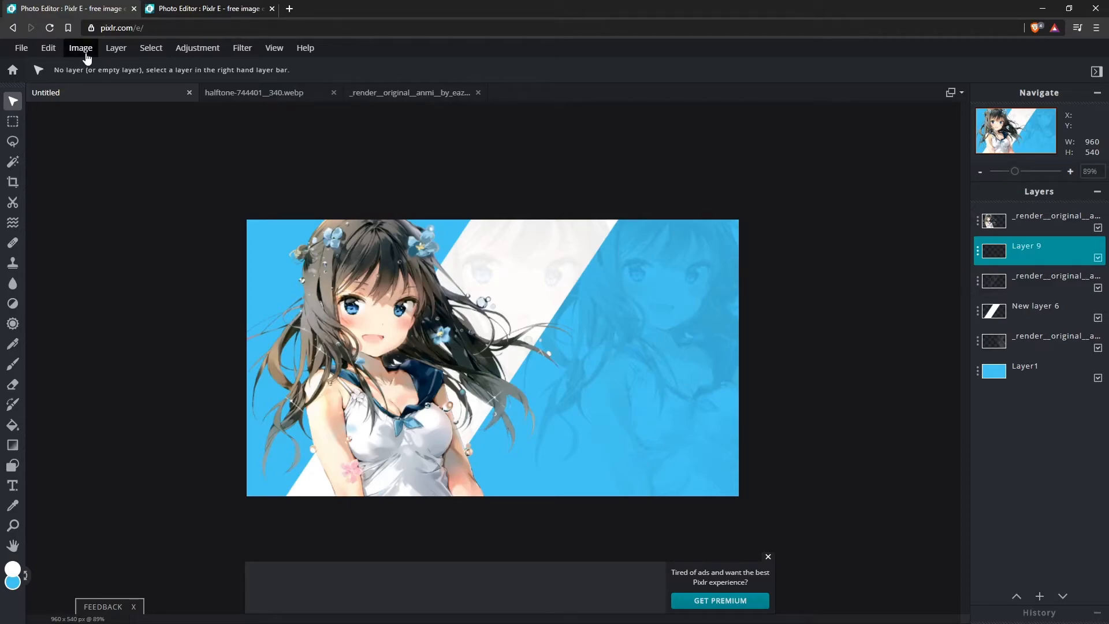
left_click(116, 47)
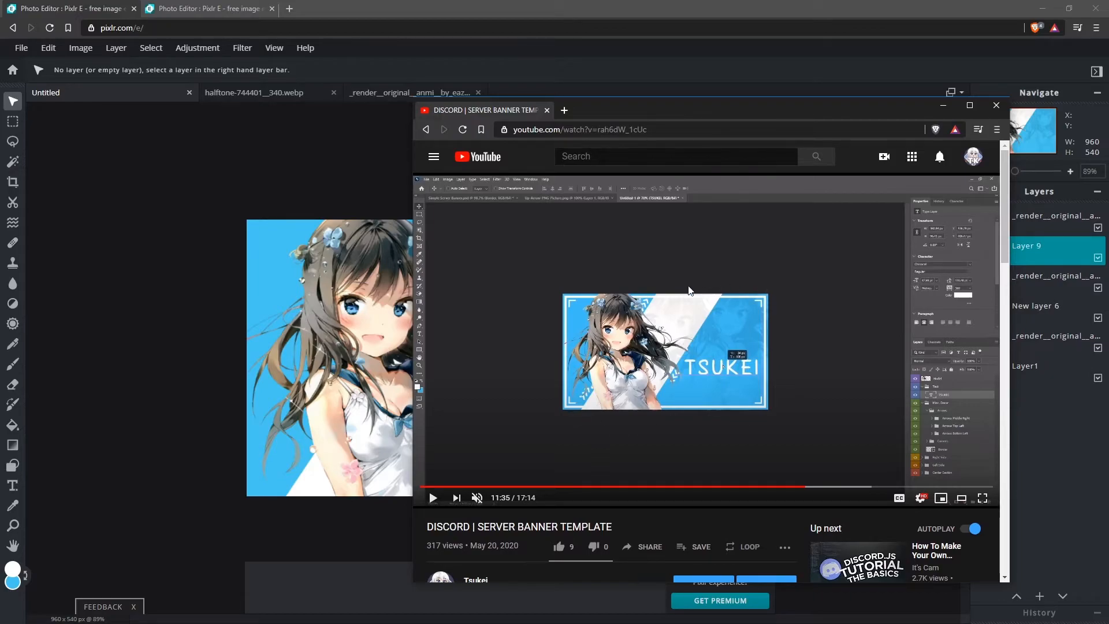
- Close the reference video and set the Rectangle shape tool to outline only, no fill
left_click(996, 105)
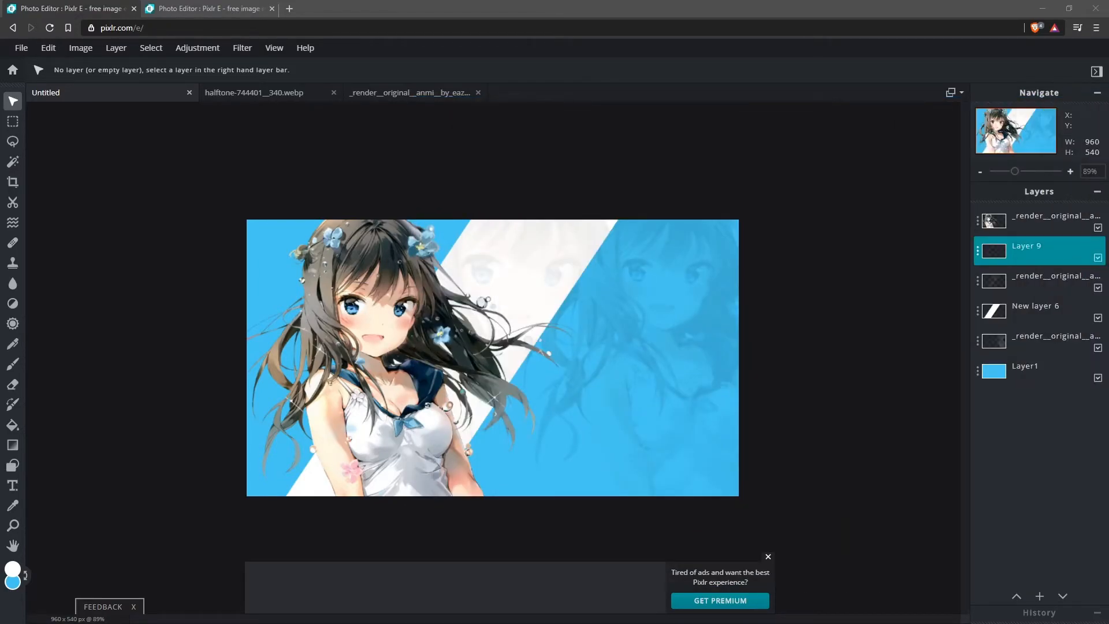
left_click(13, 465)
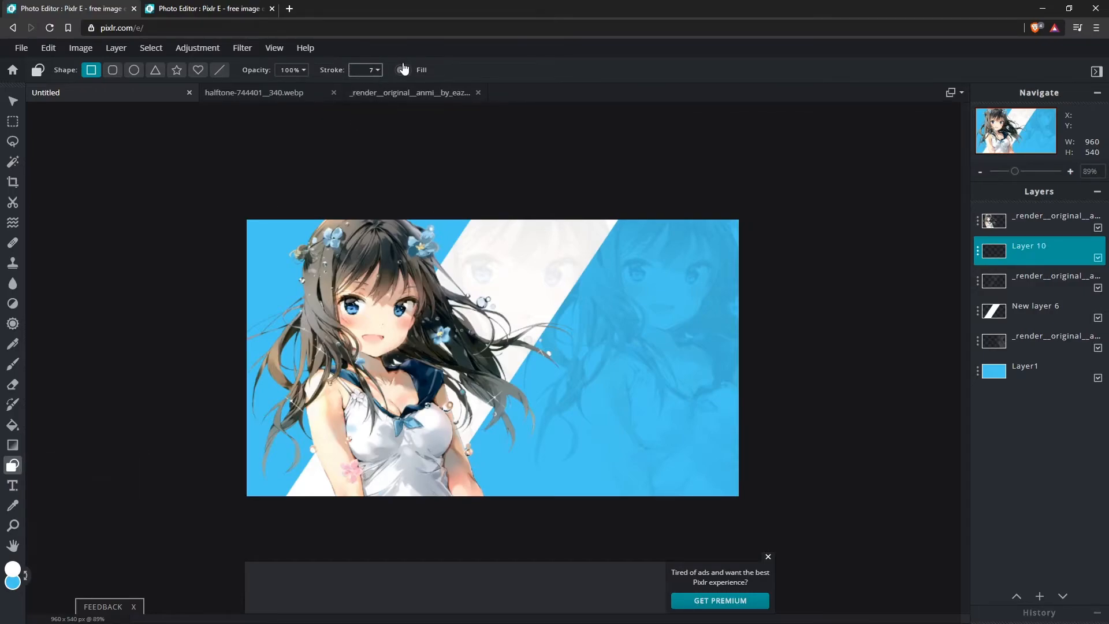
left_click(403, 69)
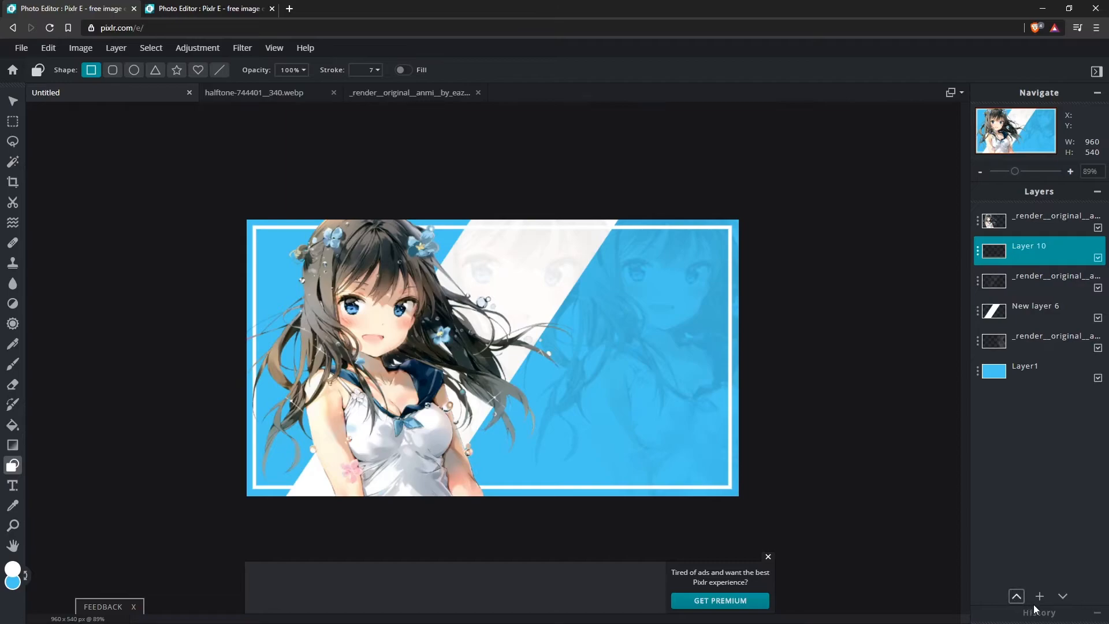
- Add a new top layer for the bracket and switch to Marquee Select to trim the square
left_click(1038, 595)
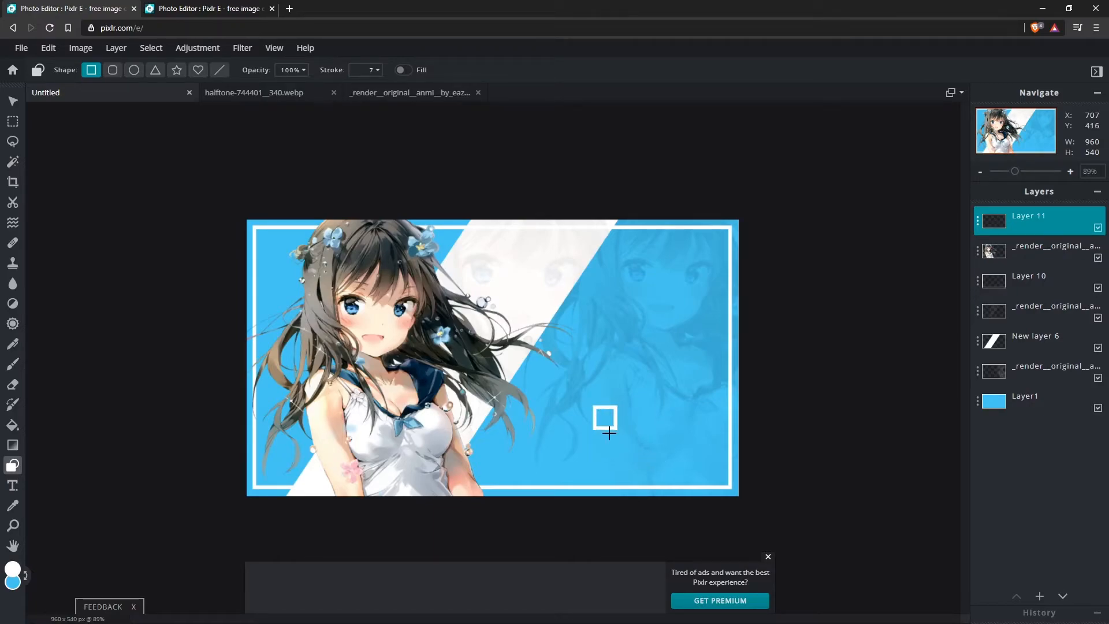
mouse_move(628, 444)
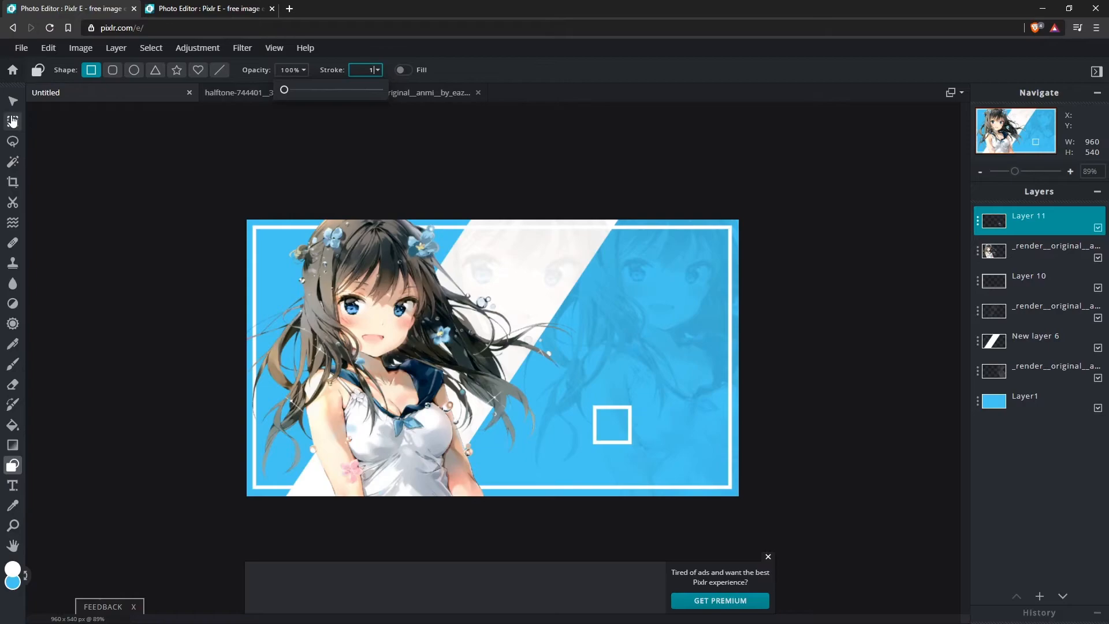
left_click(12, 122)
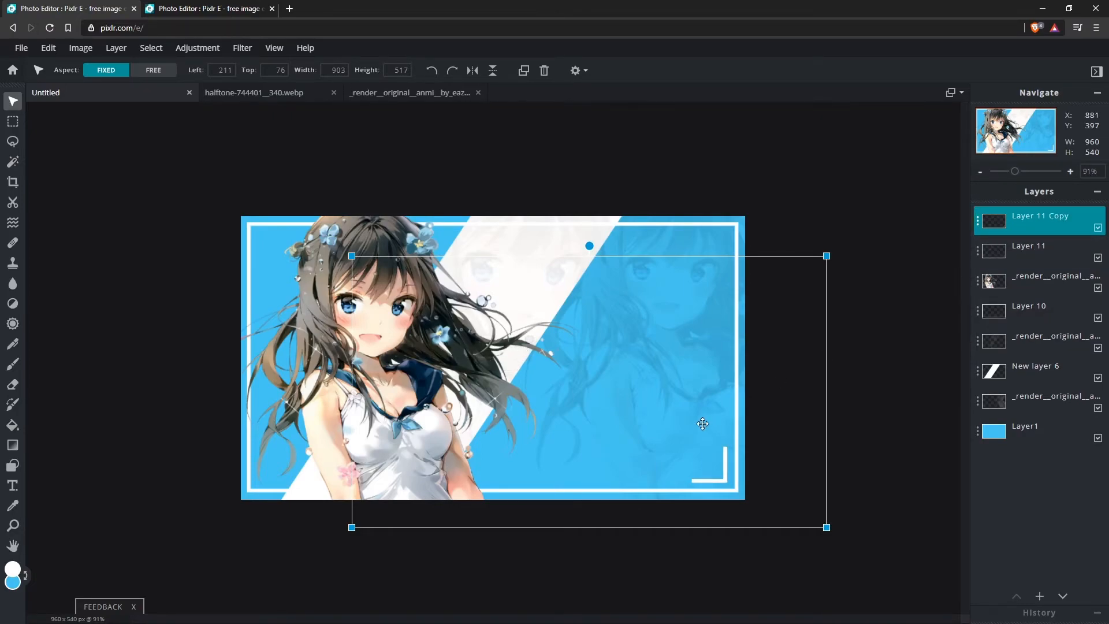
mouse_move(80, 48)
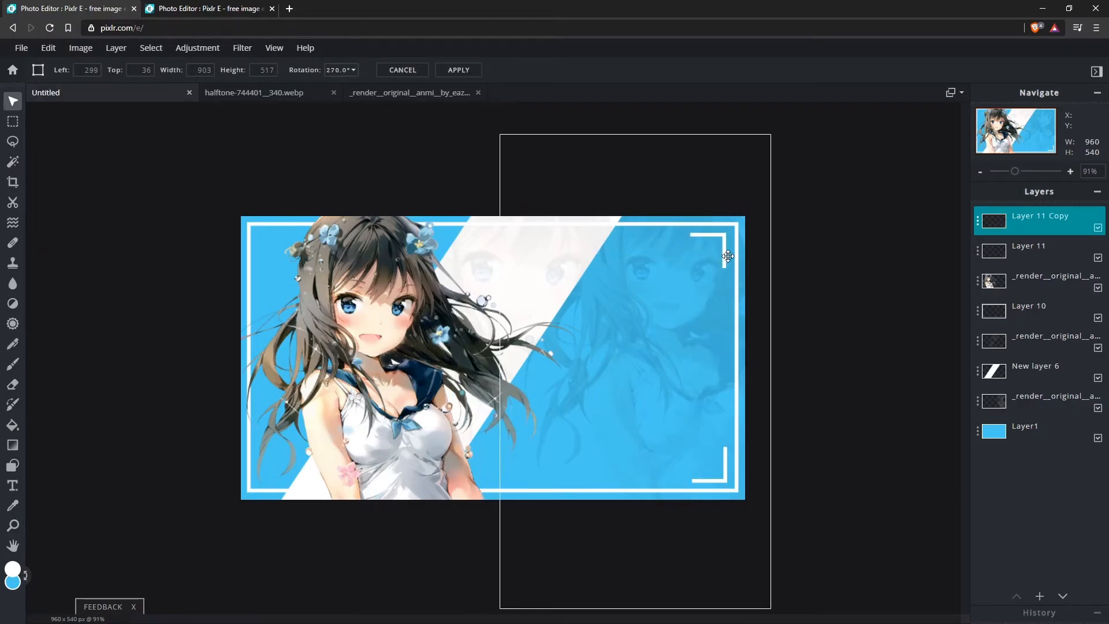
- Rotate bracket copies into the empty corners, including top-left, applying each transform
left_click(457, 69)
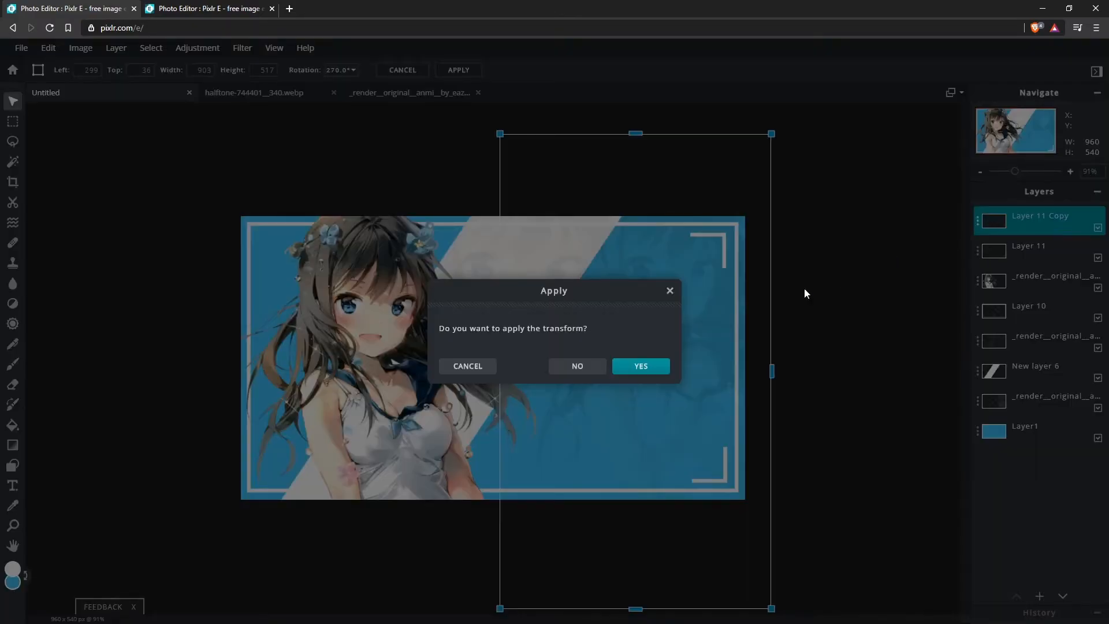
left_click(639, 365)
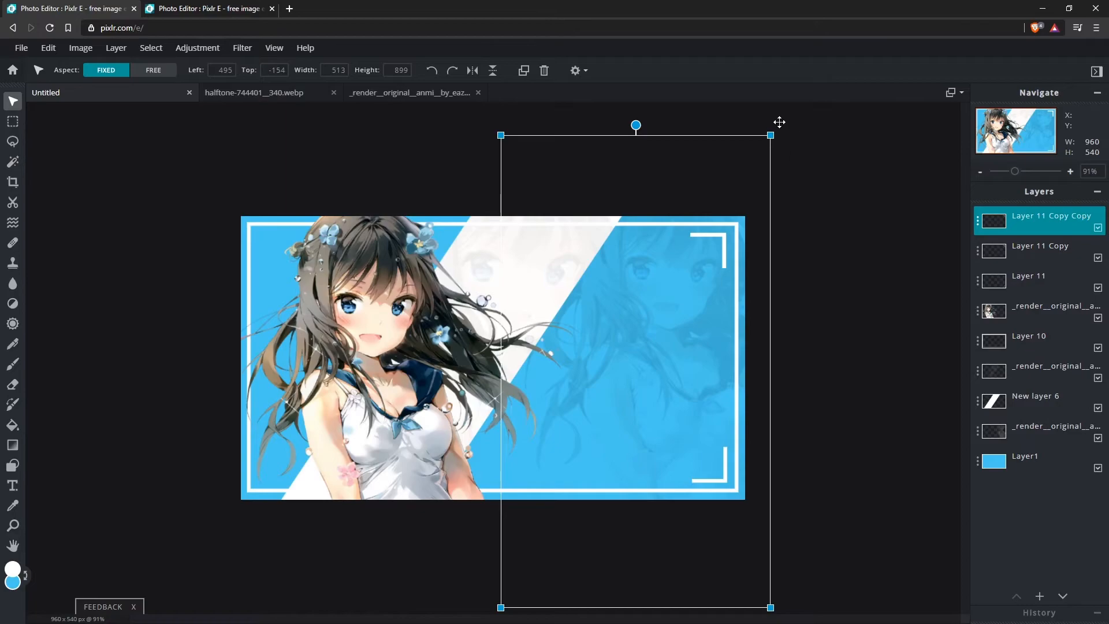
left_click(153, 70)
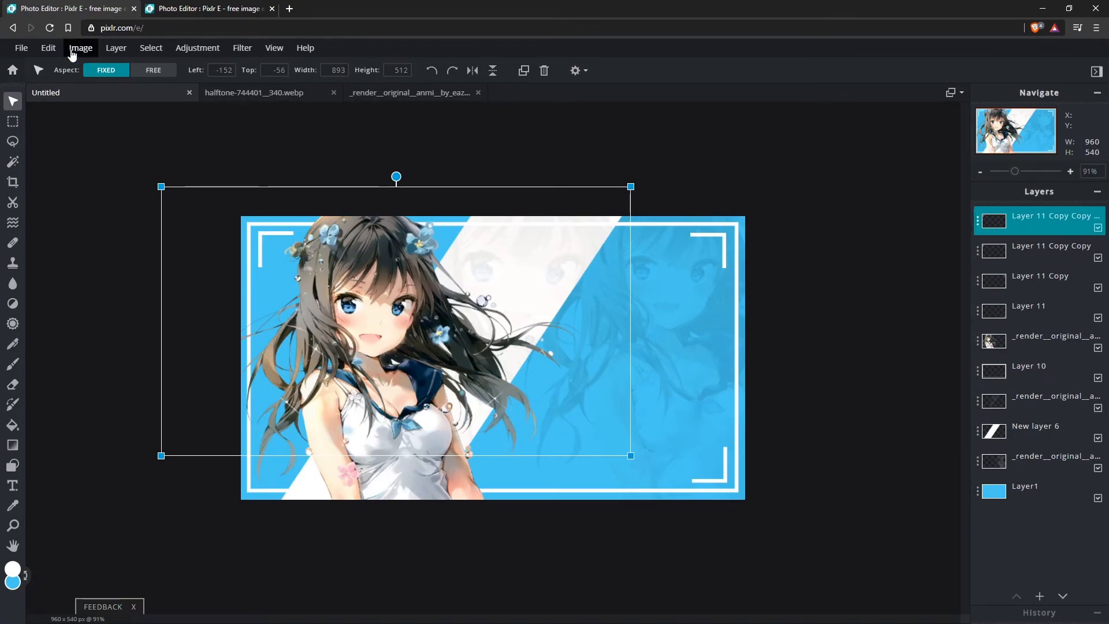
left_click(80, 47)
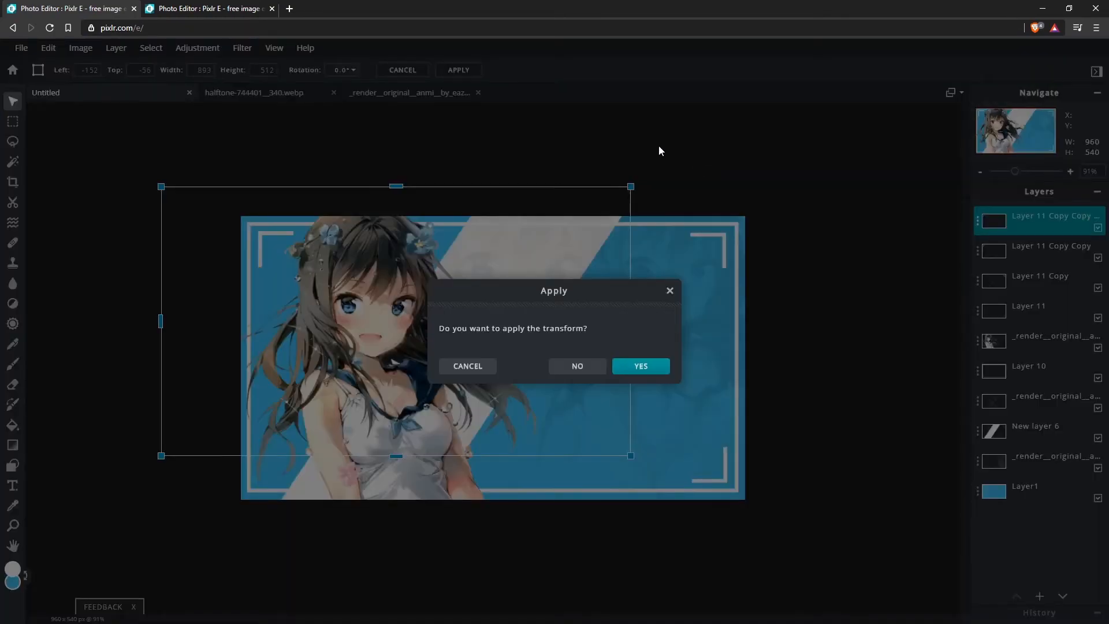
left_click(640, 366)
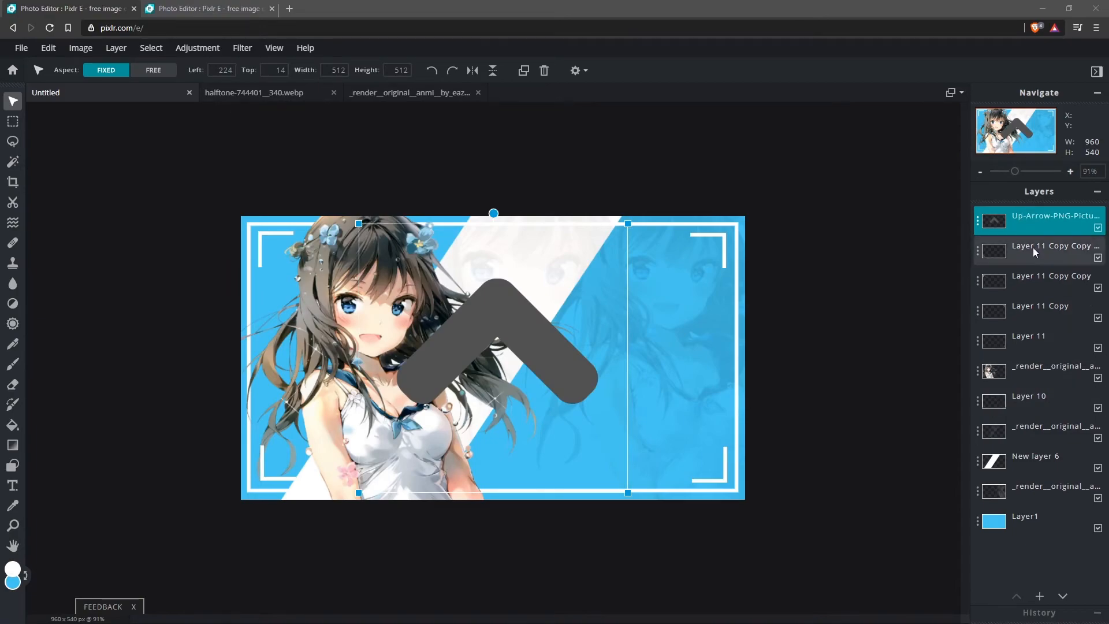
- Fill the arrow icon white, shrink it, and free-transform it for a 45° rotation
left_click(48, 47)
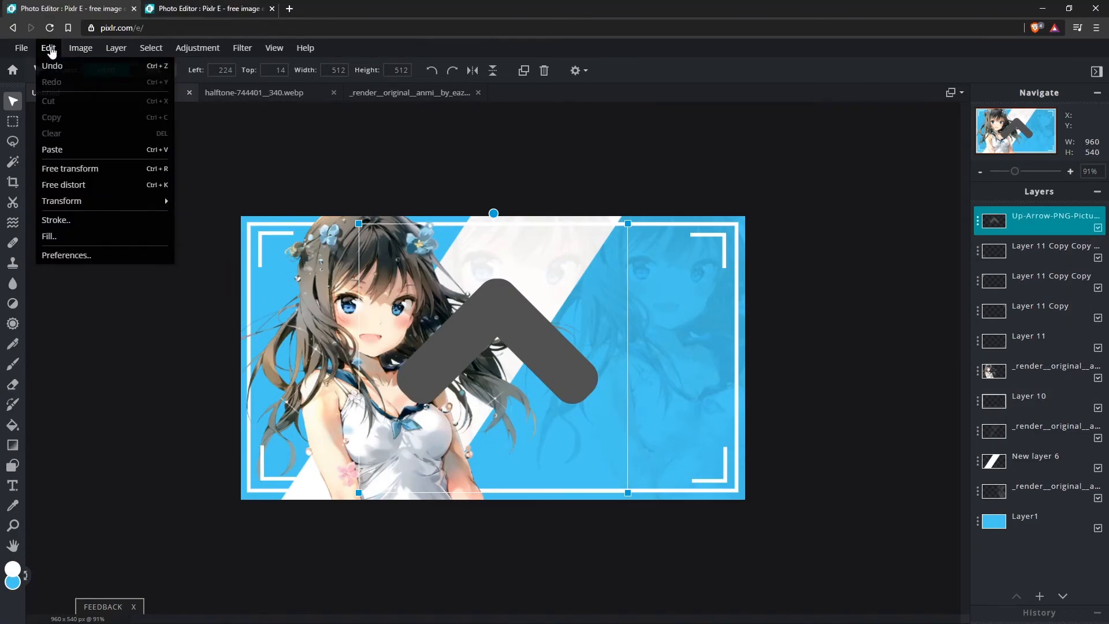
mouse_move(80, 223)
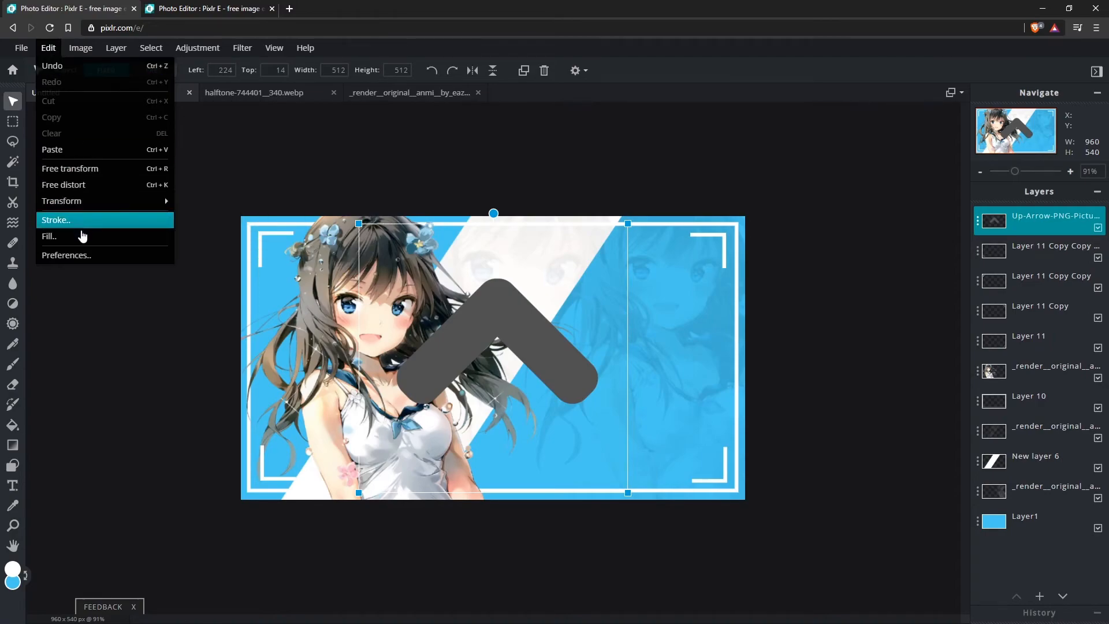
left_click(50, 237)
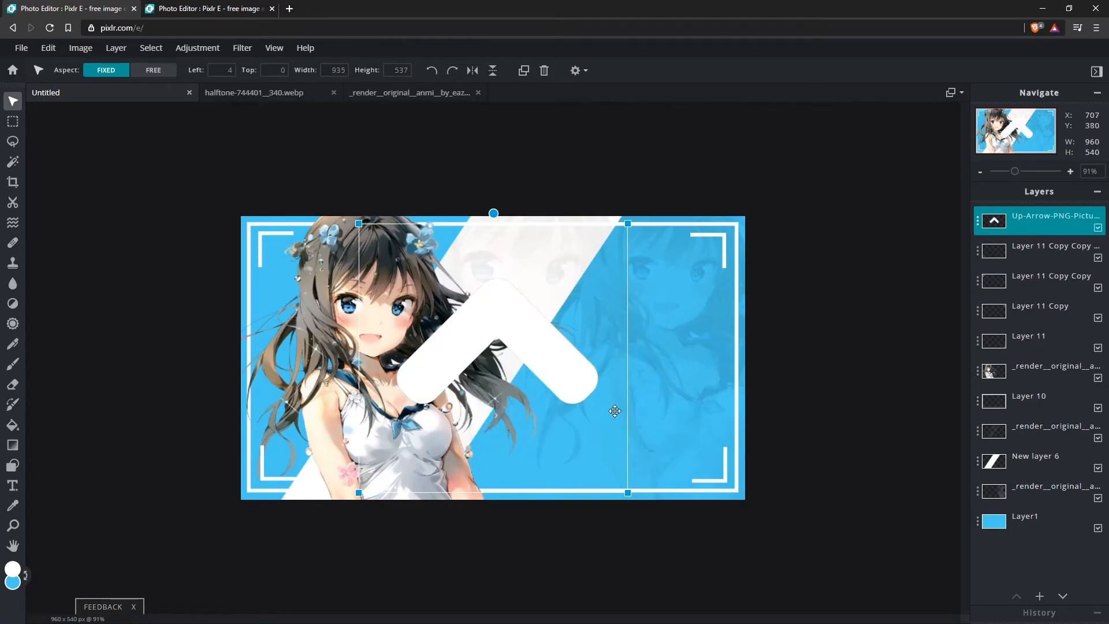
mouse_move(608, 233)
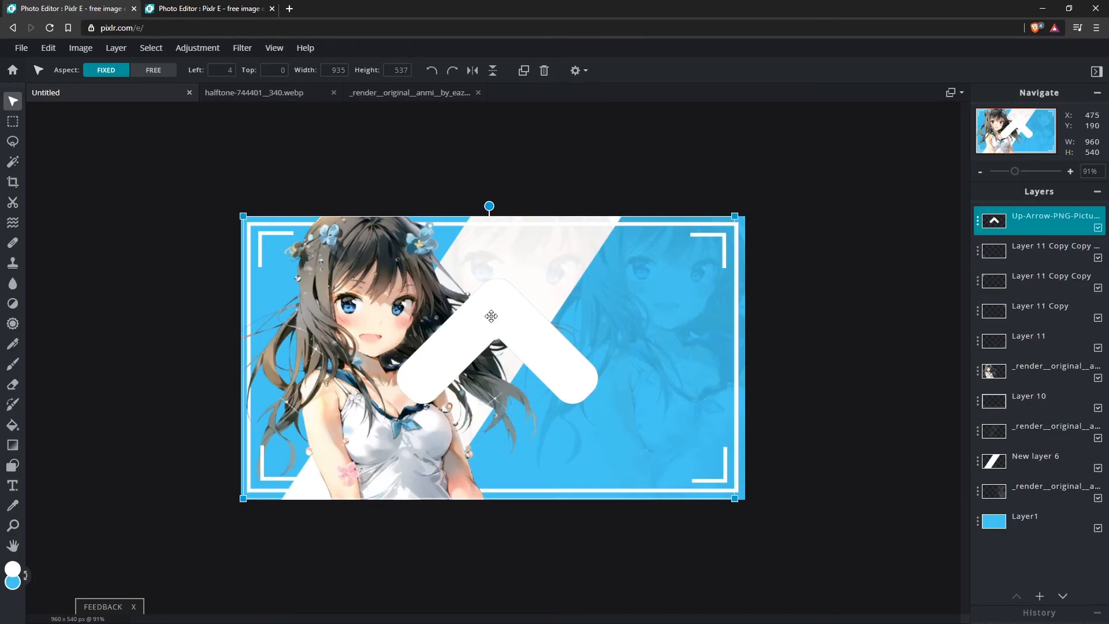
left_click(47, 47)
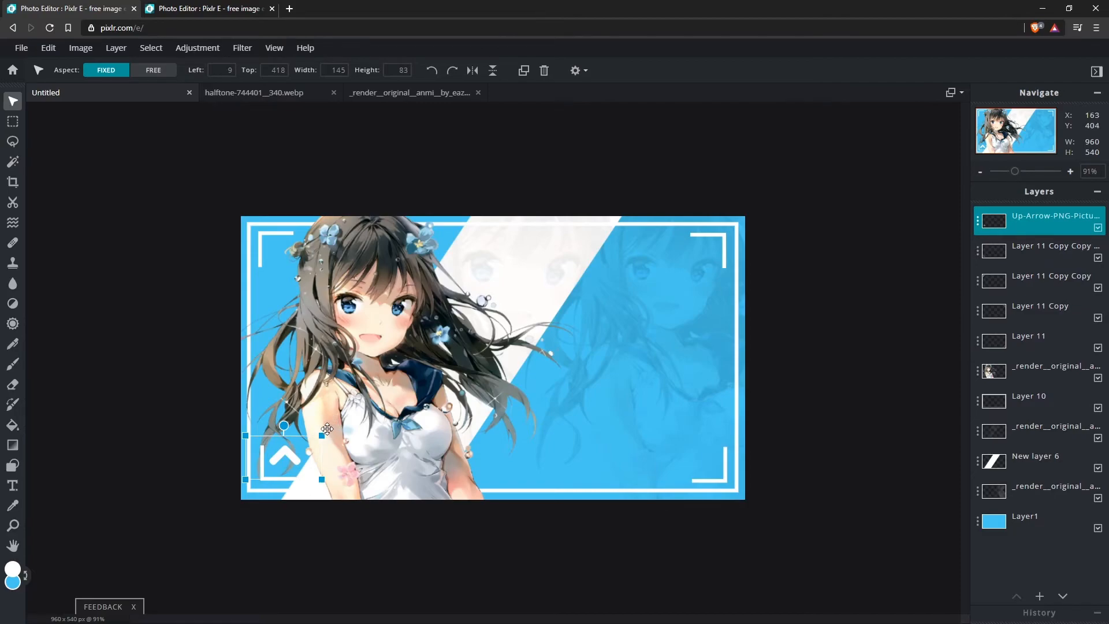
left_click(47, 47)
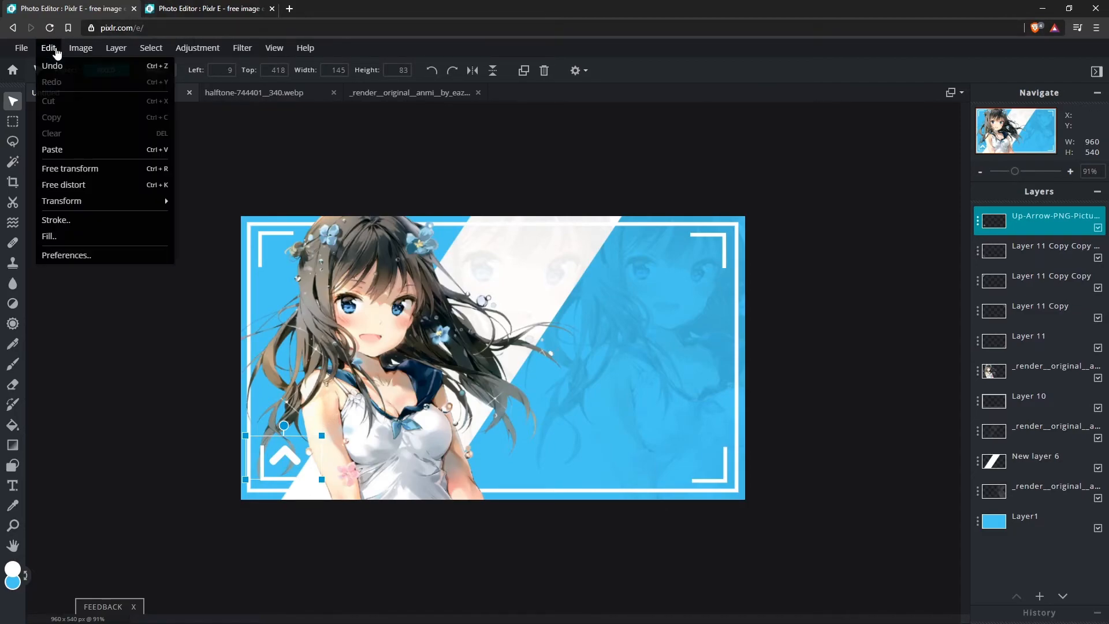
left_click(69, 168)
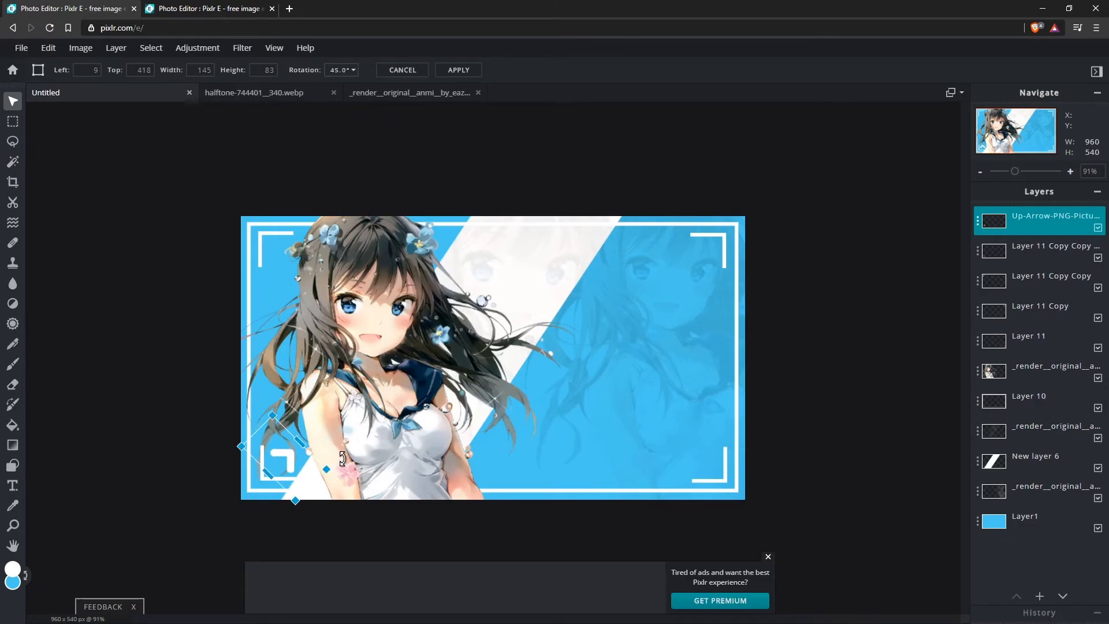
mouse_move(486, 69)
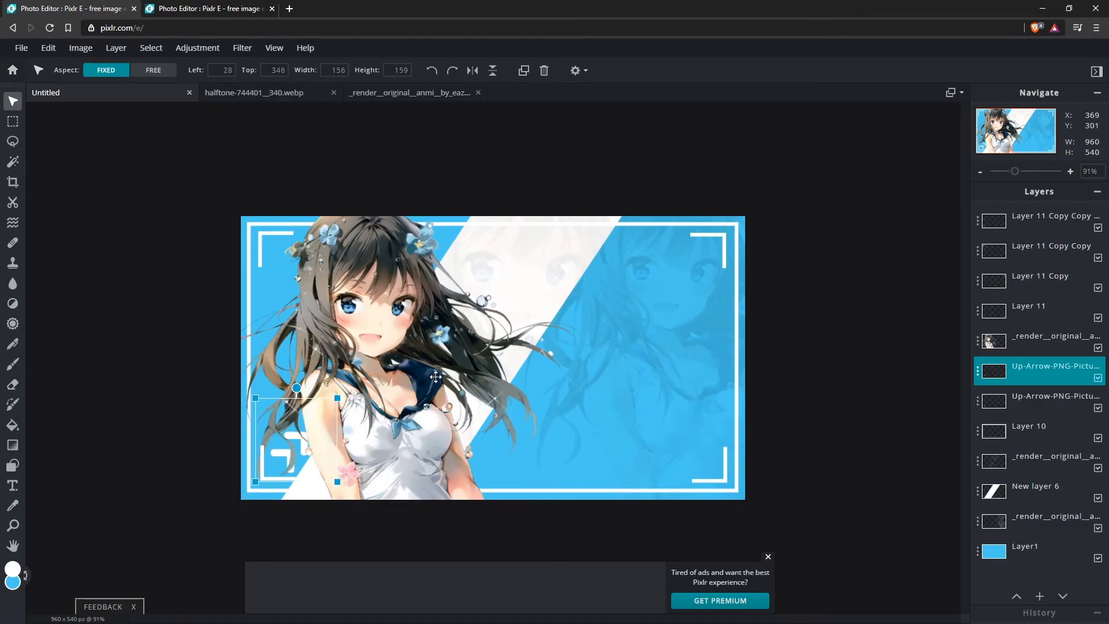
mouse_move(491, 389)
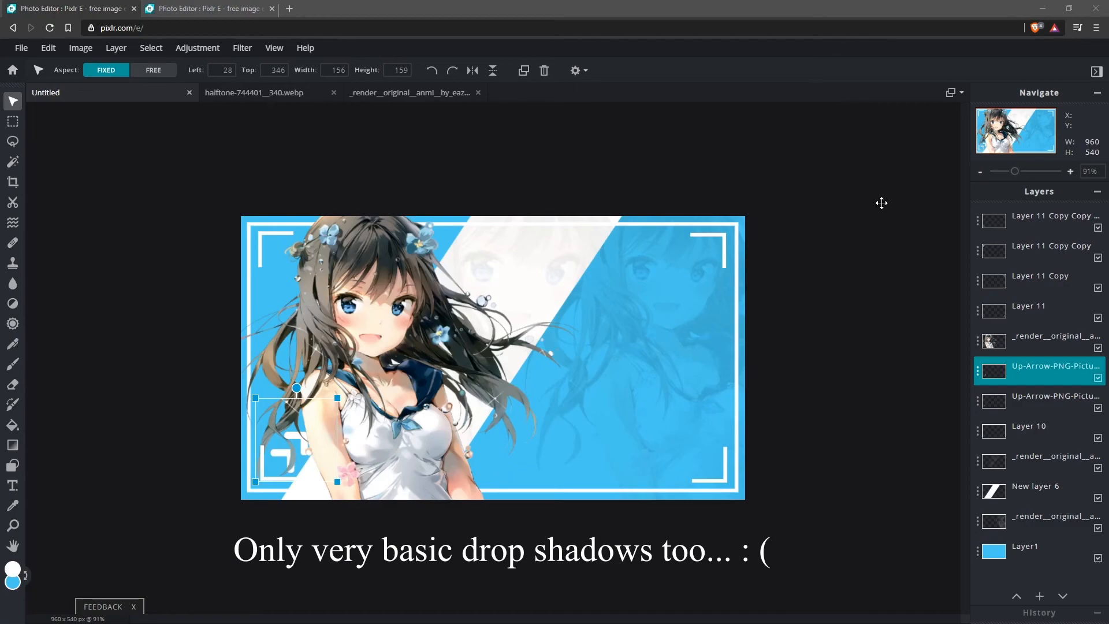
mouse_move(1061, 221)
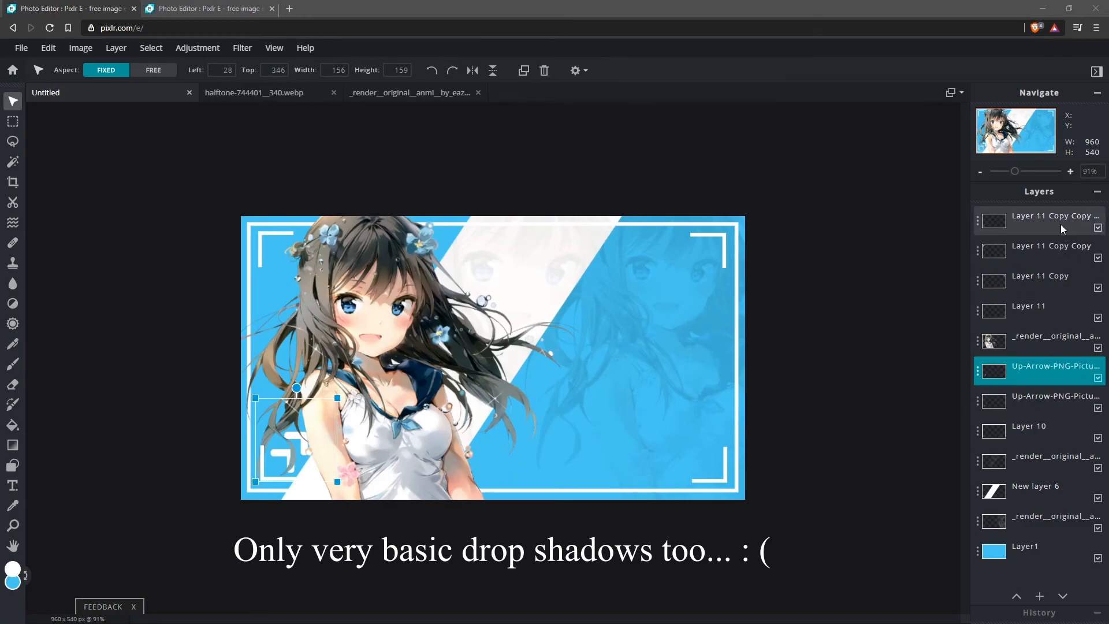
- Select the topmost corner bracket layer and use the Image menu commands
left_click(1052, 246)
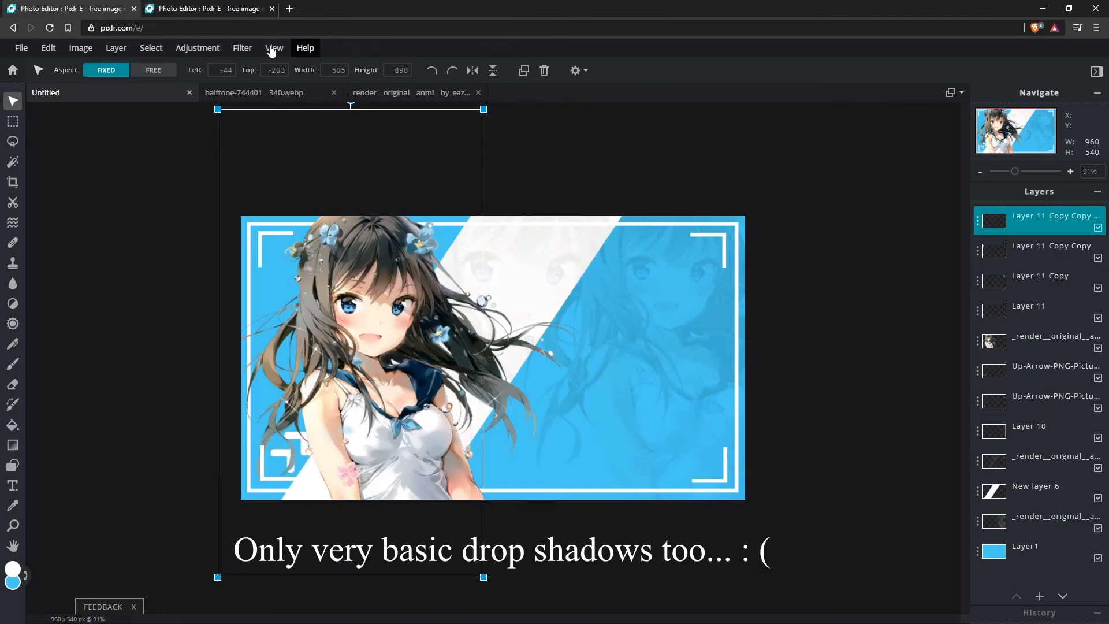
left_click(80, 47)
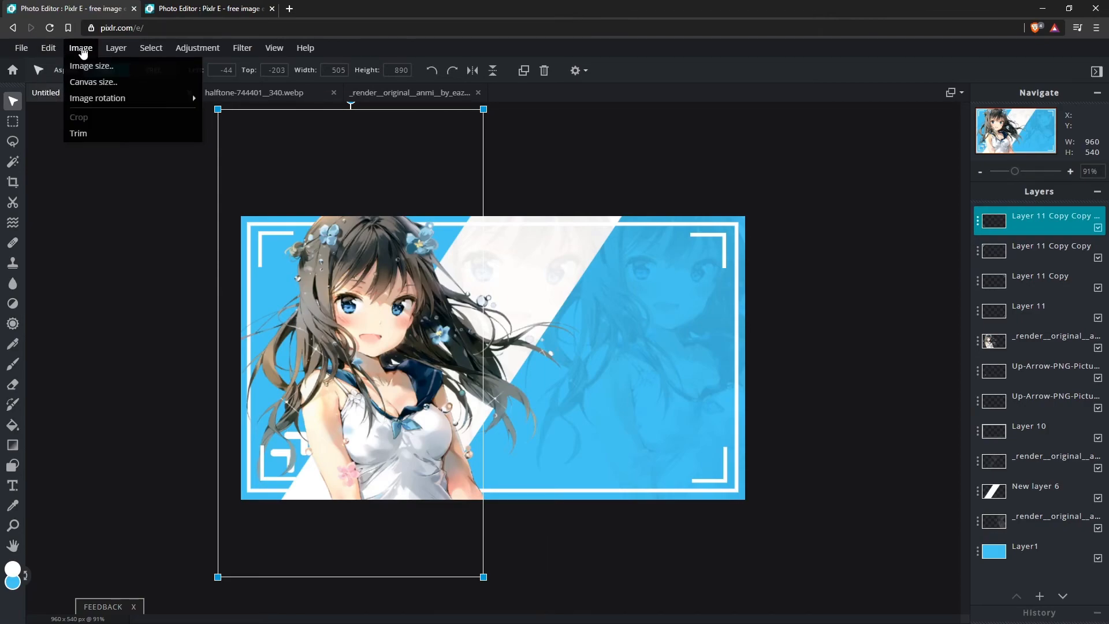
left_click(151, 47)
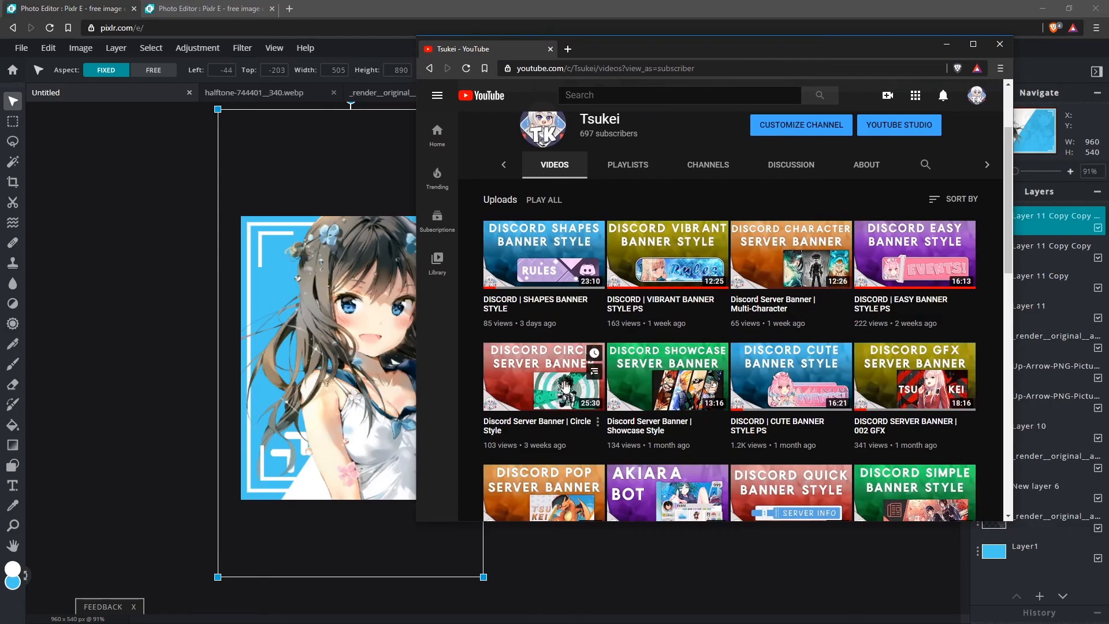
mouse_move(553, 390)
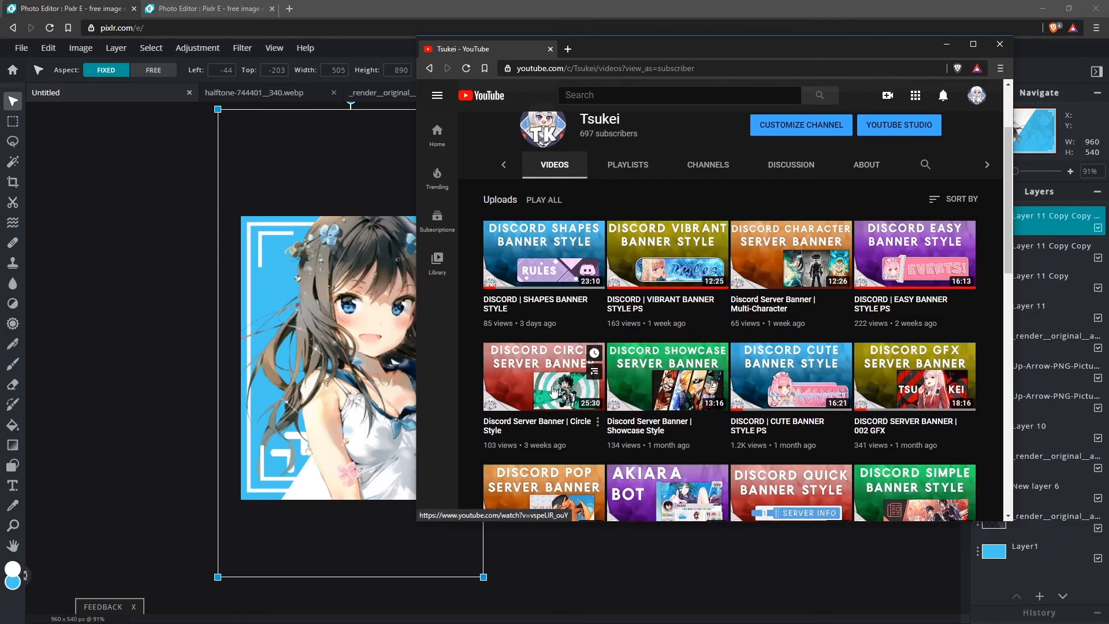
mouse_move(758, 362)
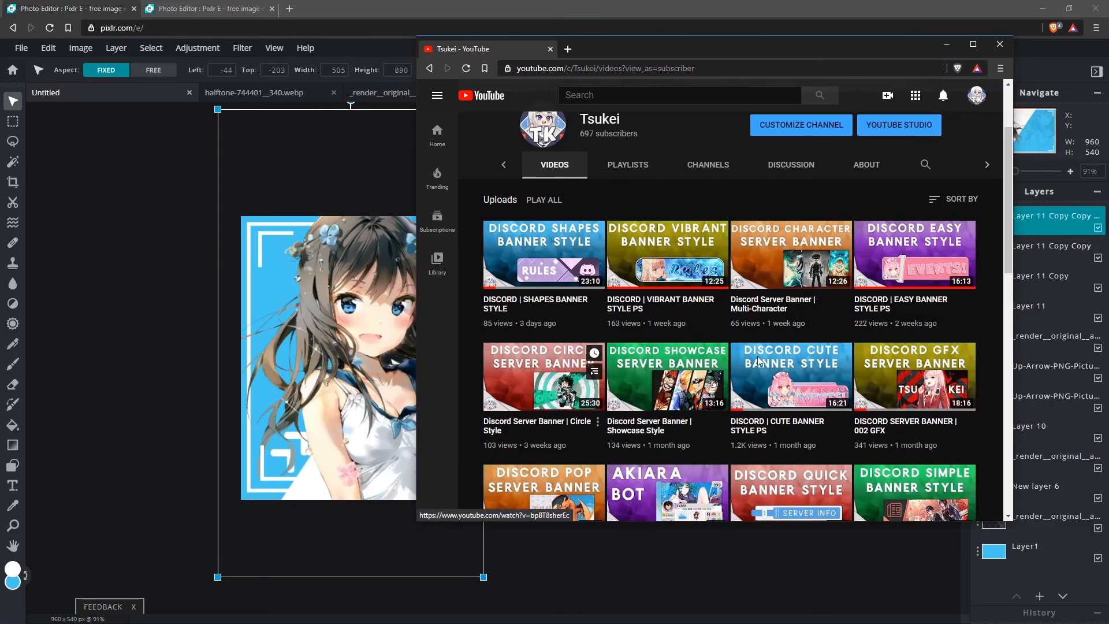
scroll("down", 3)
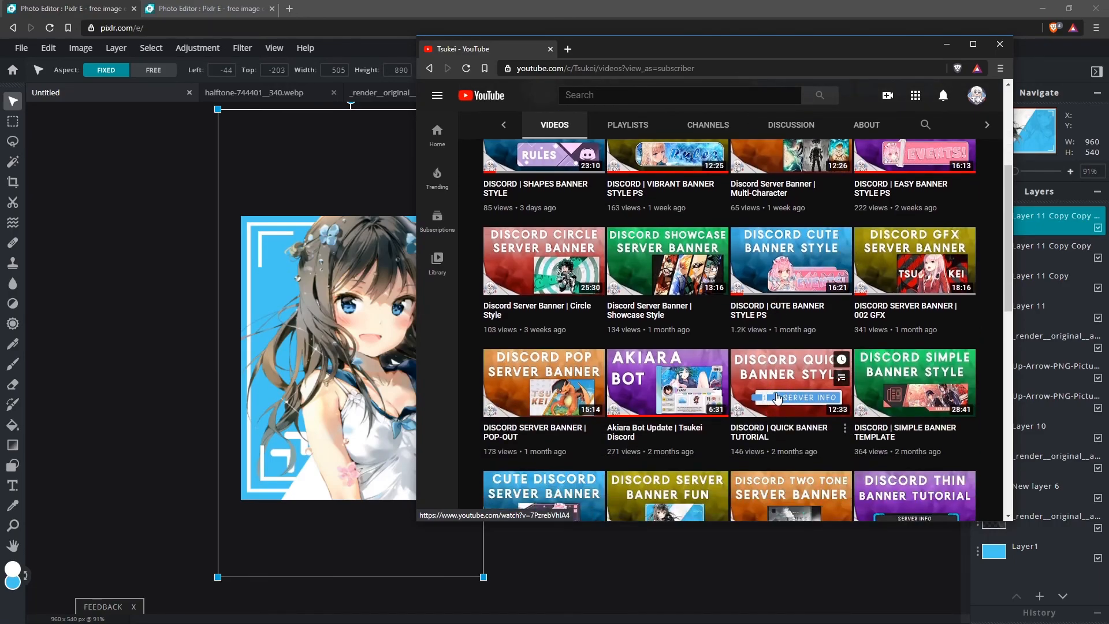
mouse_move(989, 374)
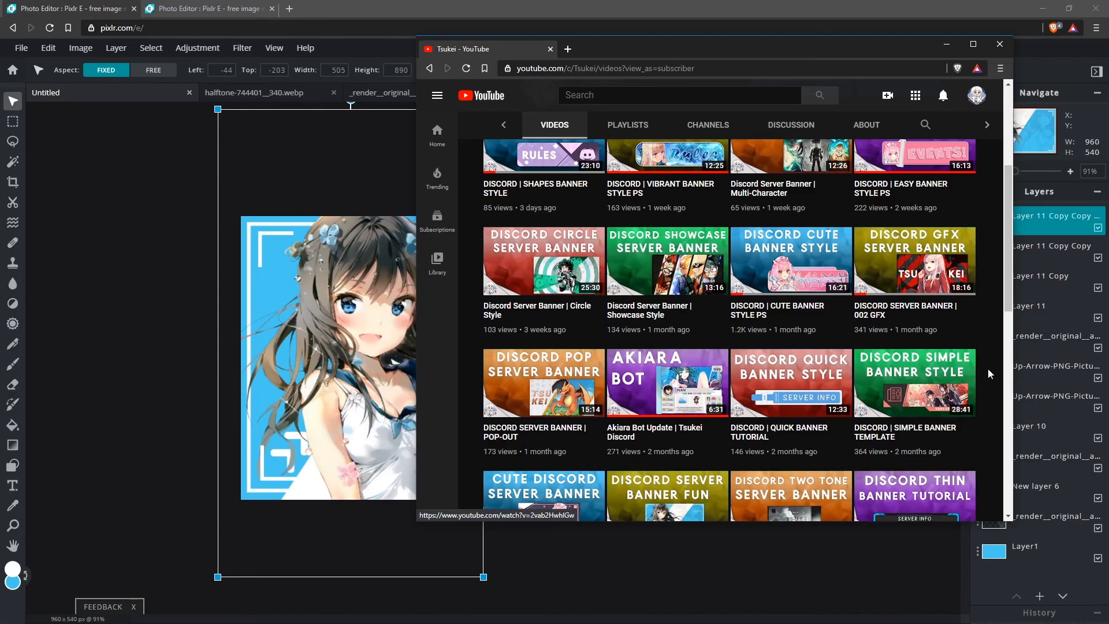
scroll("up", 3)
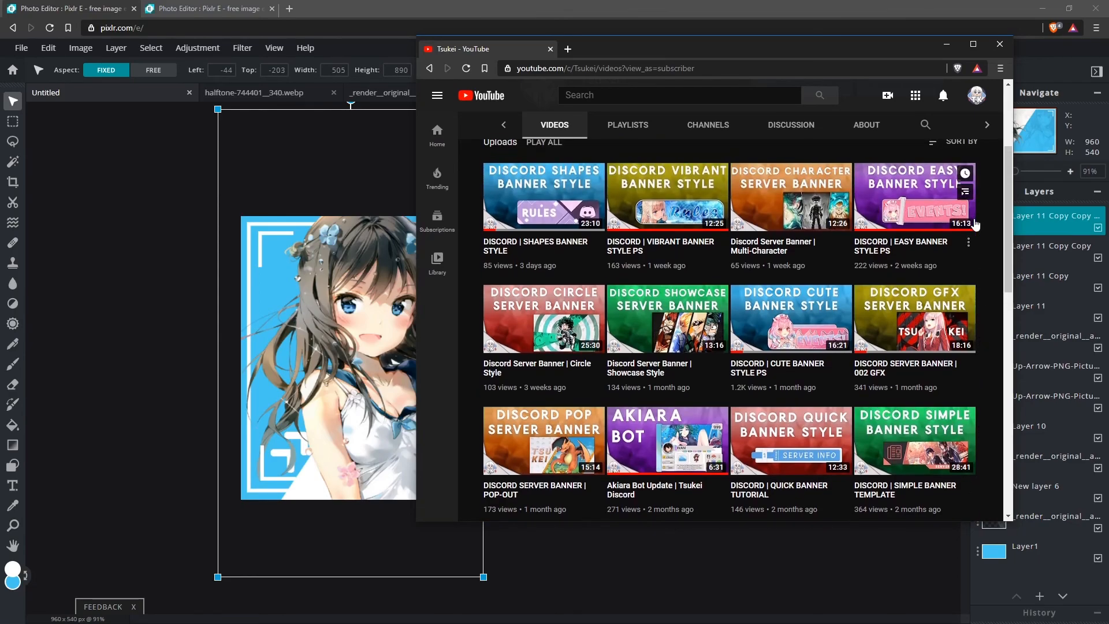
mouse_move(977, 275)
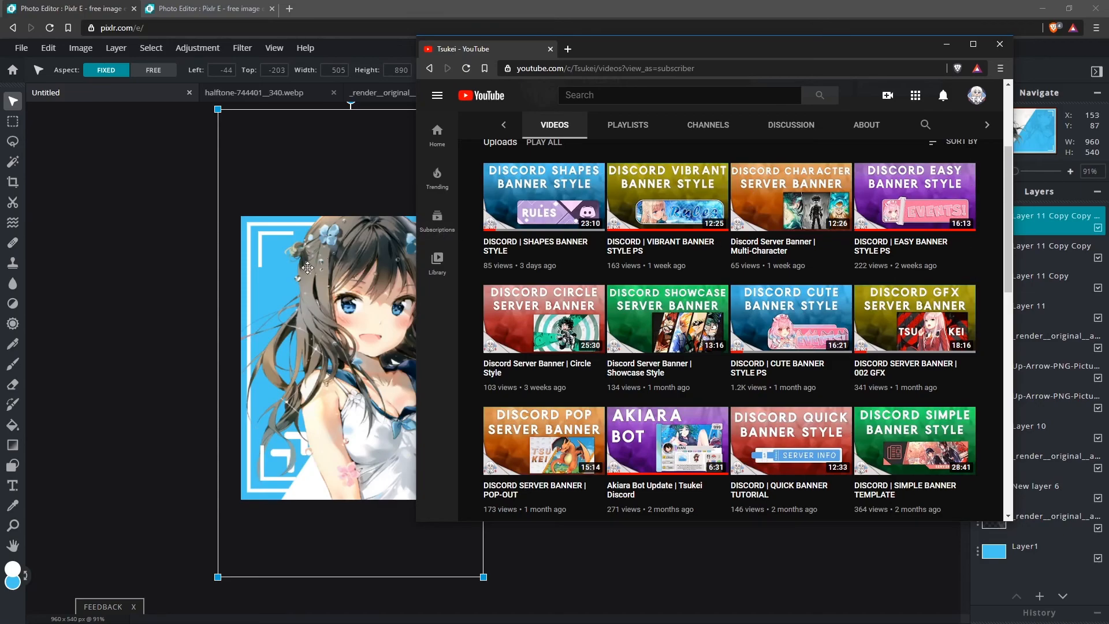
mouse_move(891, 219)
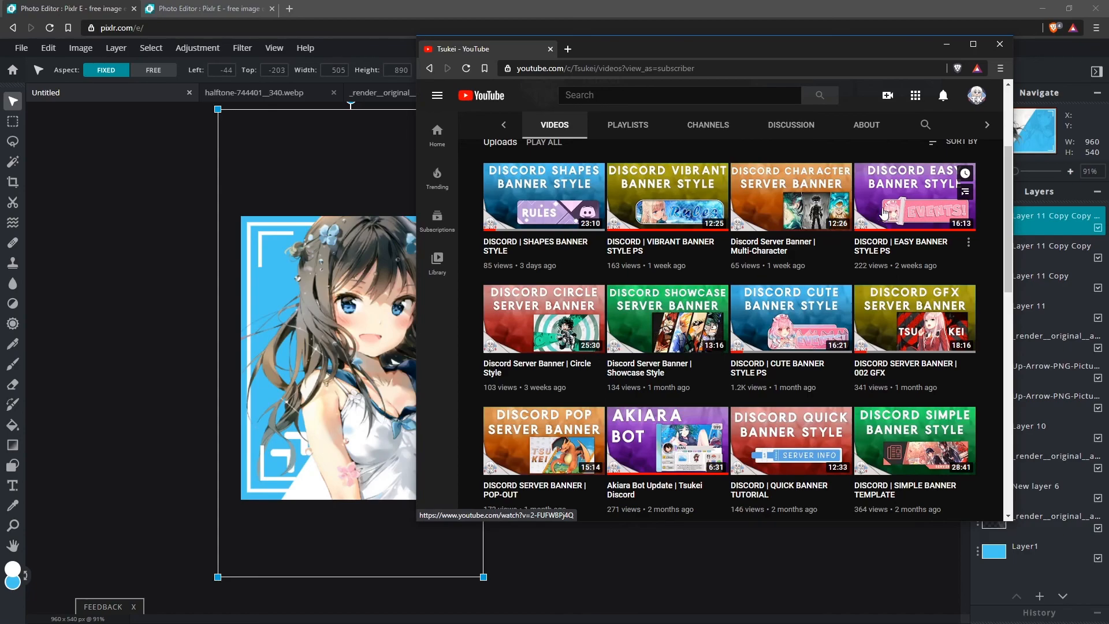
left_click(999, 44)
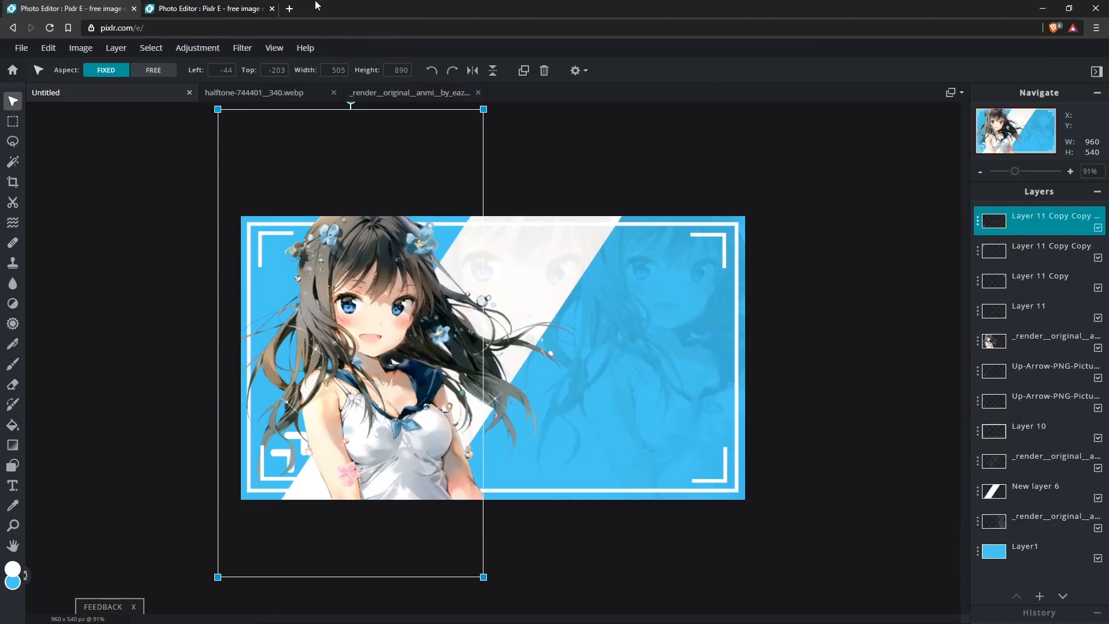